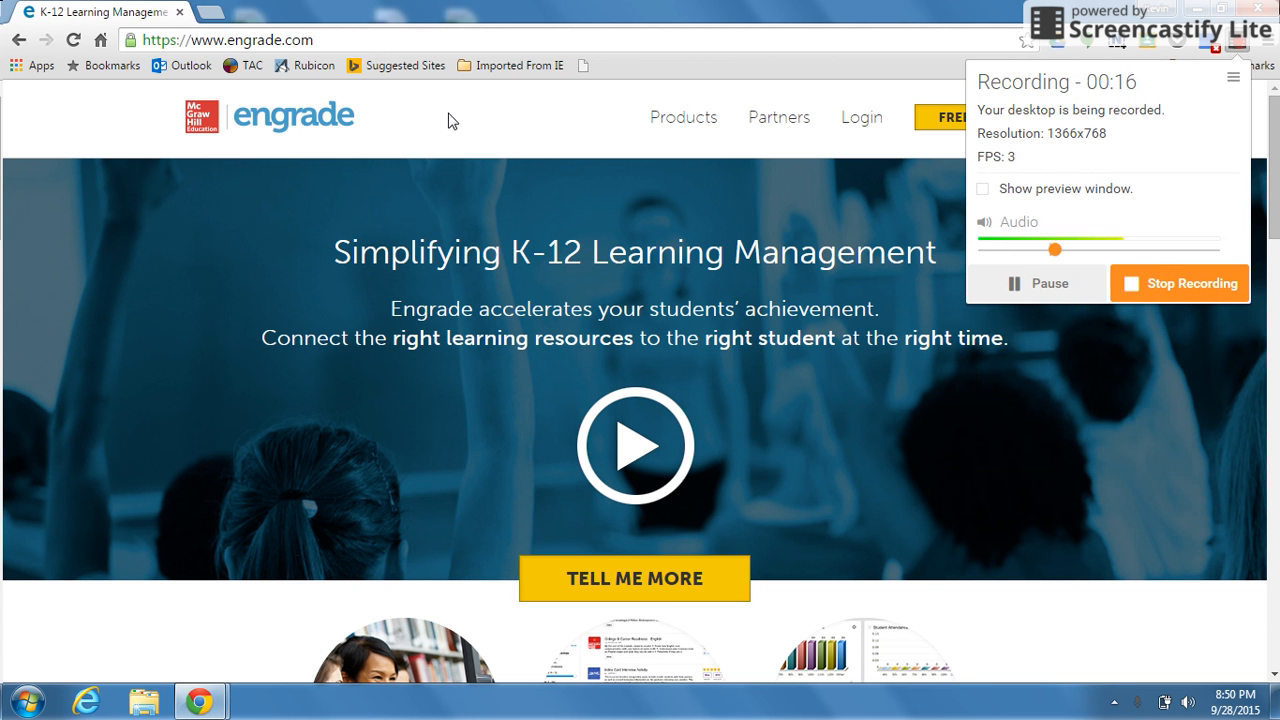
mouse_move(738, 108)
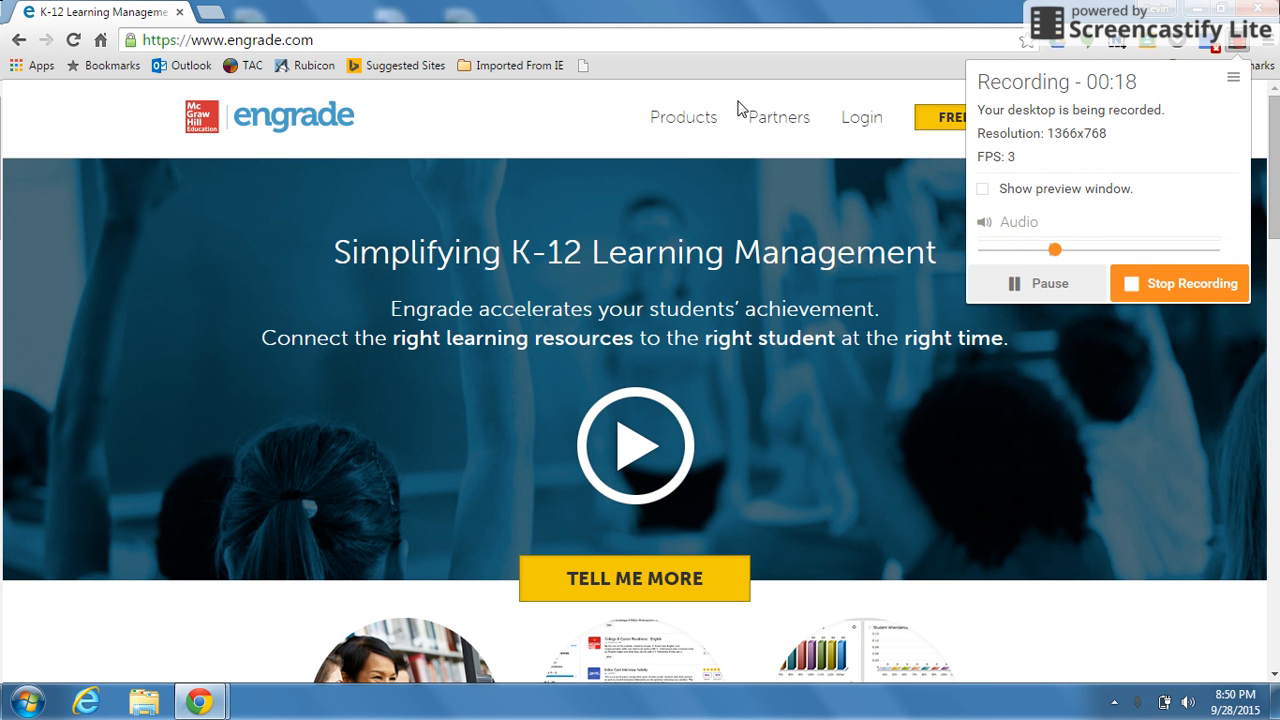
mouse_move(902, 158)
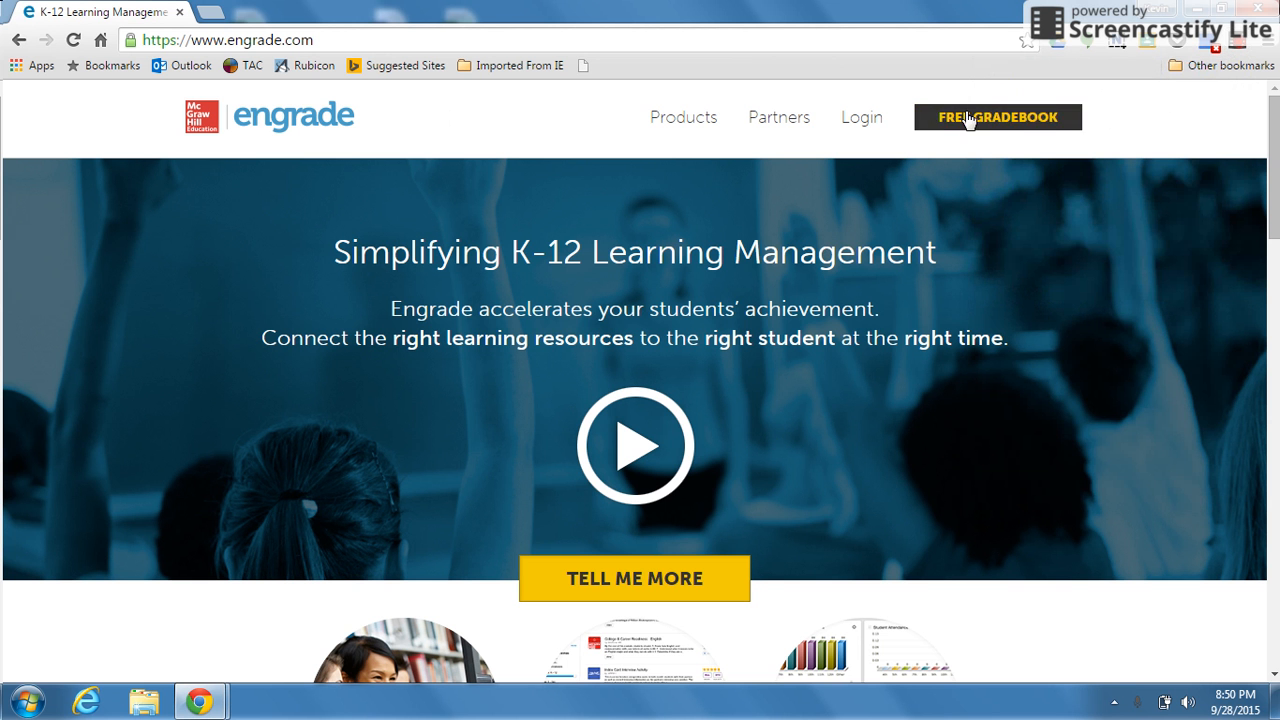
mouse_move(1000, 136)
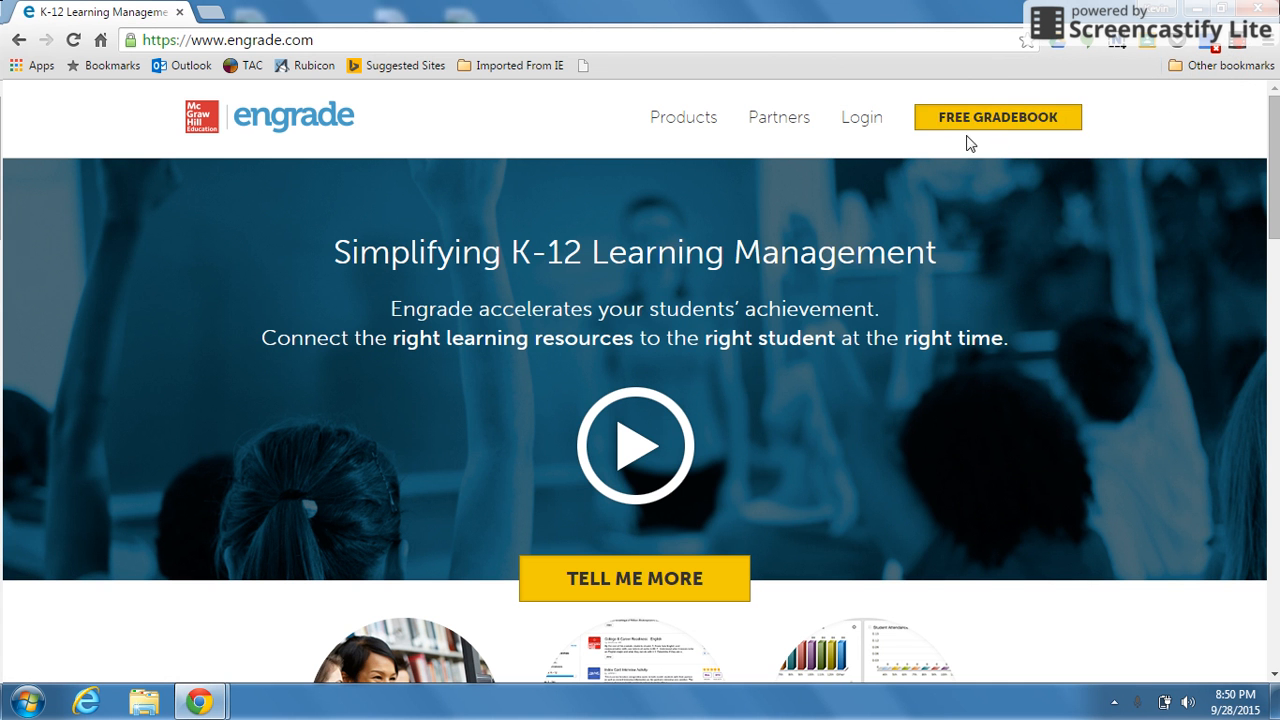
mouse_move(888, 144)
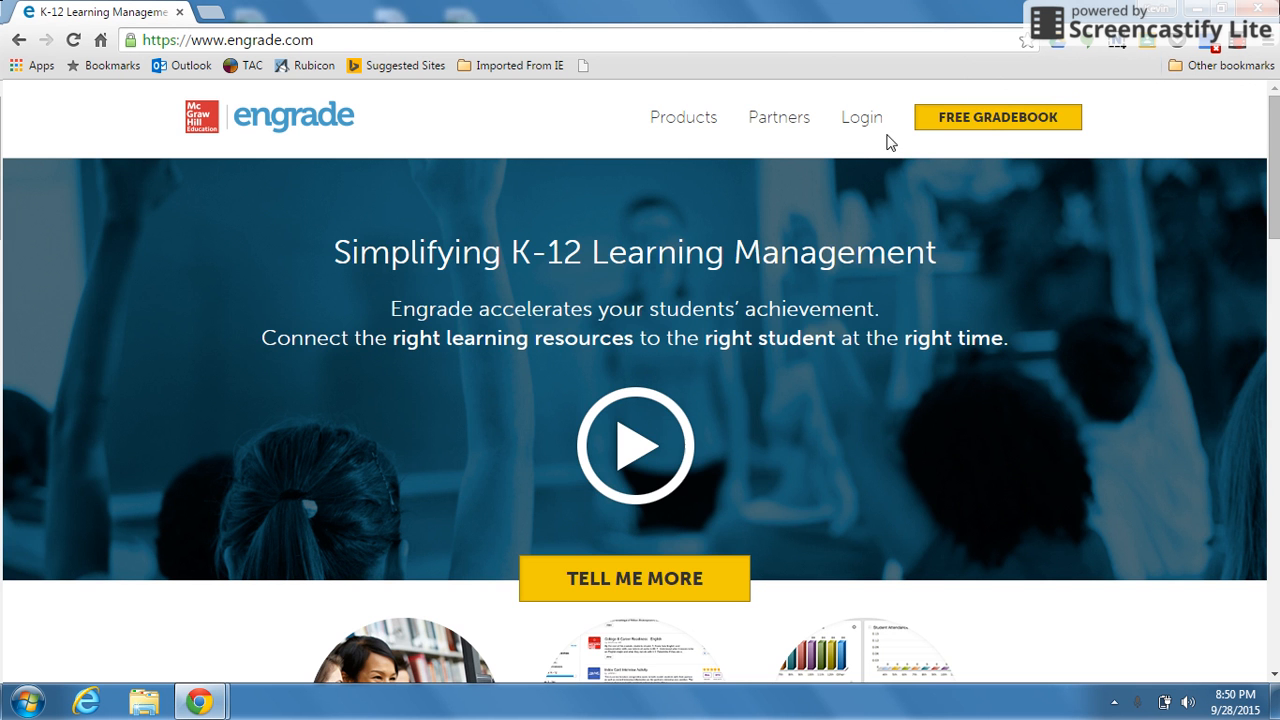
Start the Free Gradebook signup as a Teacher and look over the signup form.
left_click(996, 116)
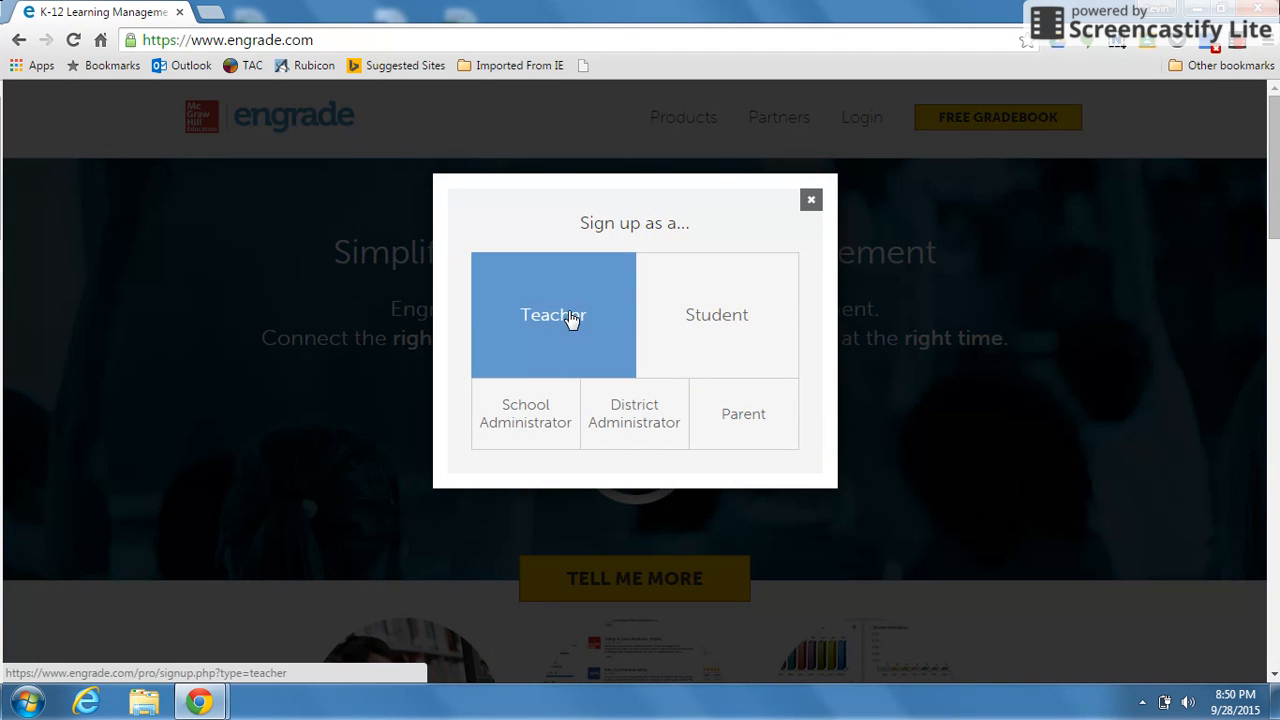
left_click(552, 314)
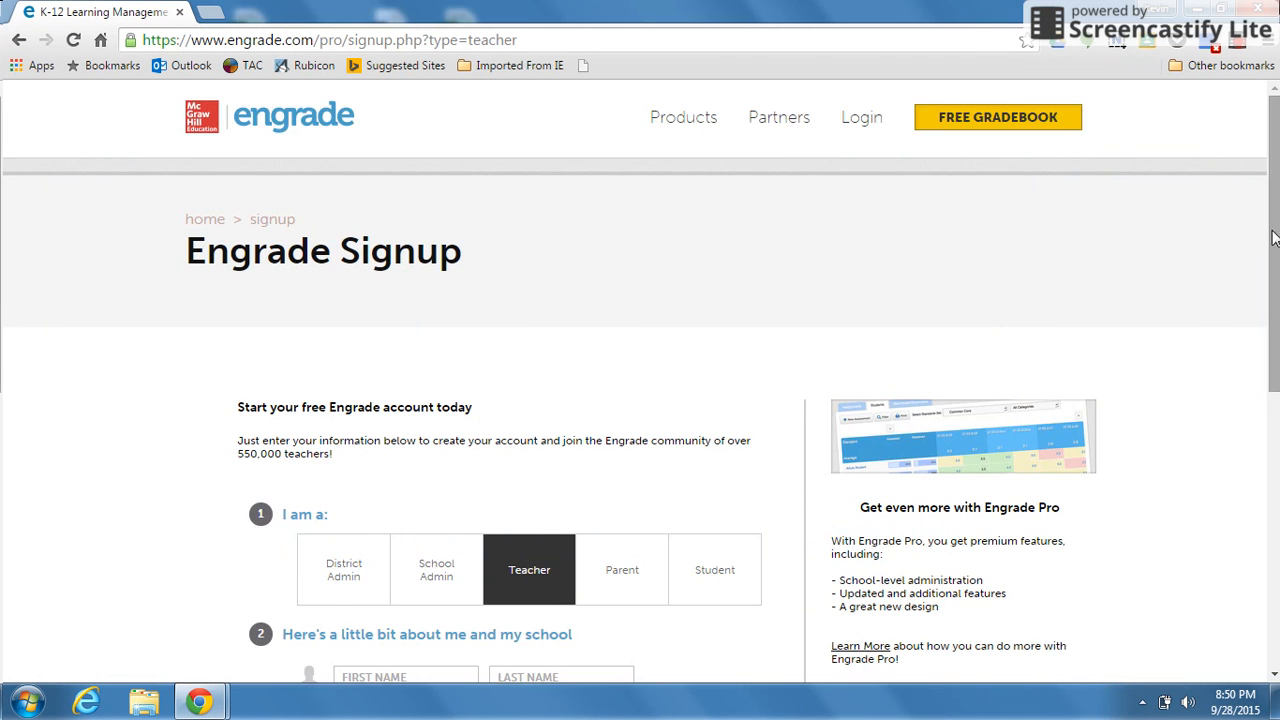
scroll("down", 3)
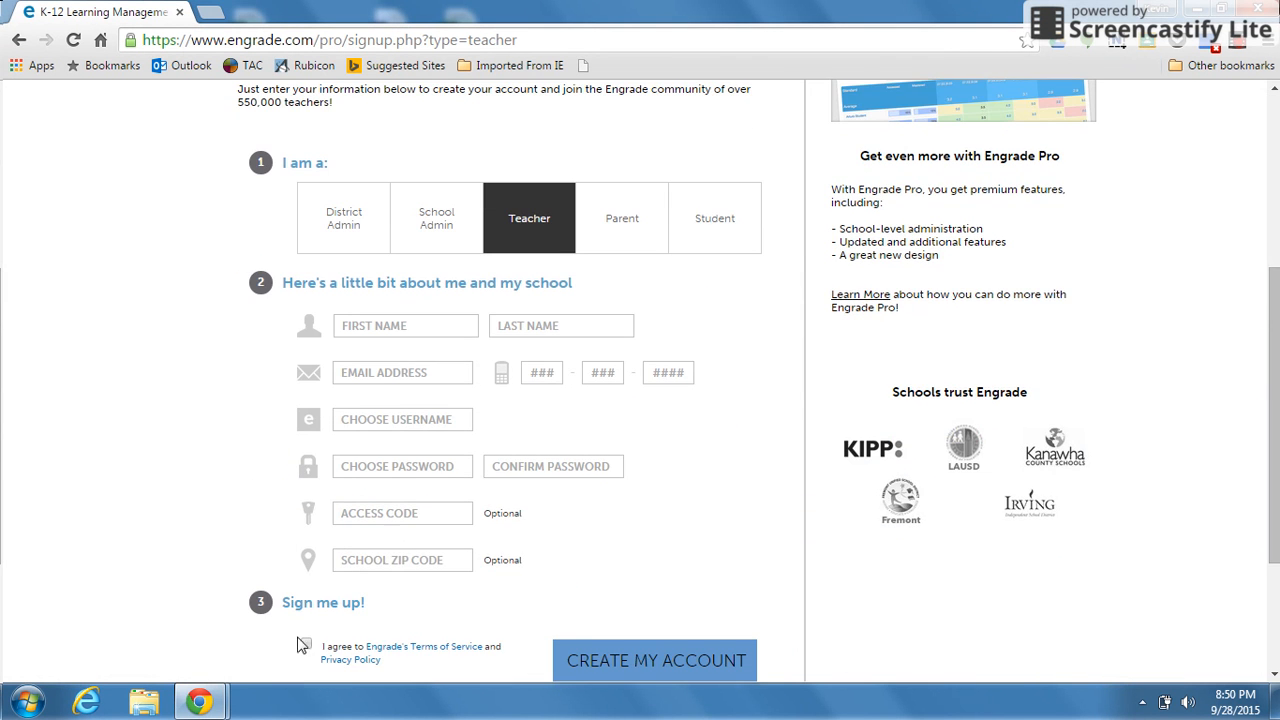
scroll("down", 3)
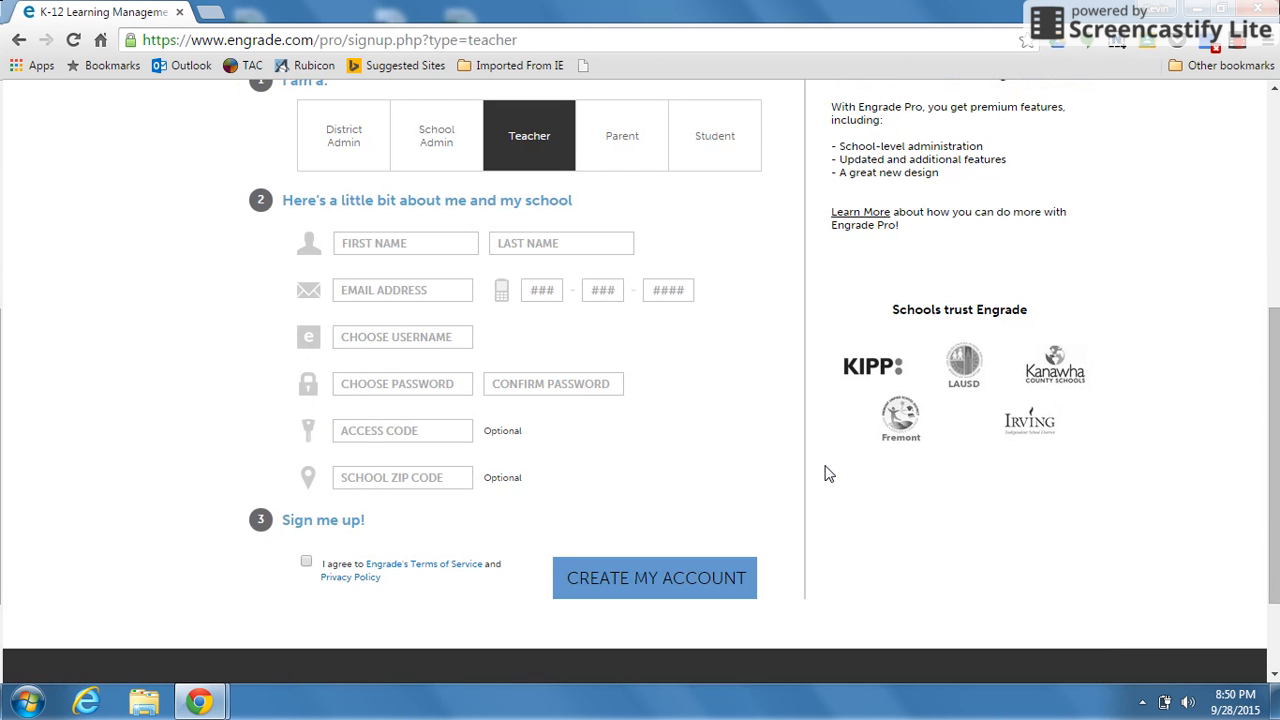
scroll("up", 3)
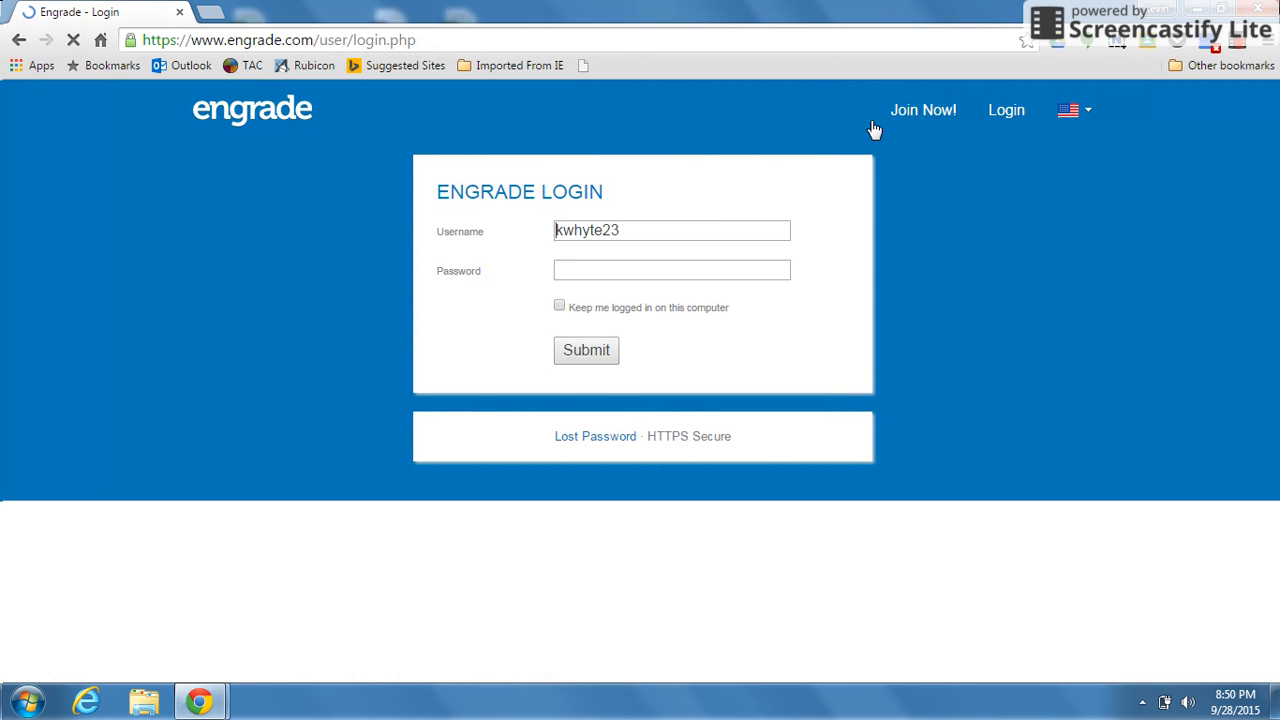
Enter the account password and submit to log in as a teacher.
left_click(672, 270)
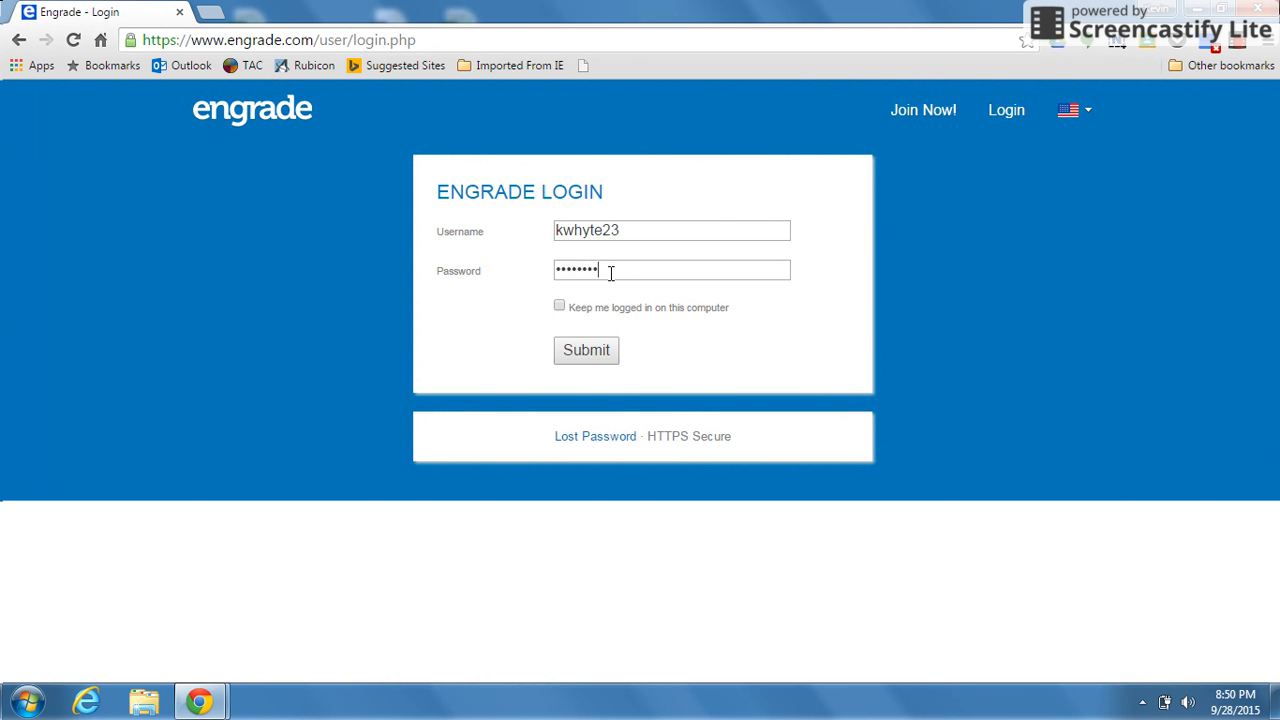
left_click(586, 350)
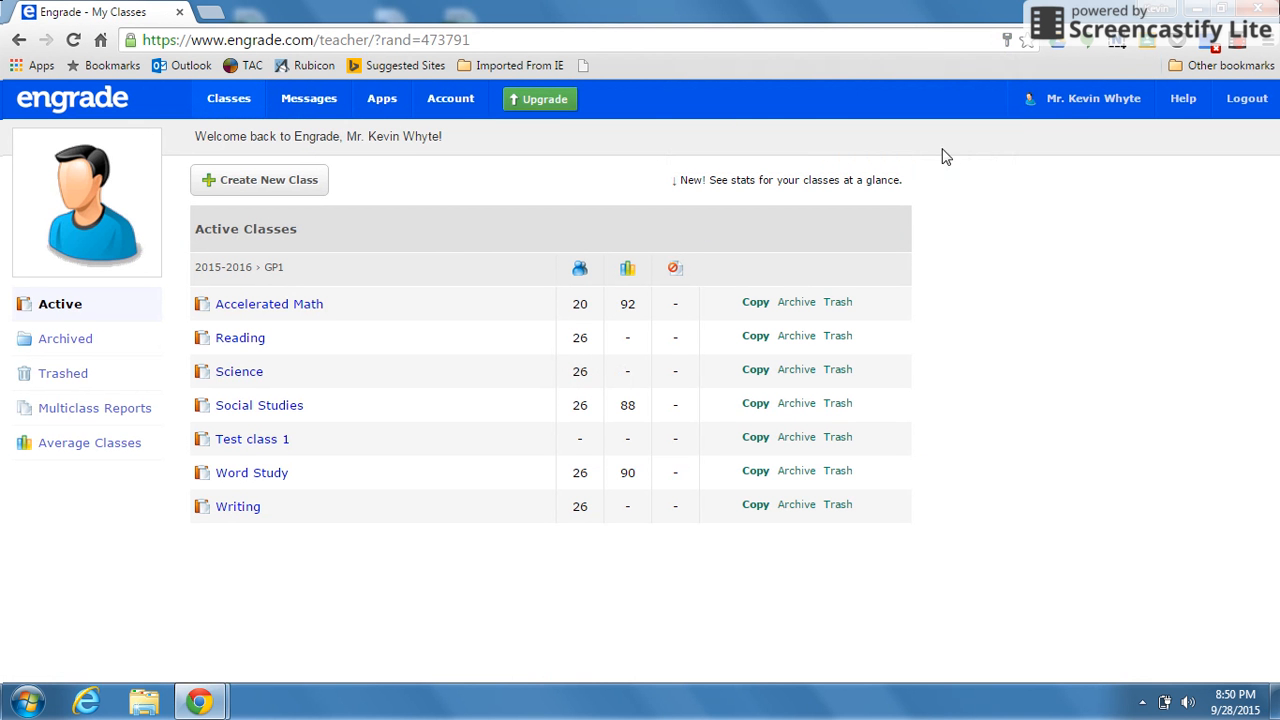
mouse_move(336, 300)
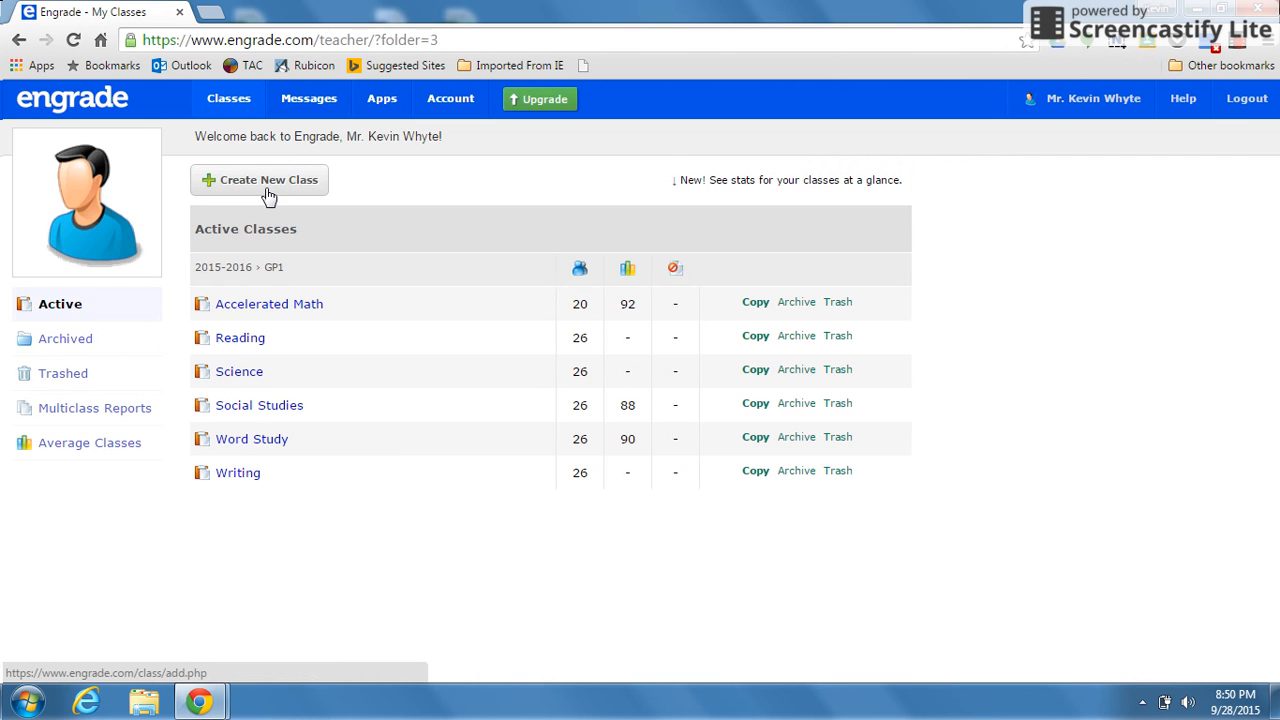
Create a new class named Test class 1 with grading period 1.
left_click(260, 180)
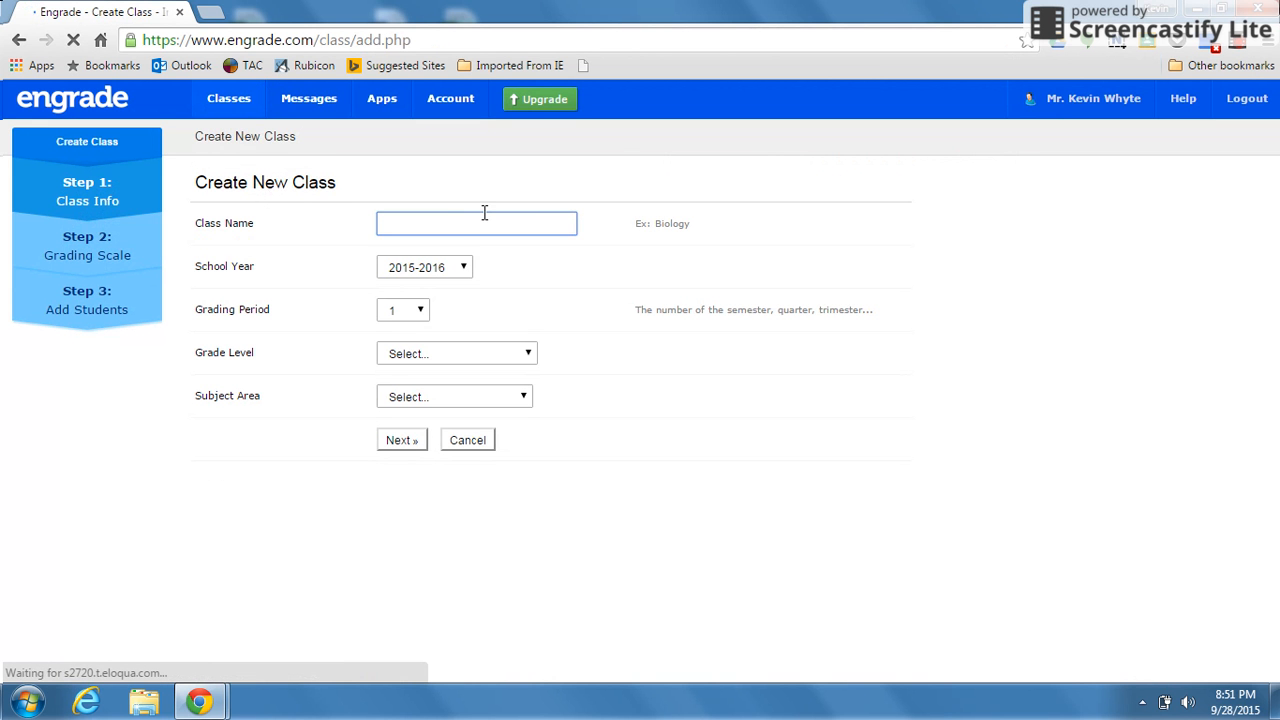
type("Test class 1")
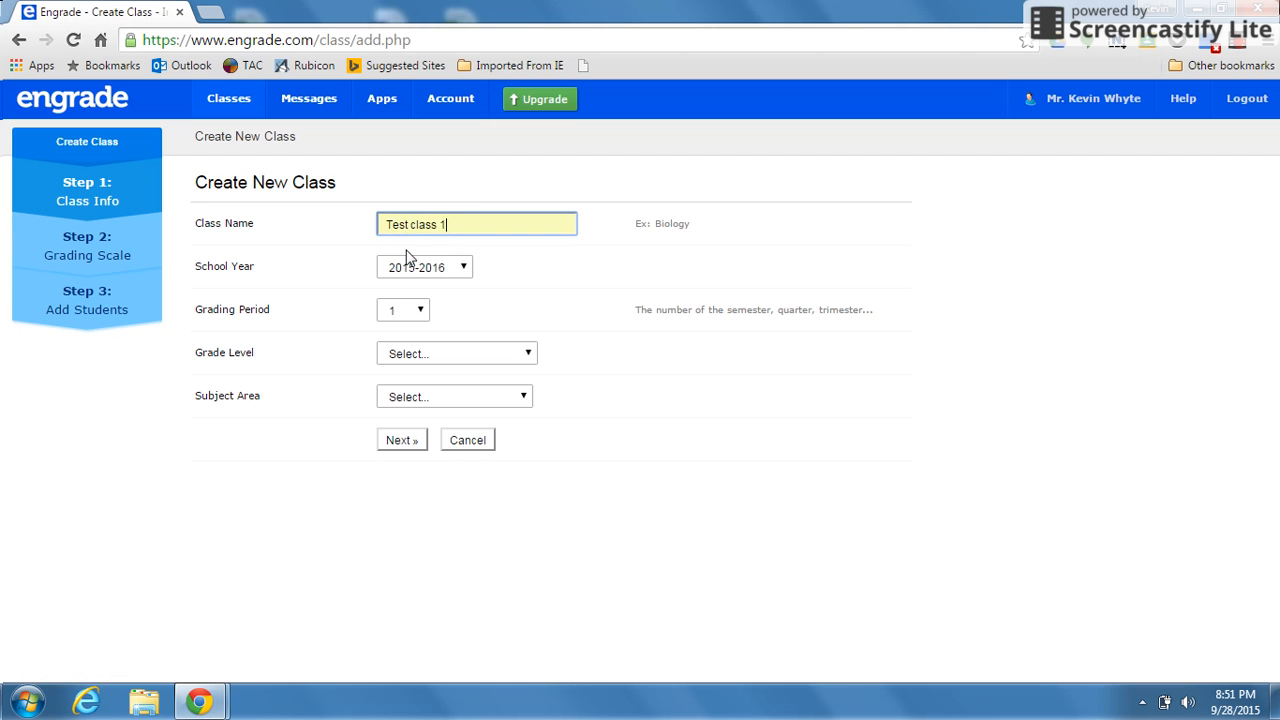
mouse_move(430, 248)
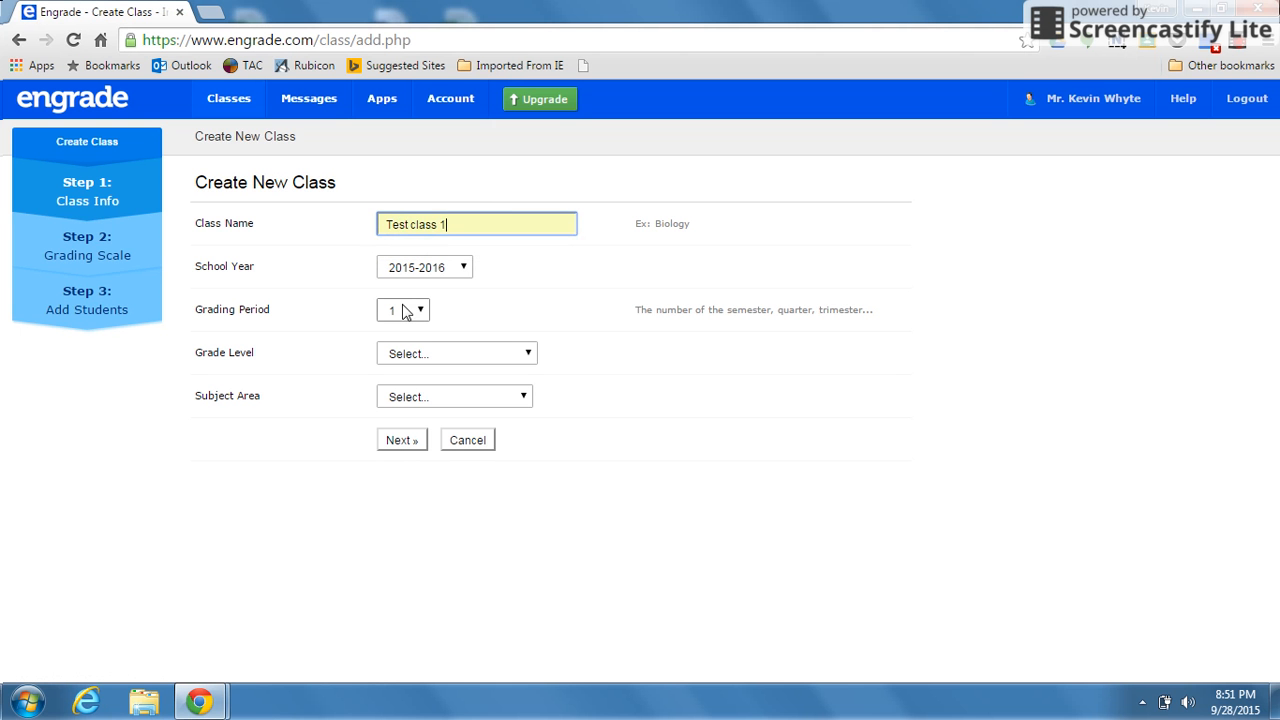
left_click(402, 308)
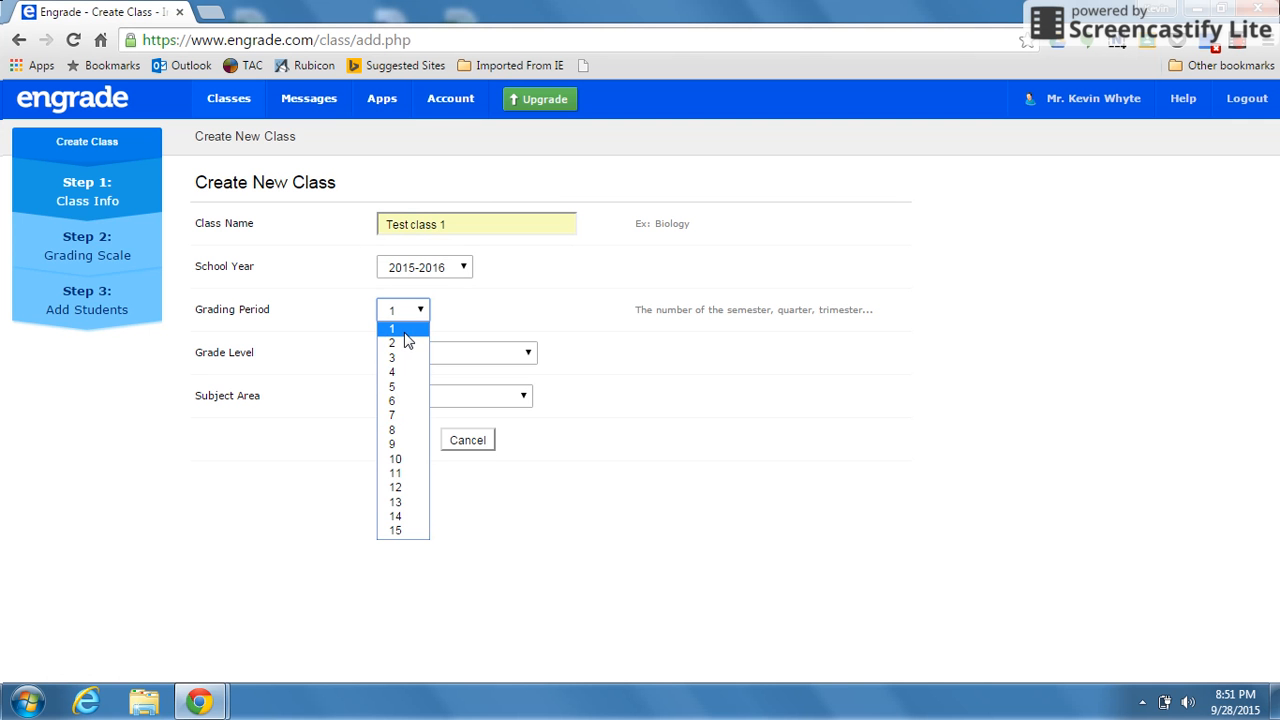
left_click(392, 328)
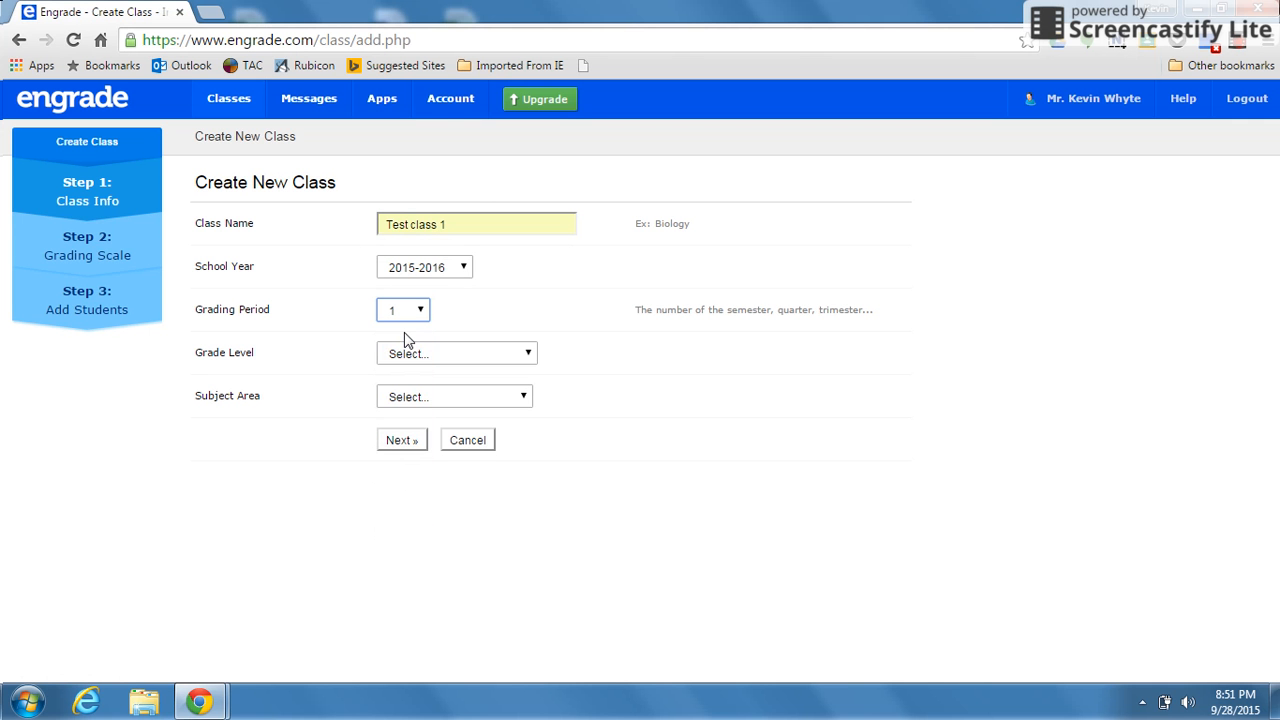
Set the class to 4th grade, subject Math, and continue to the grading scale.
left_click(456, 352)
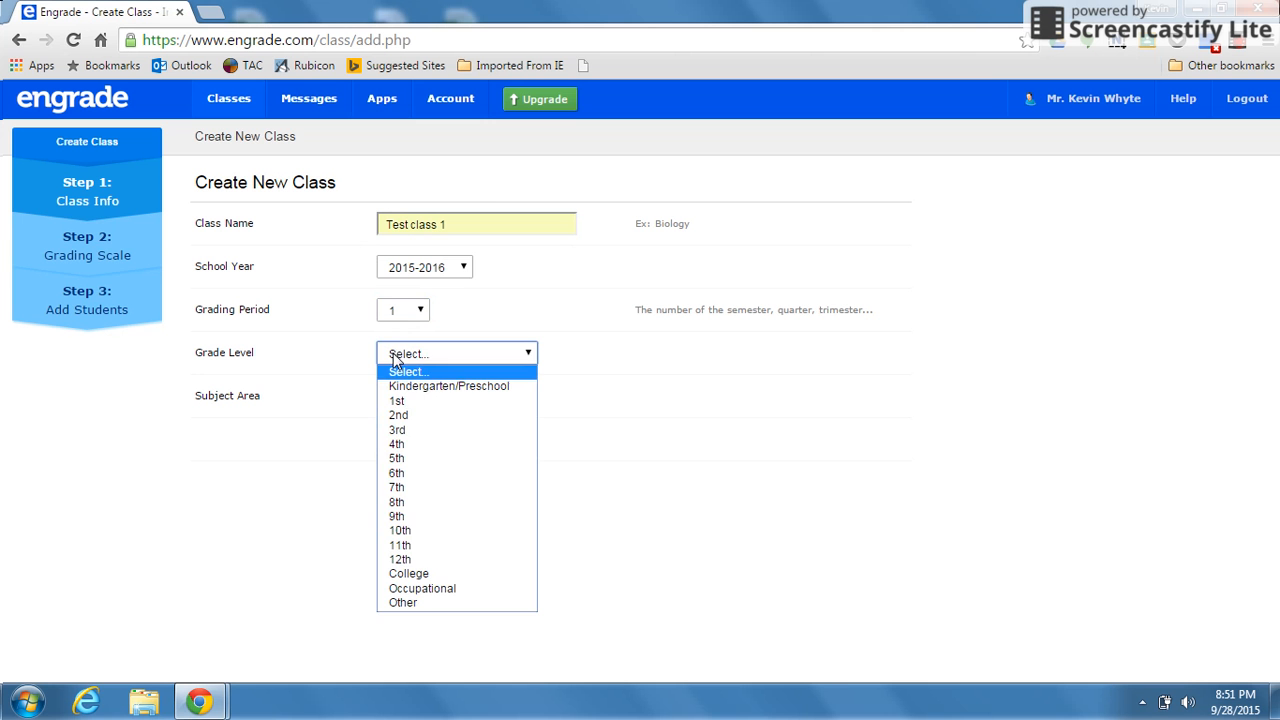
left_click(396, 444)
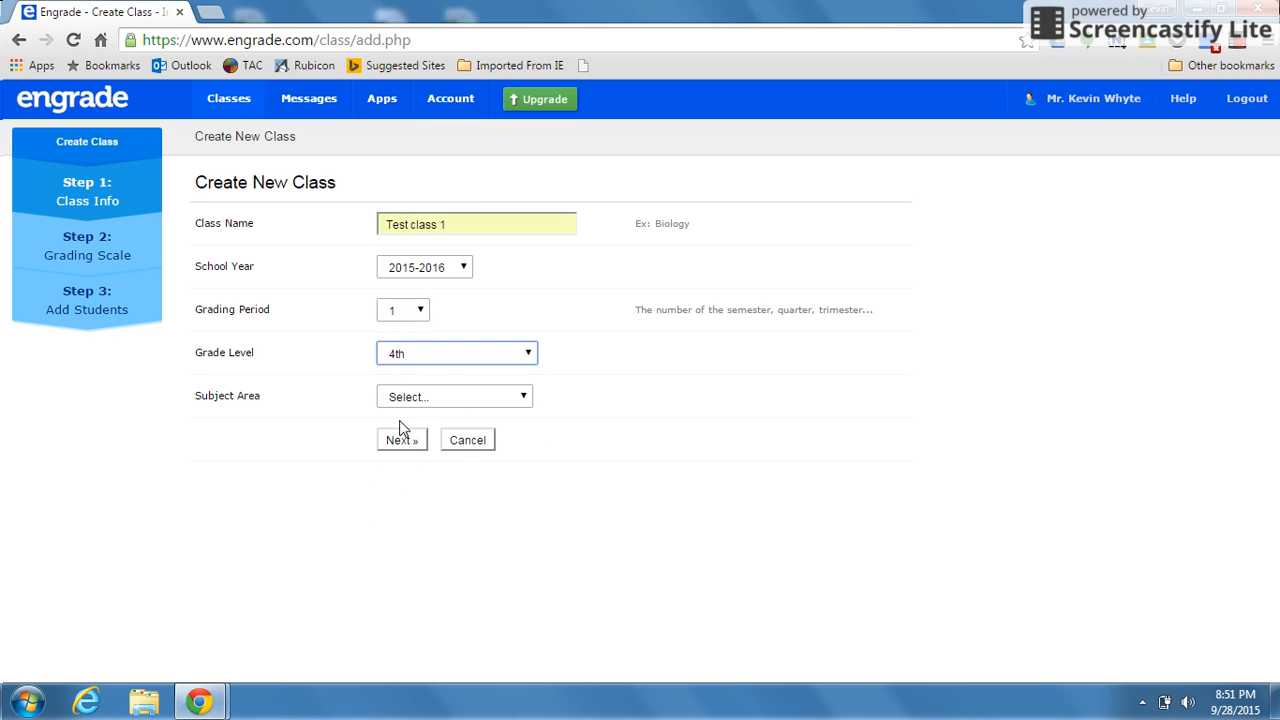
left_click(454, 396)
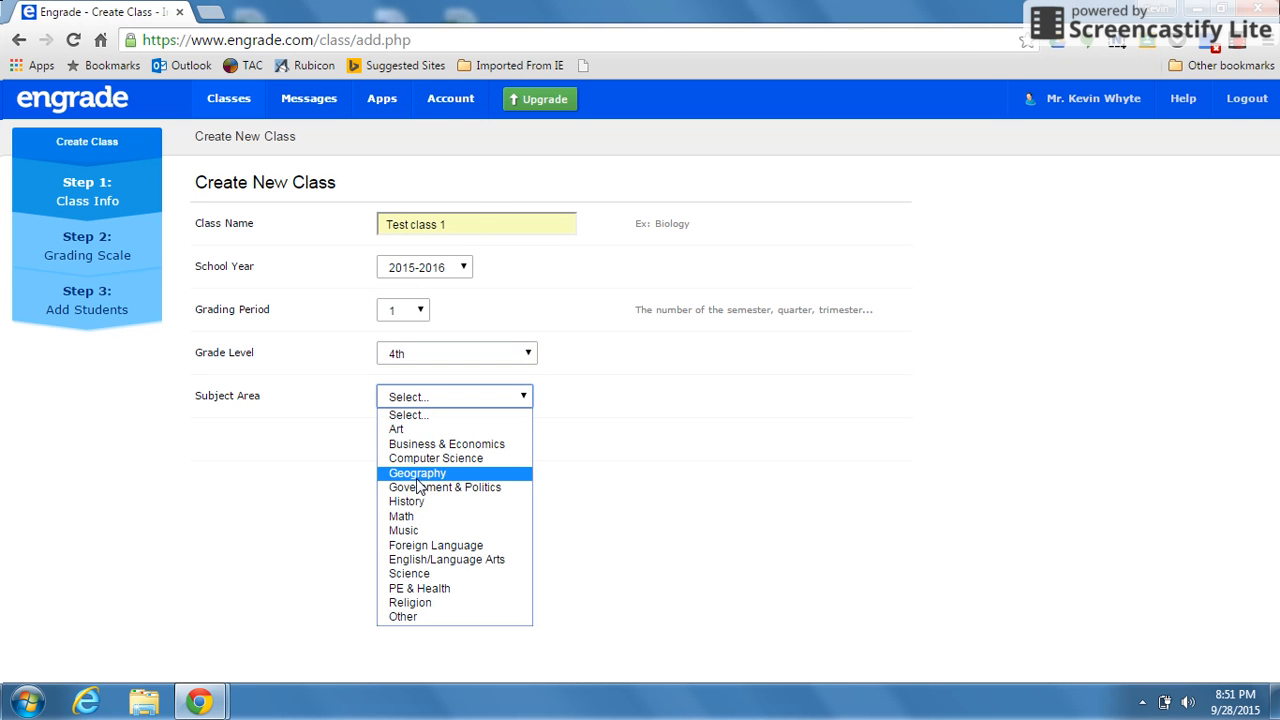
left_click(400, 516)
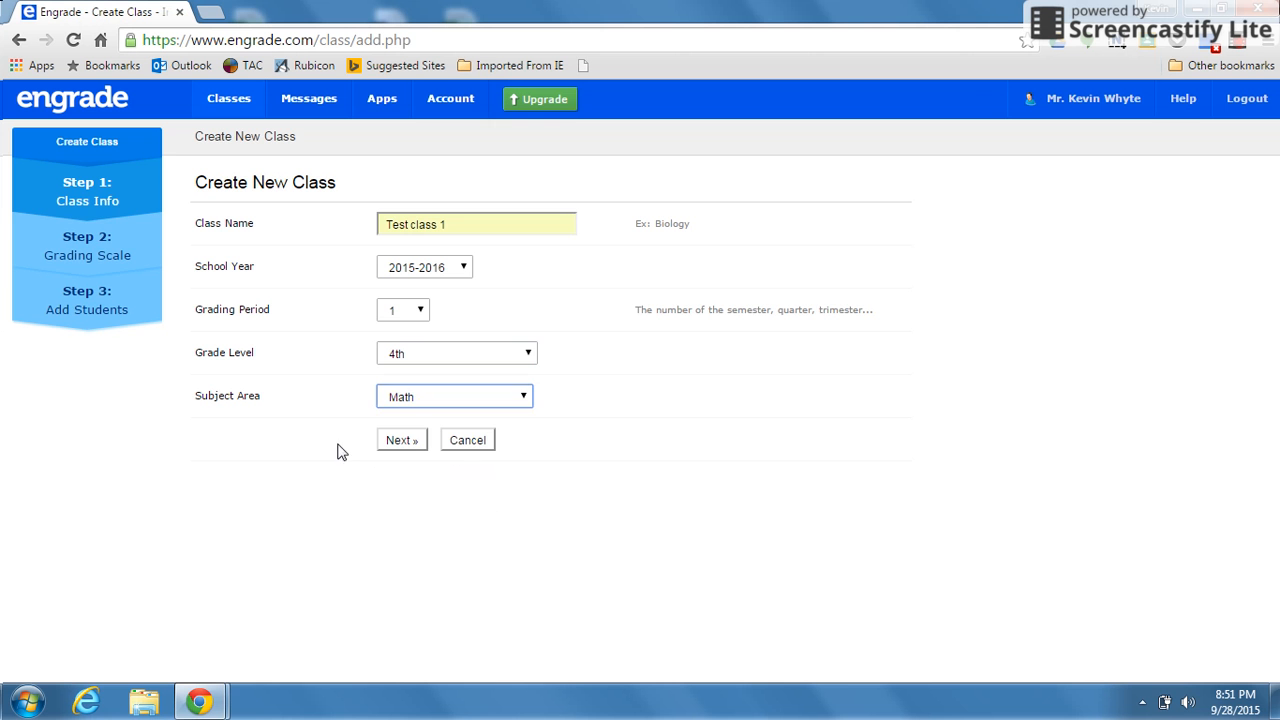
left_click(400, 440)
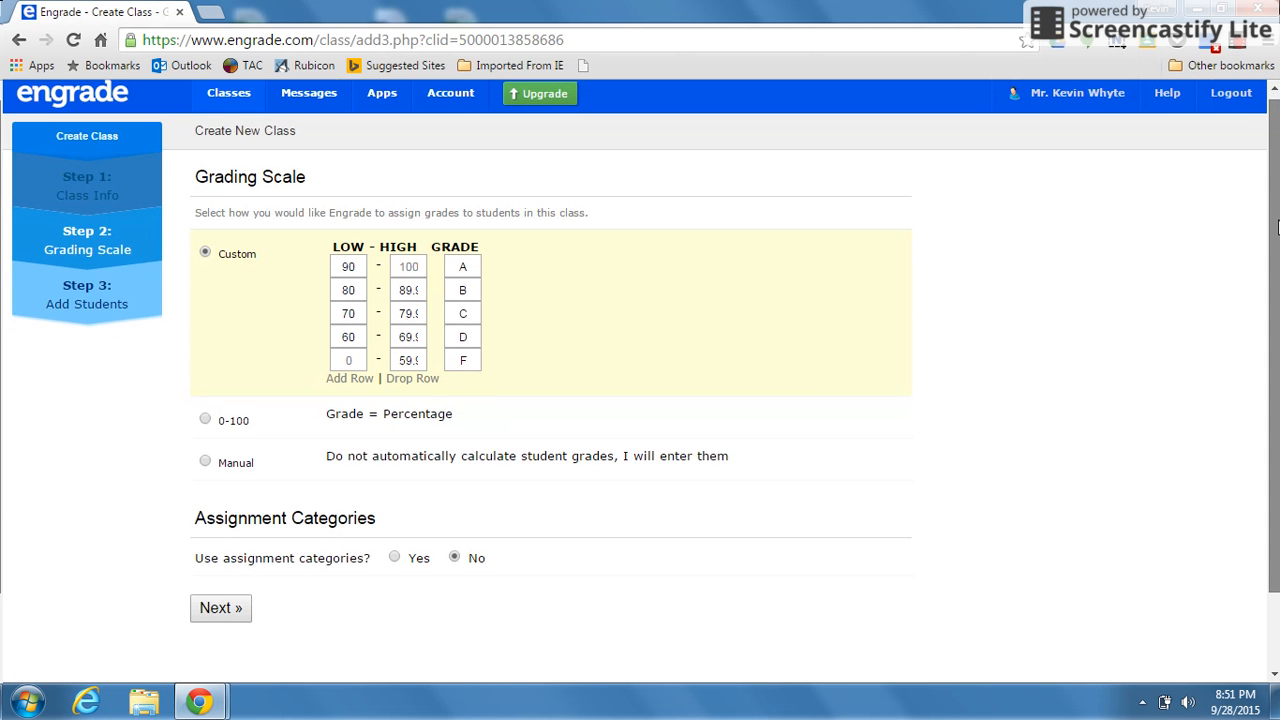
Change the custom grading scale so the A range starts at 91 instead of 90.
scroll("down", 3)
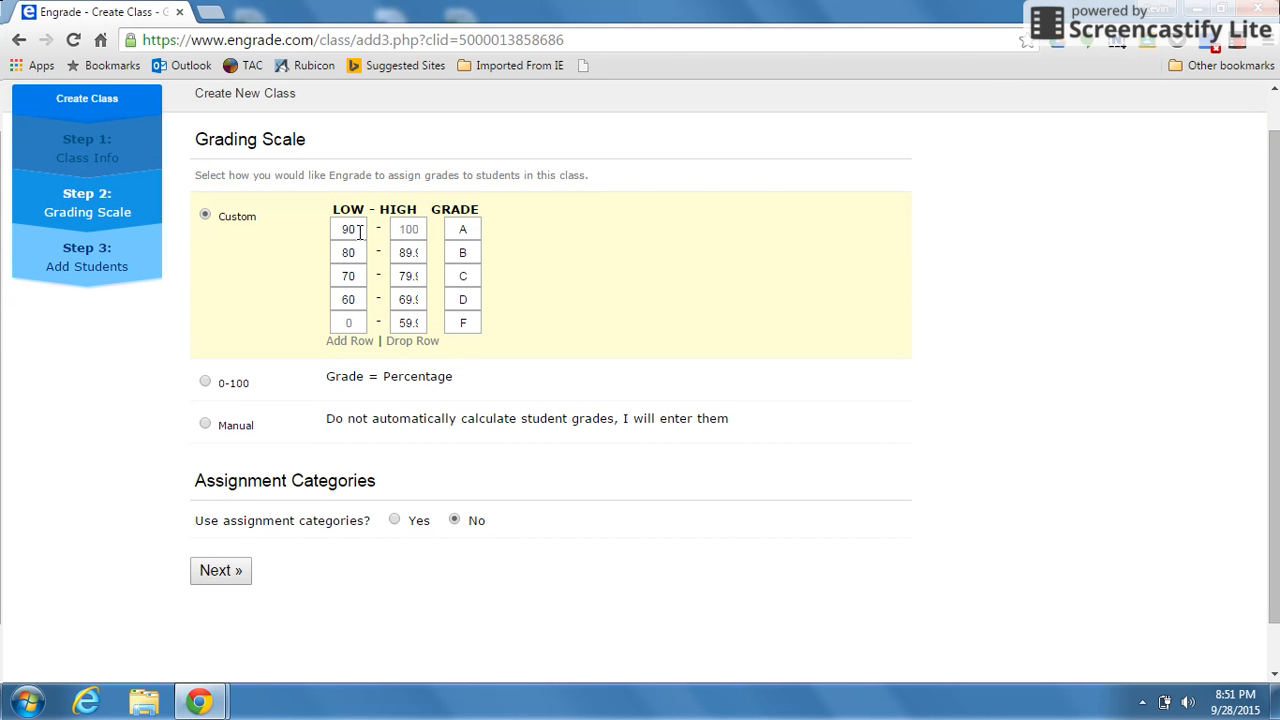
left_click(348, 228)
type("91")
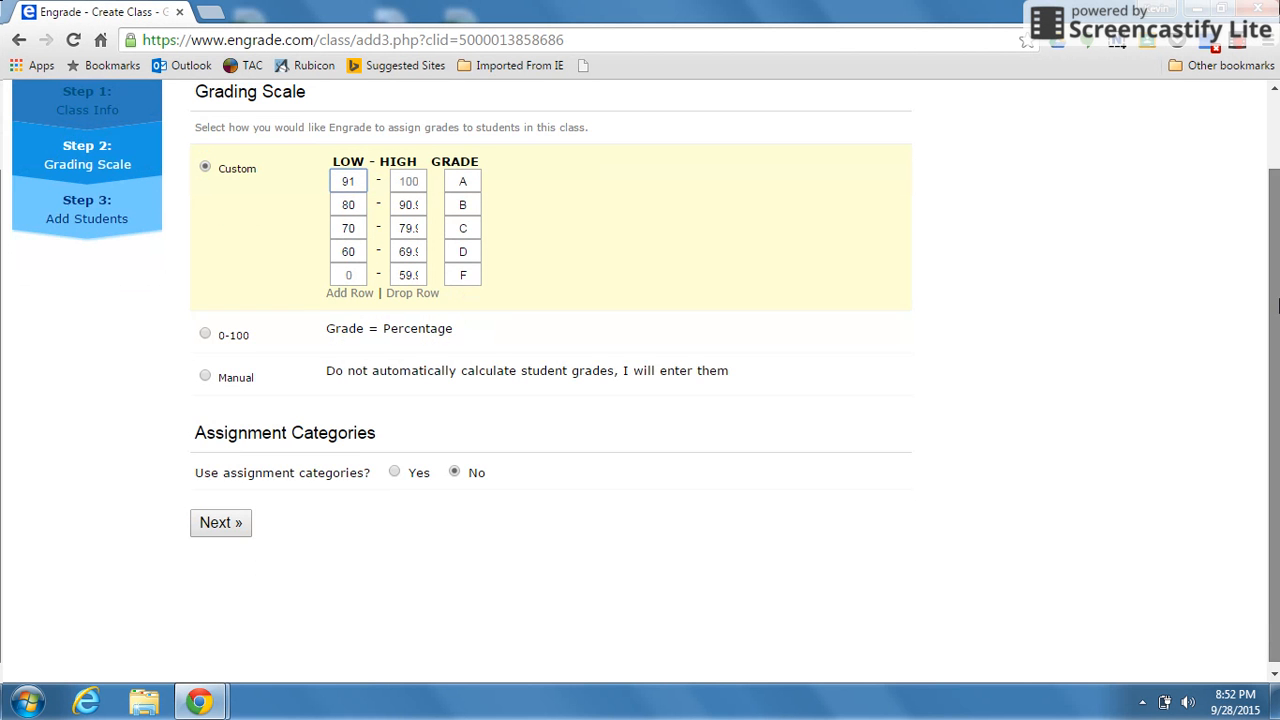
scroll("down", 3)
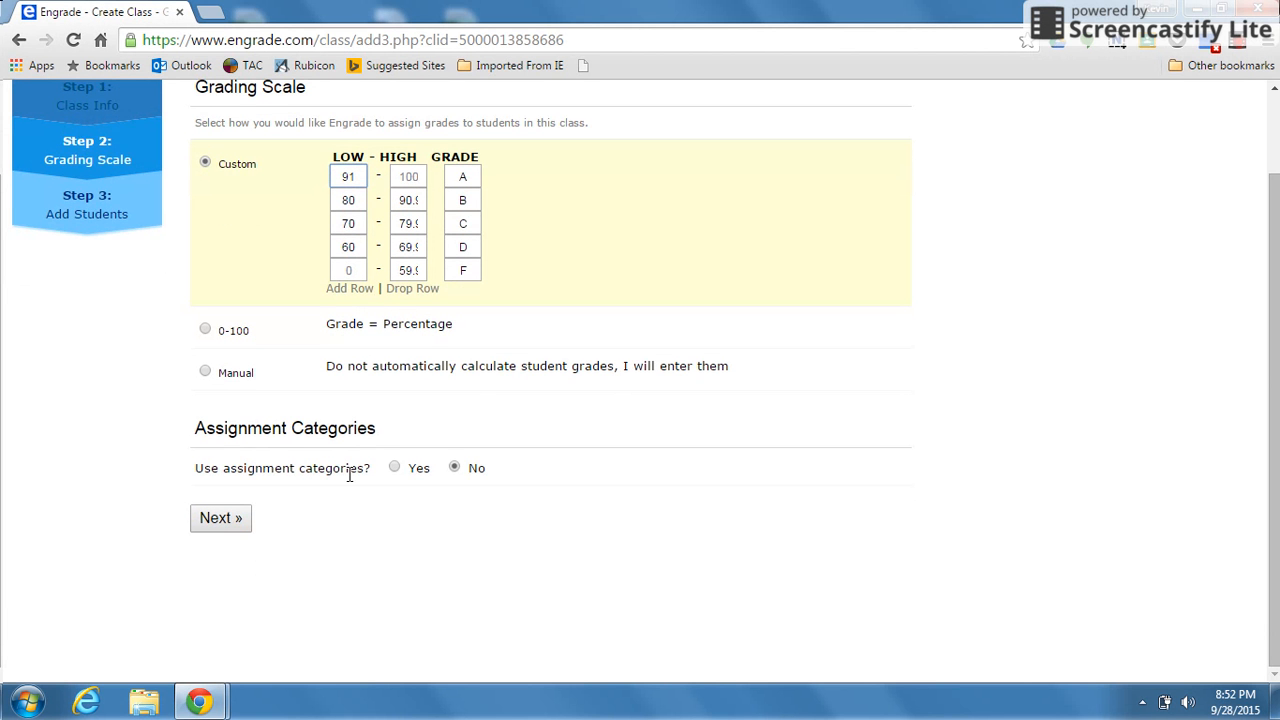
Enable assignment categories, trying weighting on and turning it back off.
left_click(394, 468)
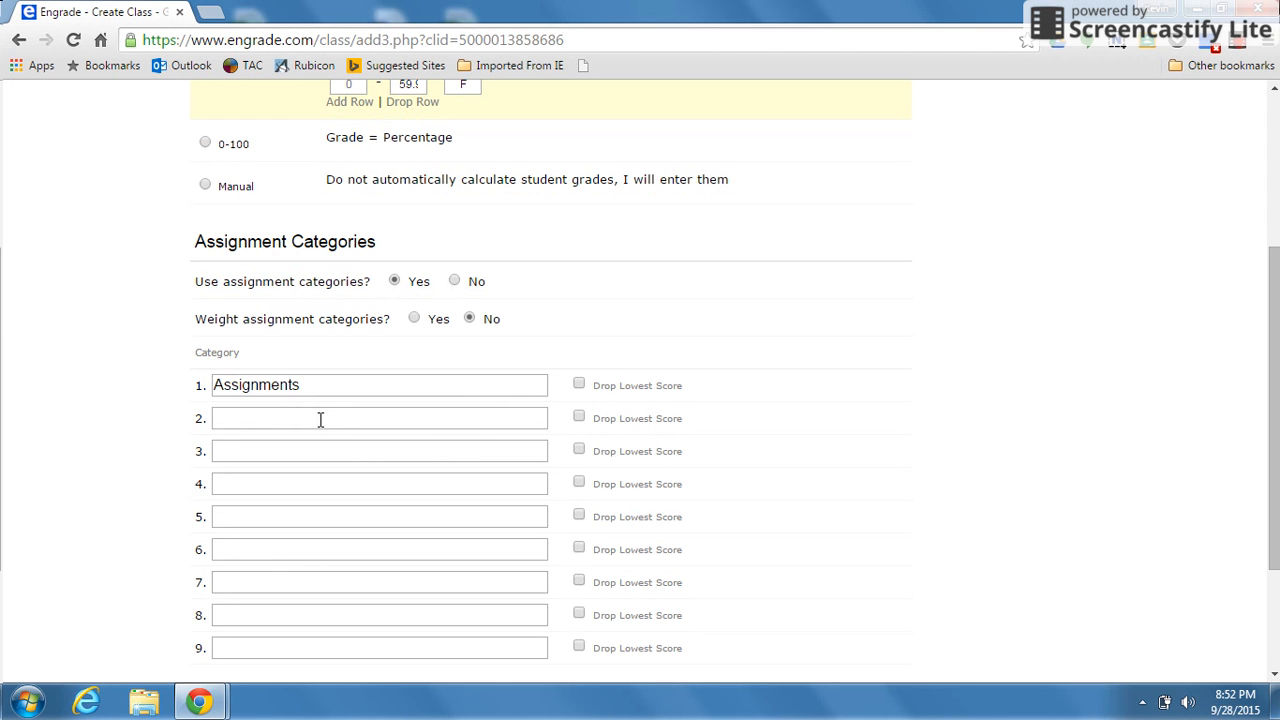
mouse_move(348, 340)
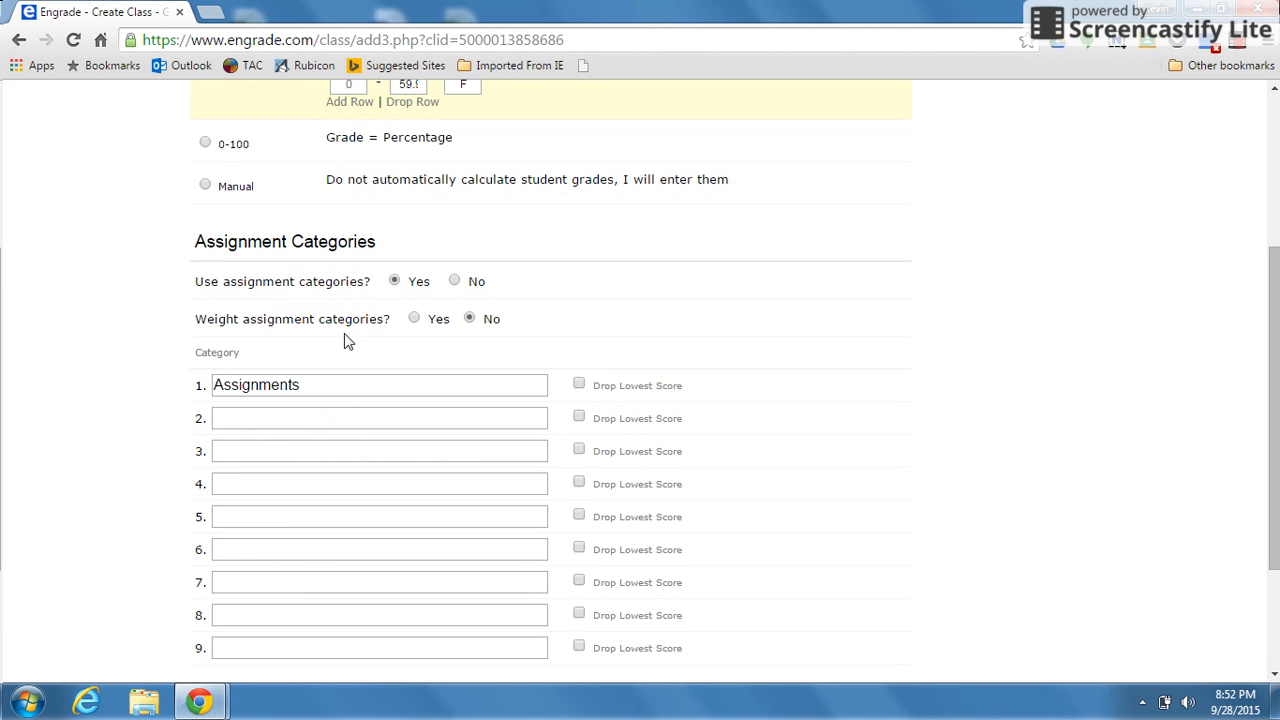
left_click(414, 318)
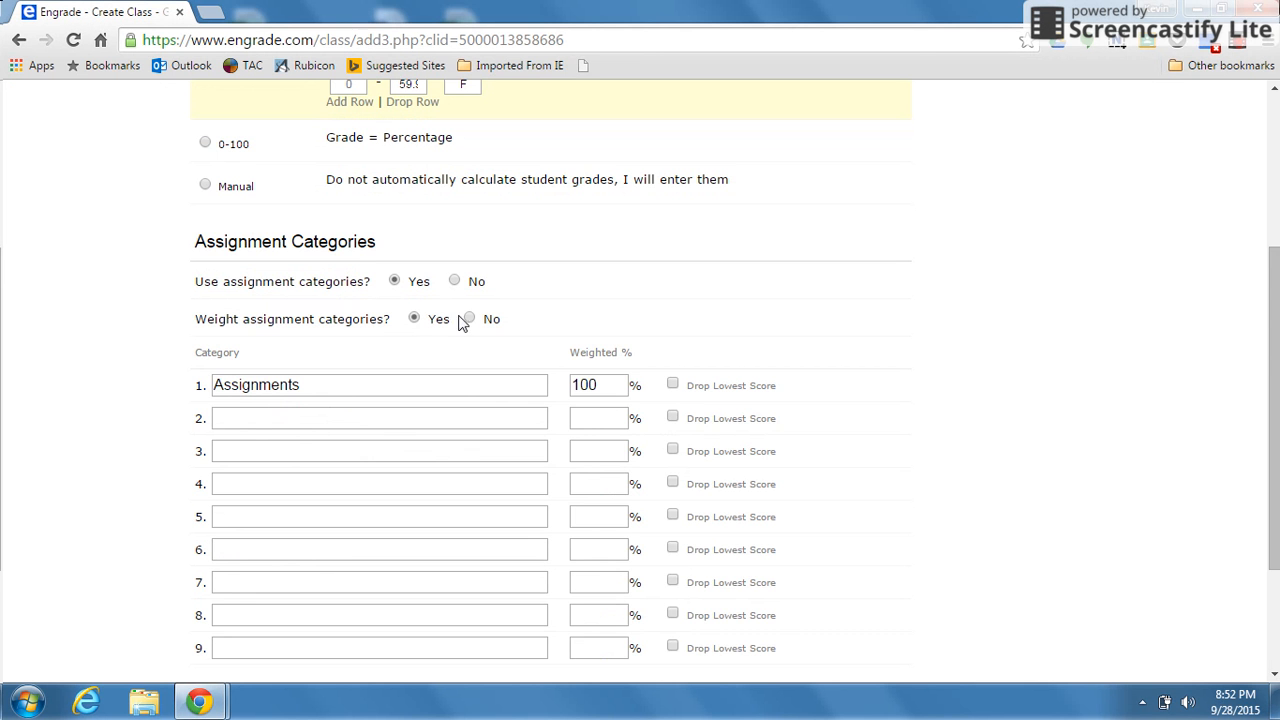
left_click(468, 318)
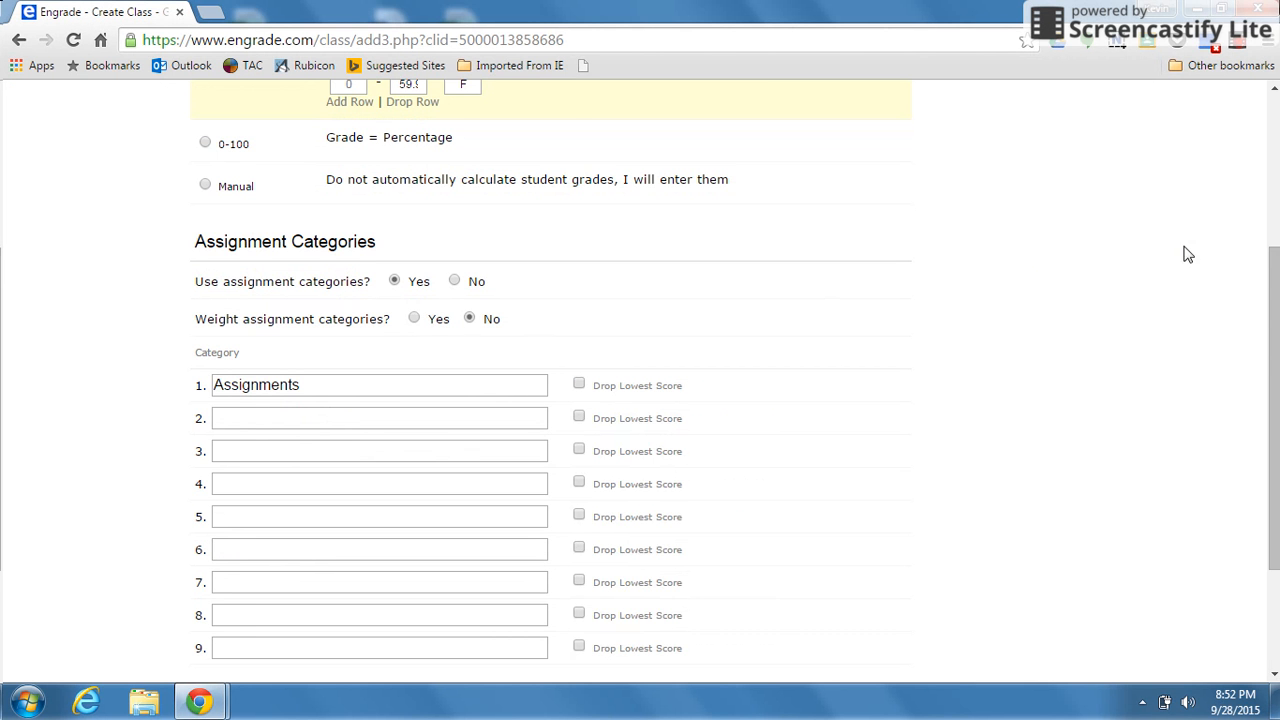
scroll("down", 3)
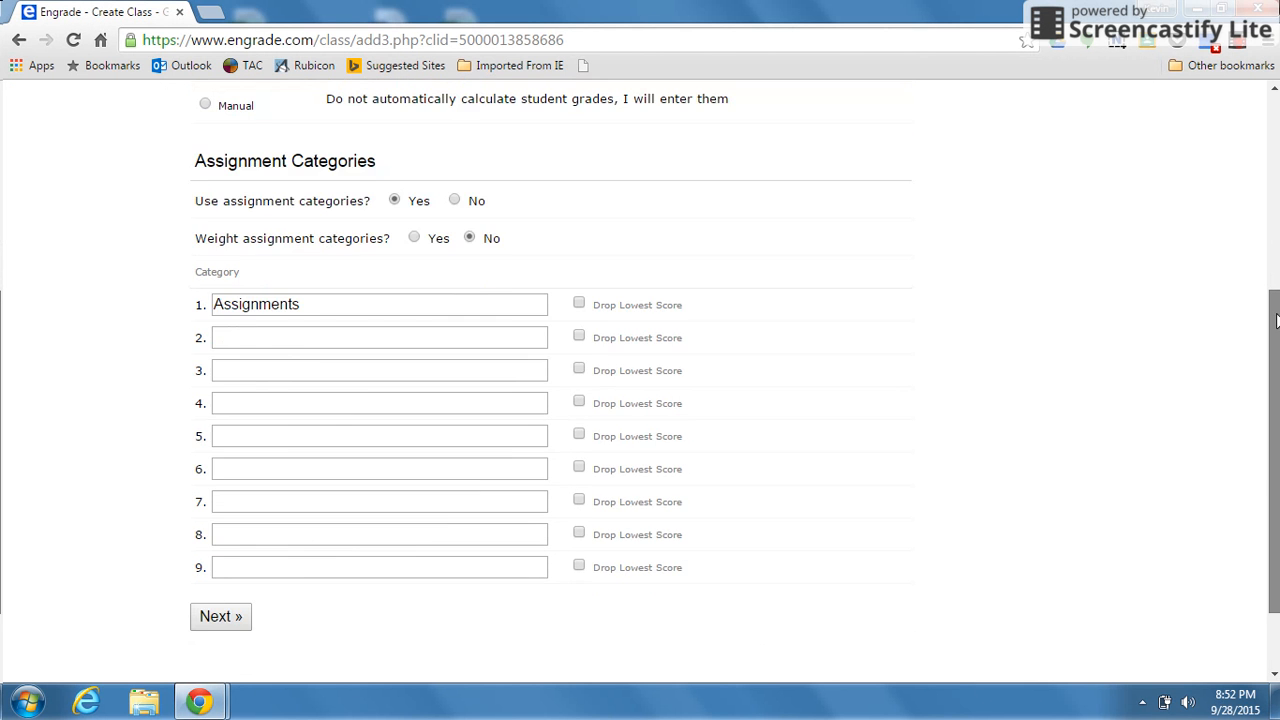
scroll("down", 3)
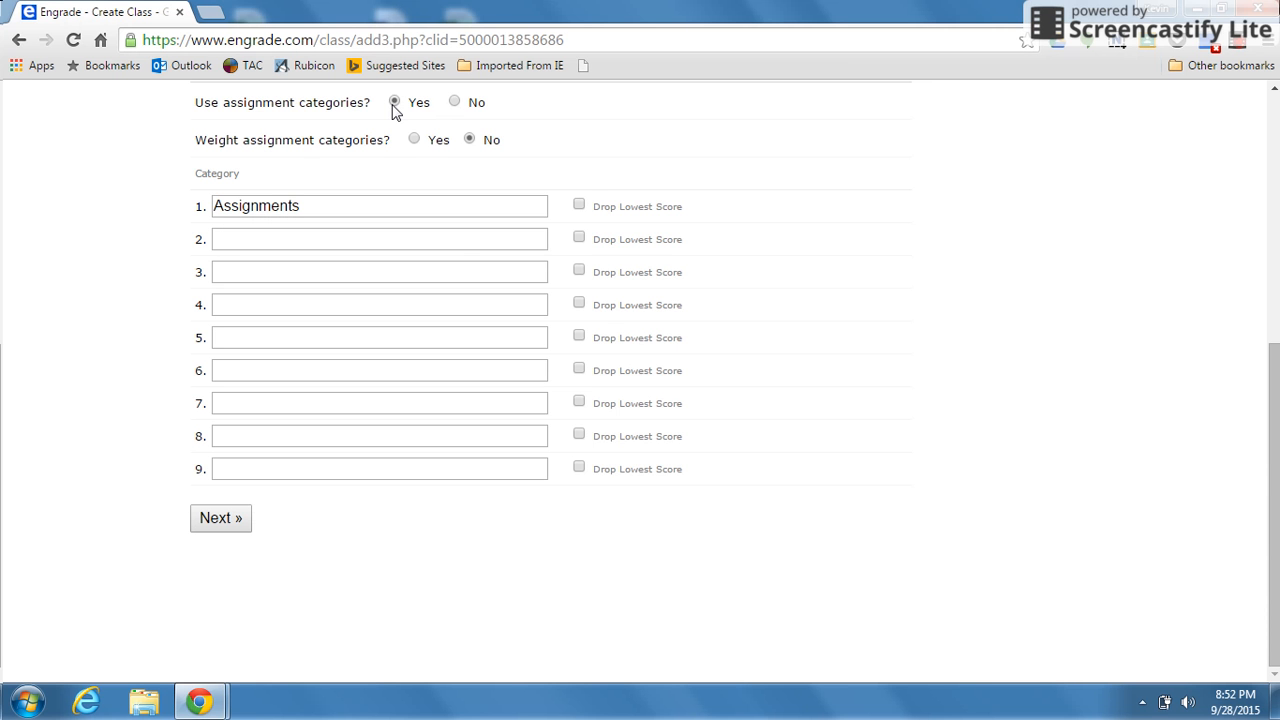
Turn on category weighting and rename the first category to Test at 70%.
left_click(414, 138)
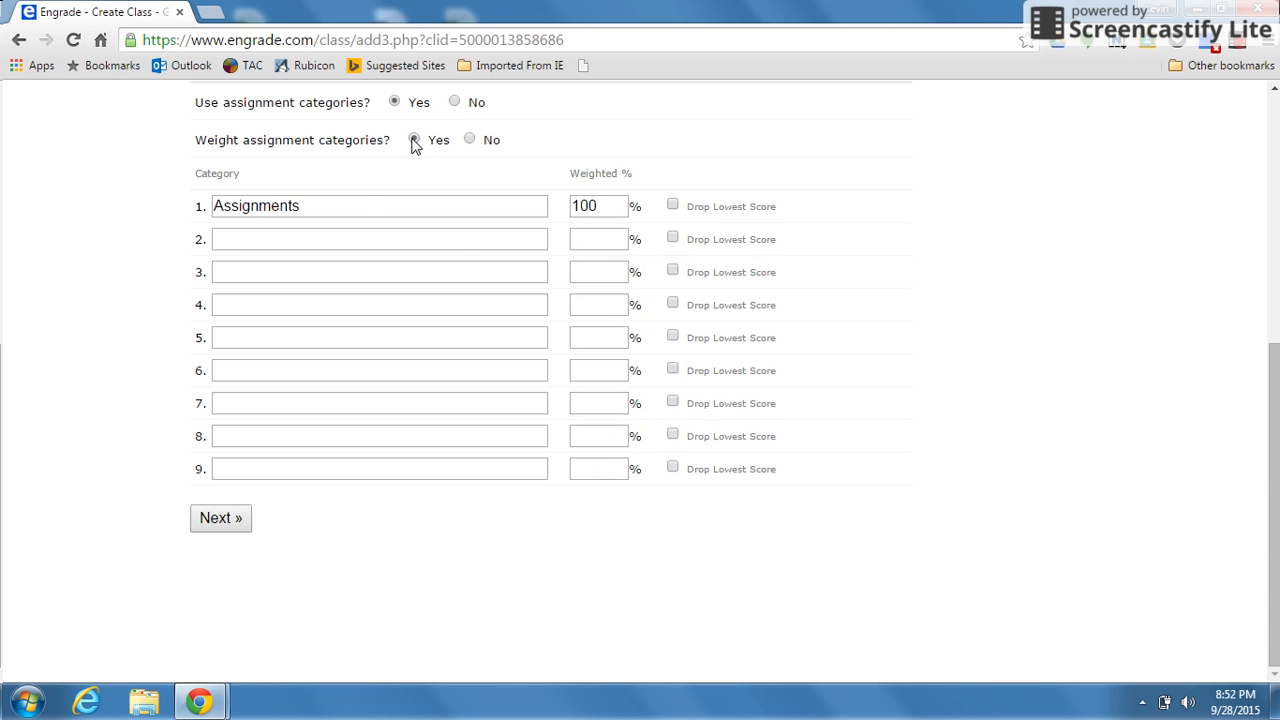
double_click(256, 206)
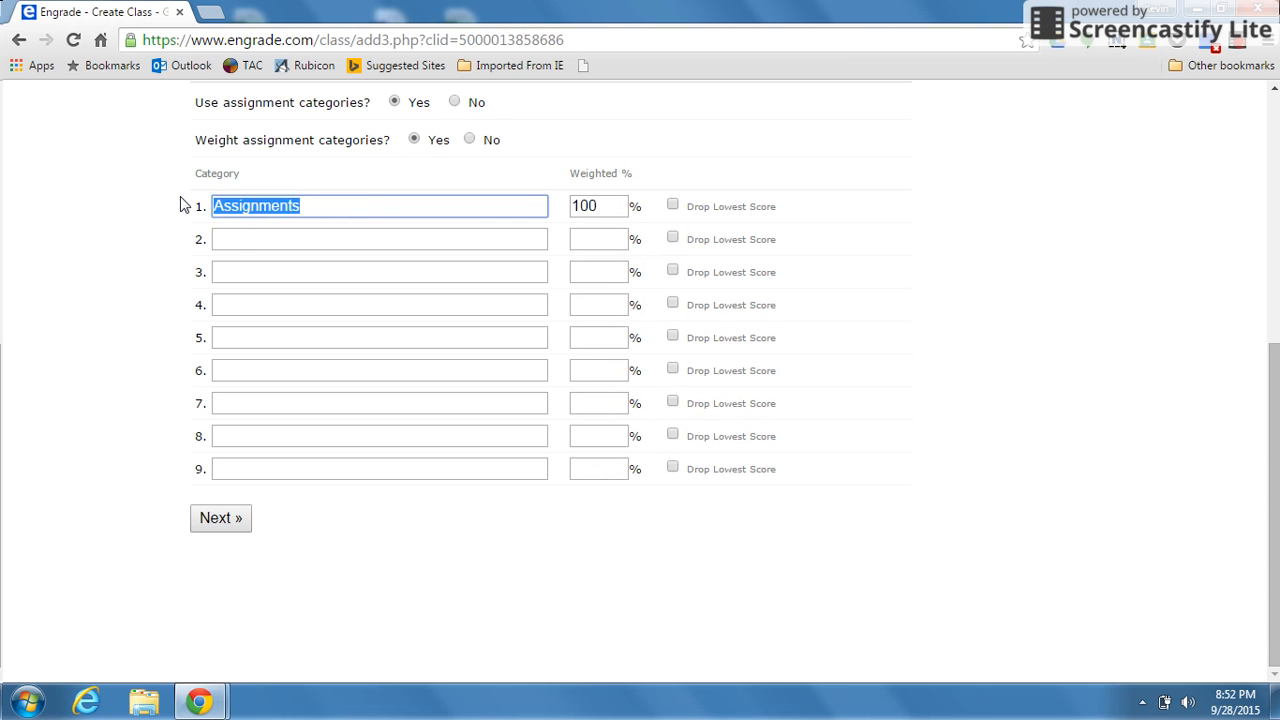
type("Test")
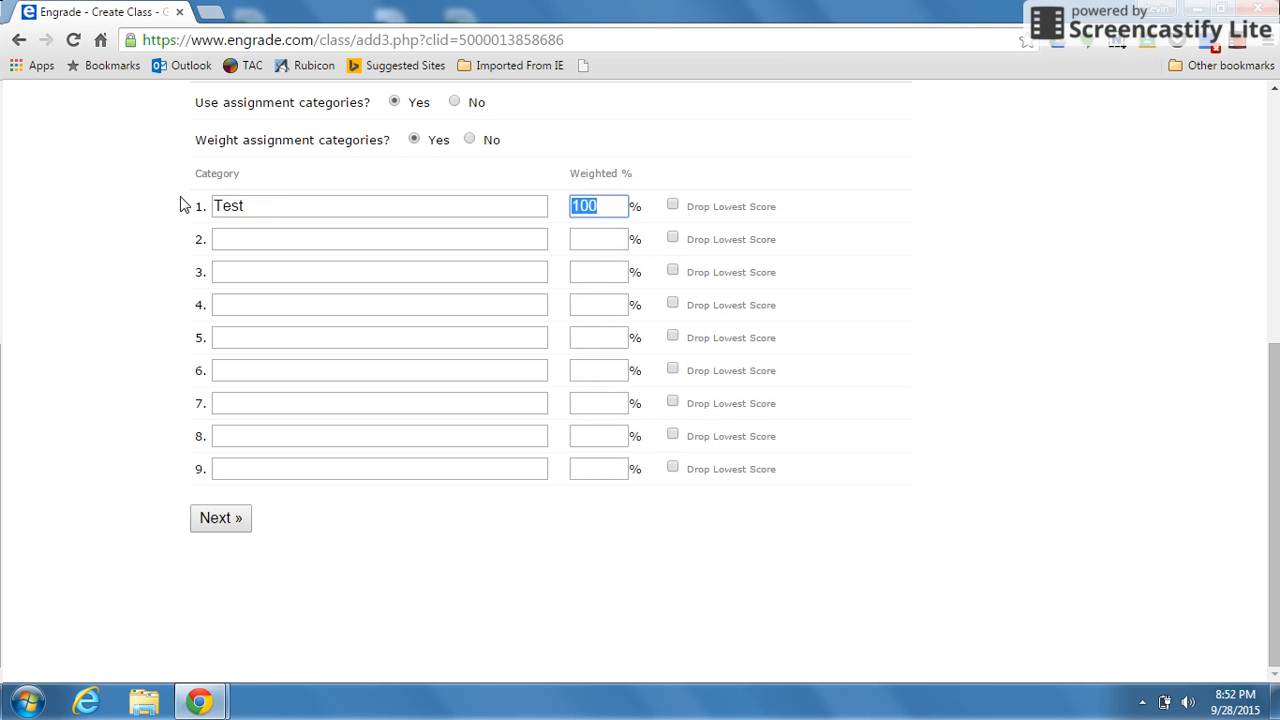
type("70")
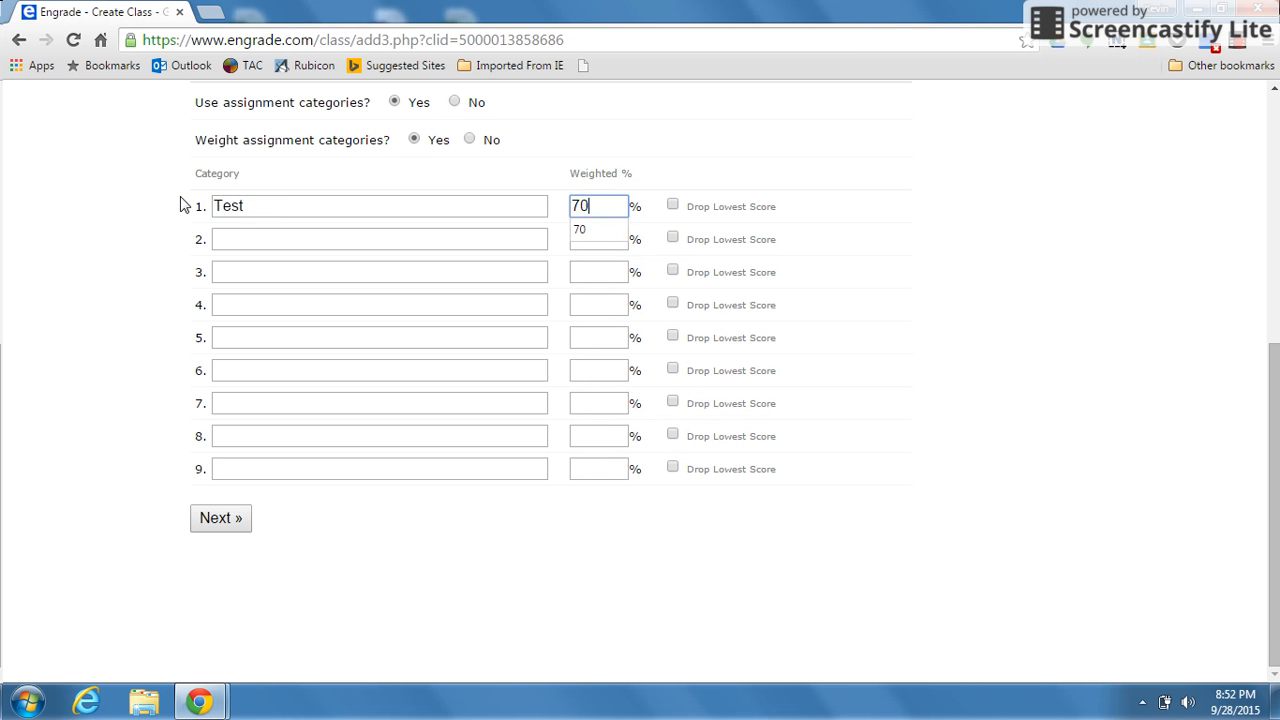
Add categories Quizzes at 20% and In-class work at 10%, then continue to adding students.
type("q")
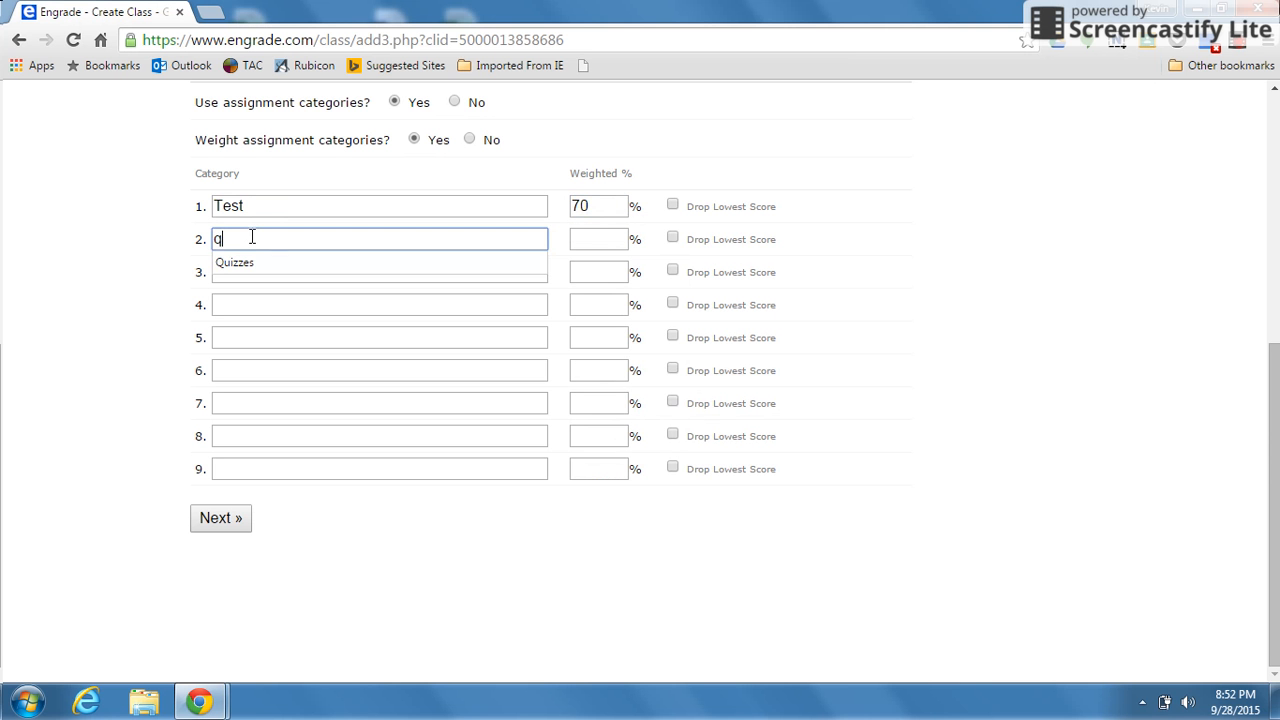
type("uiz")
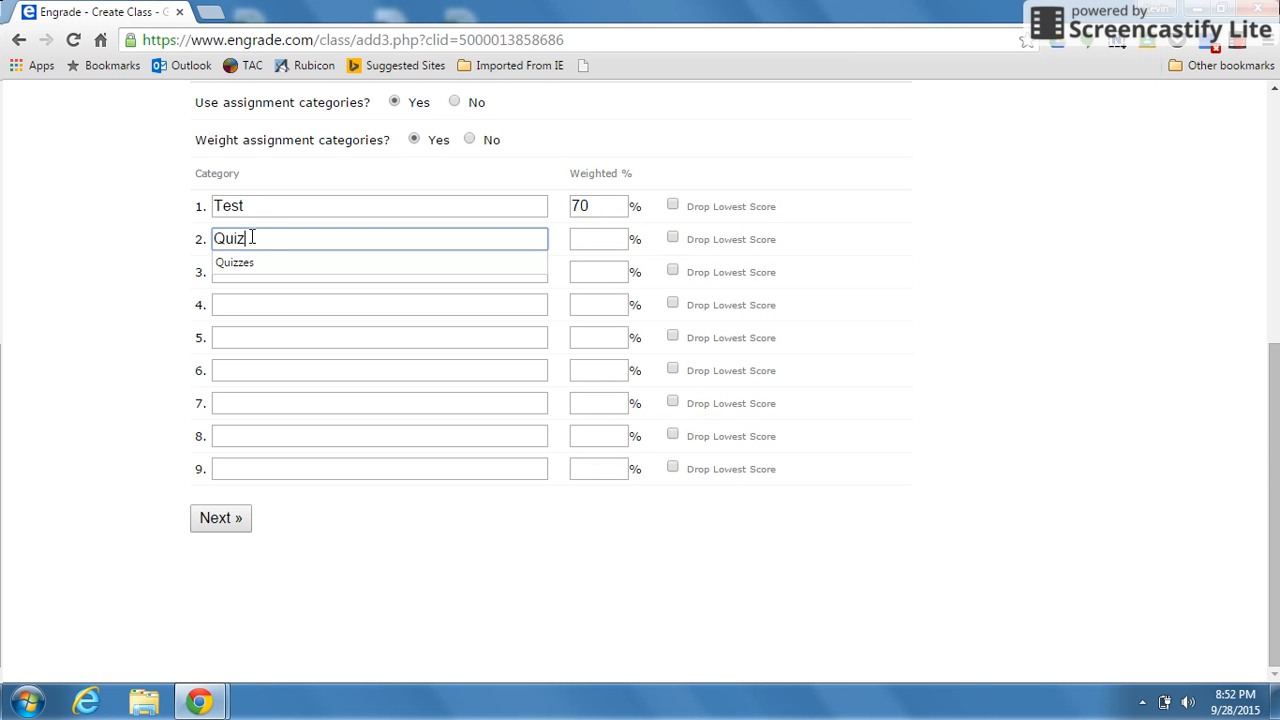
left_click(234, 262)
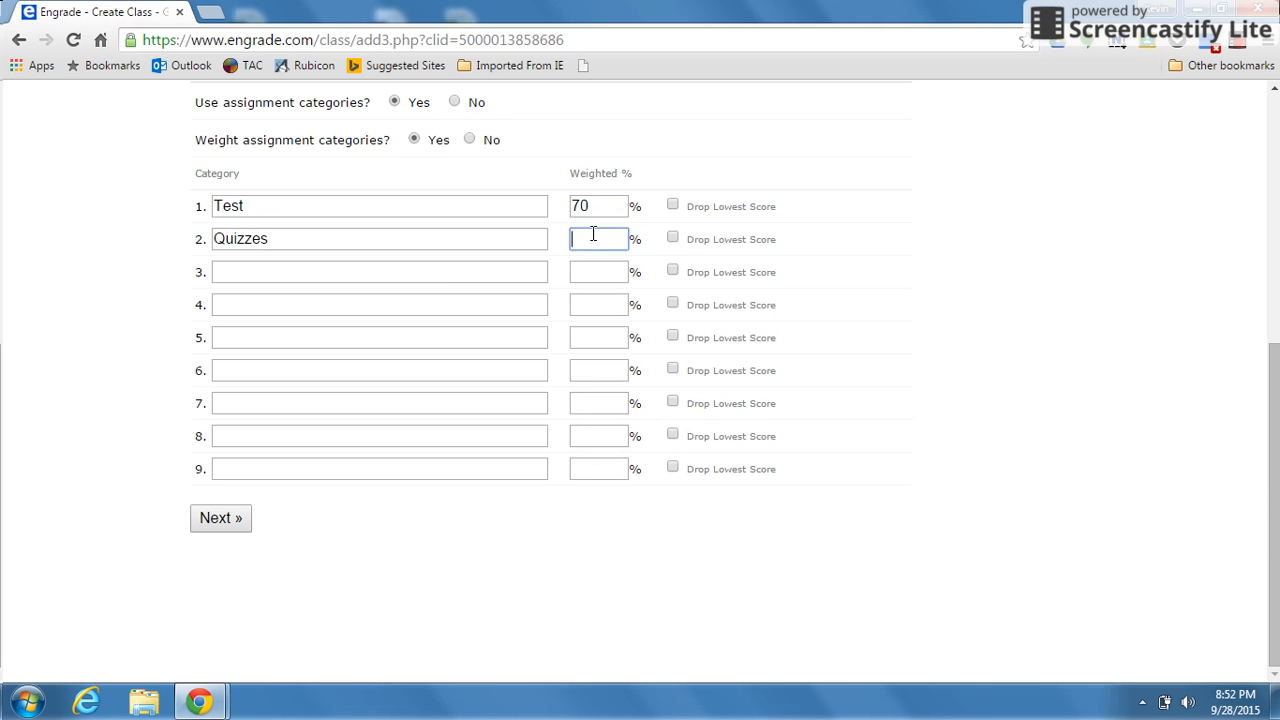
type("20")
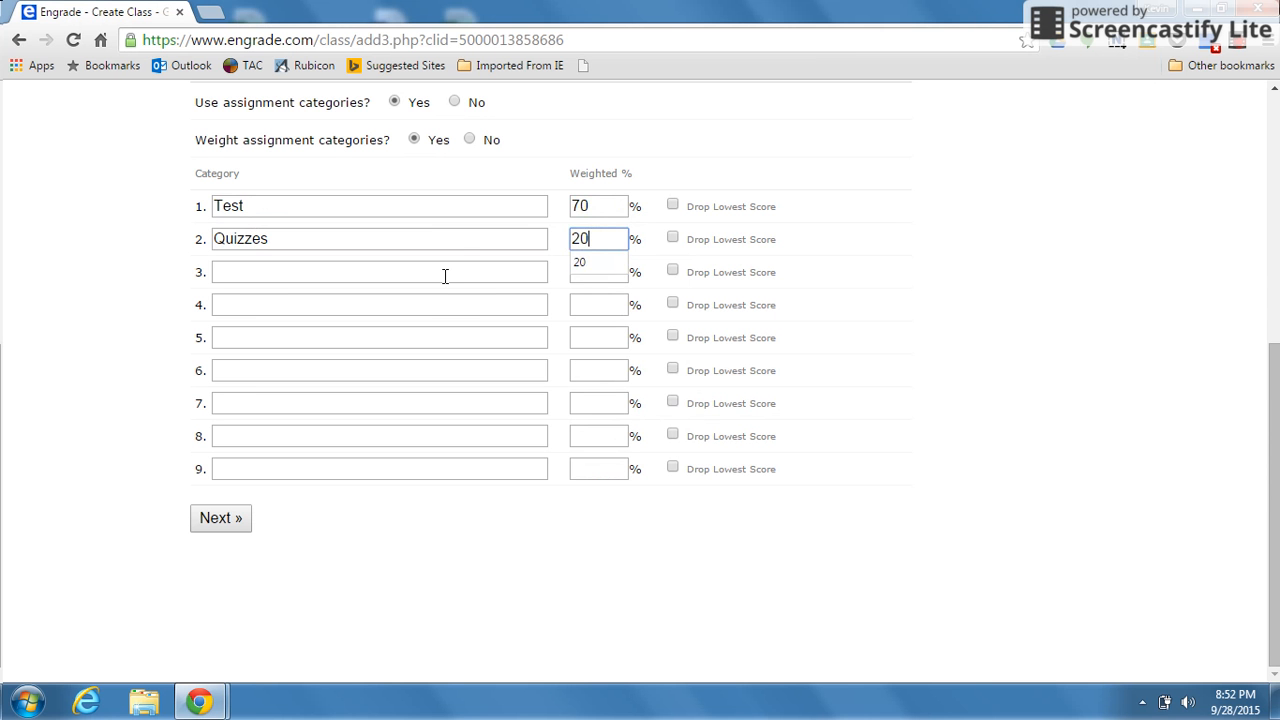
type("In-class work")
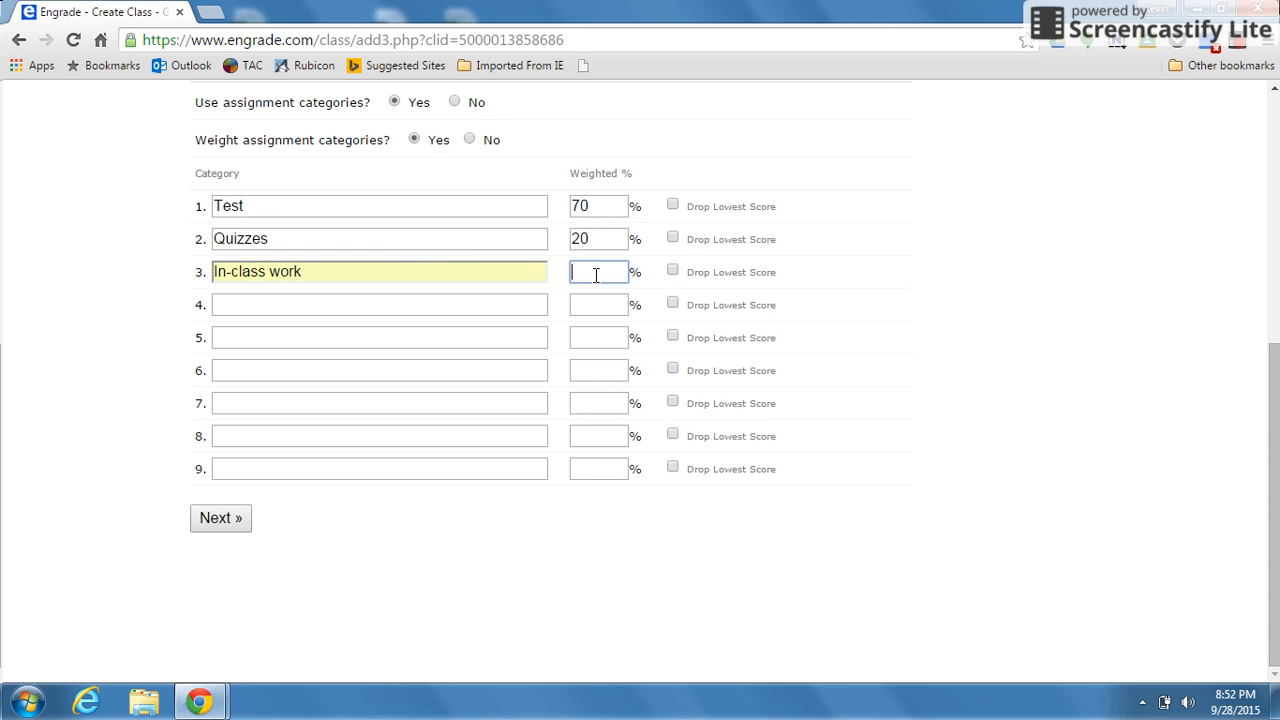
type("10")
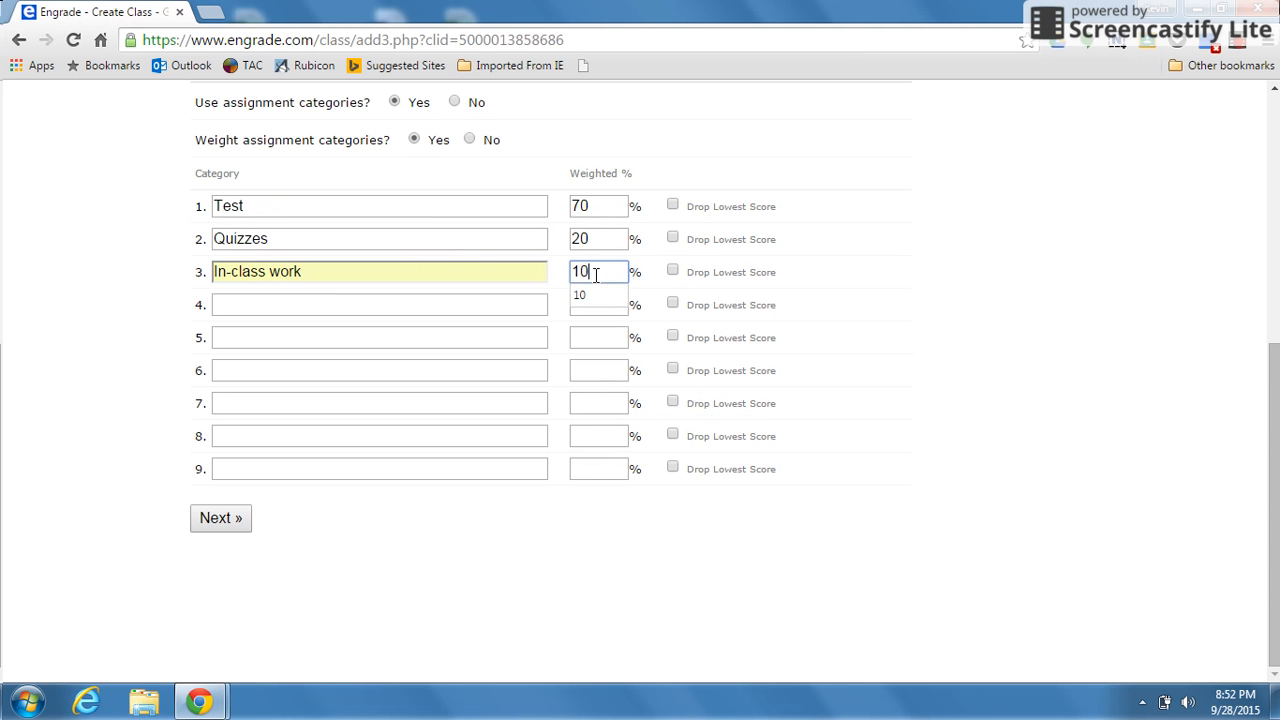
mouse_move(336, 296)
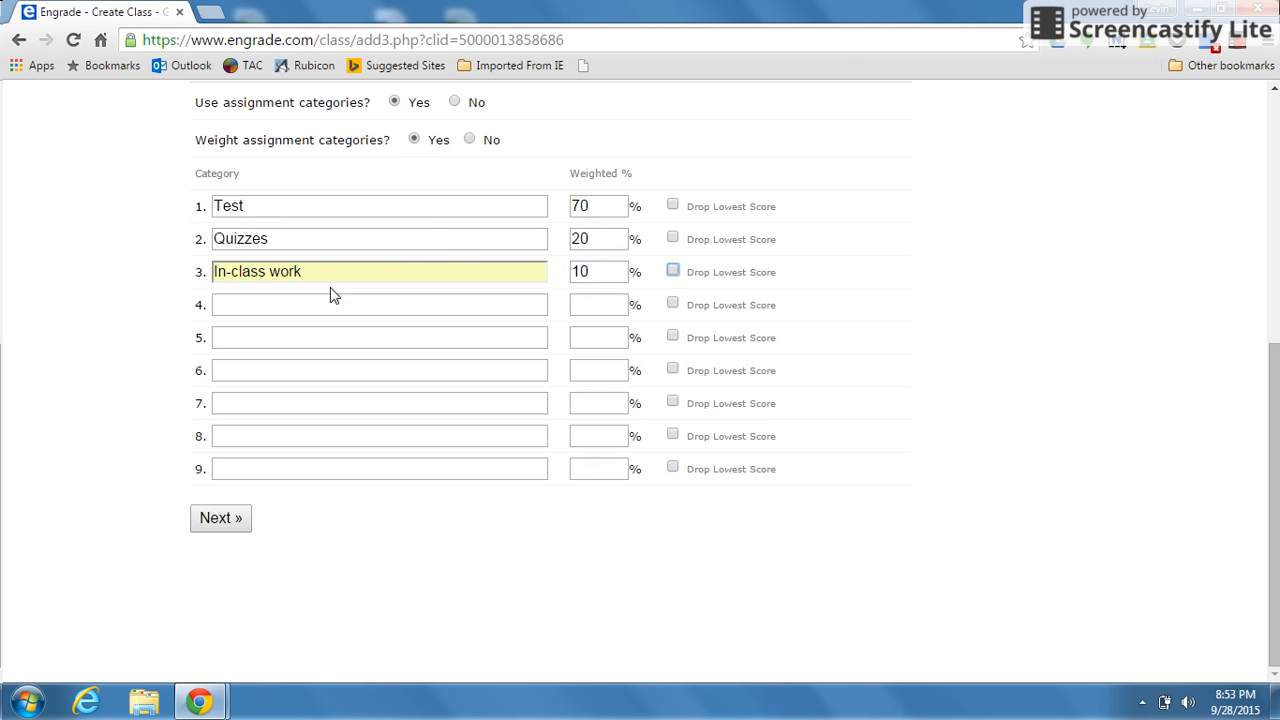
mouse_move(676, 208)
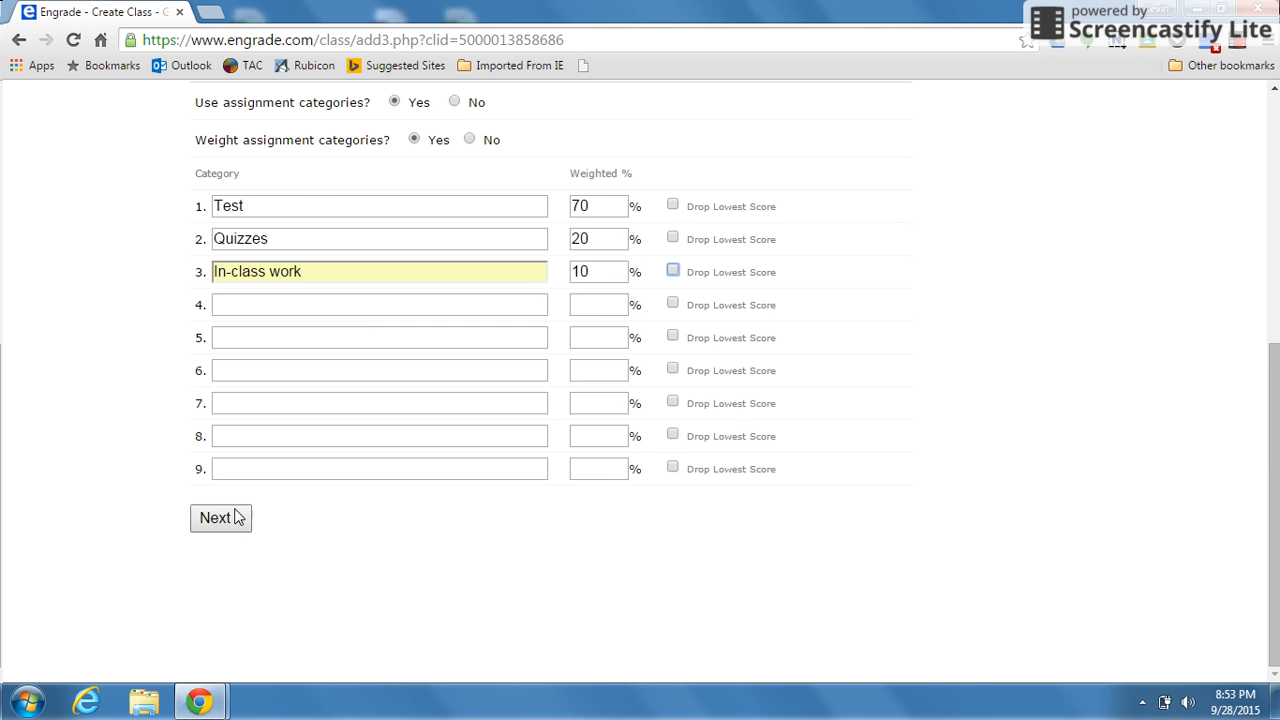
left_click(220, 518)
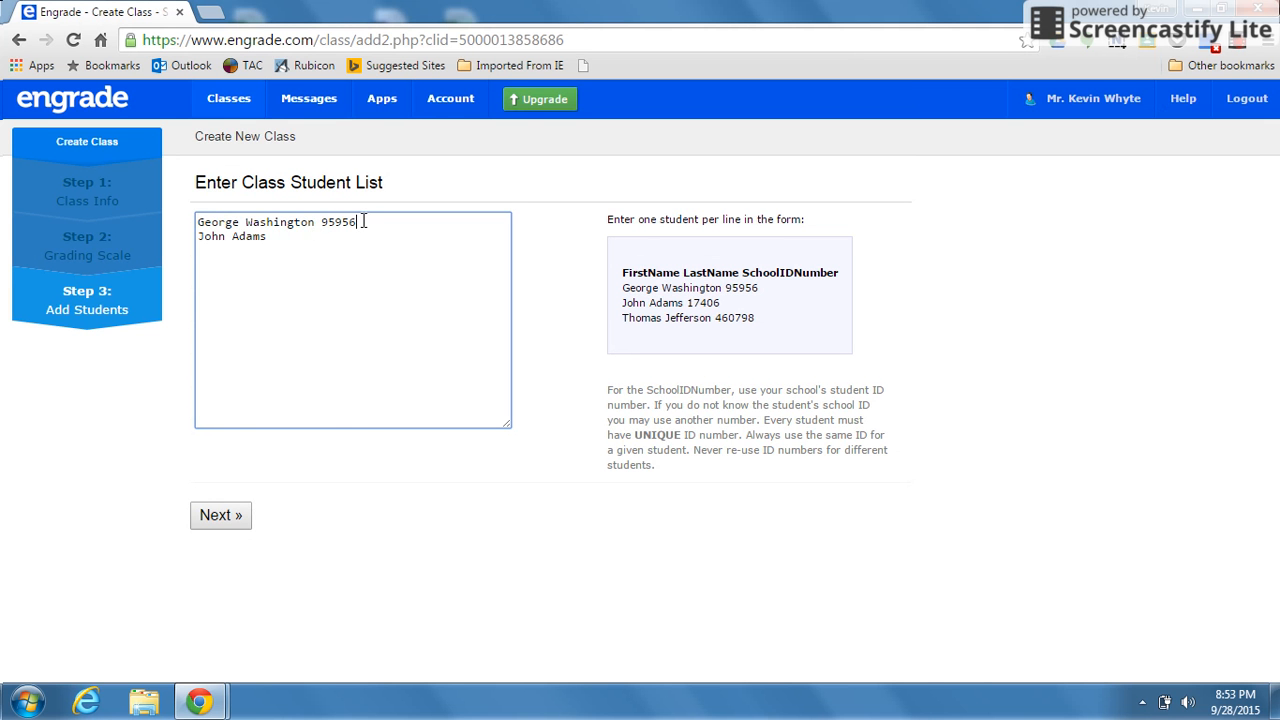
Enter four students one per line, including Mickey Mouse and Patrick Kane, and submit the roster.
key("BackSpace")
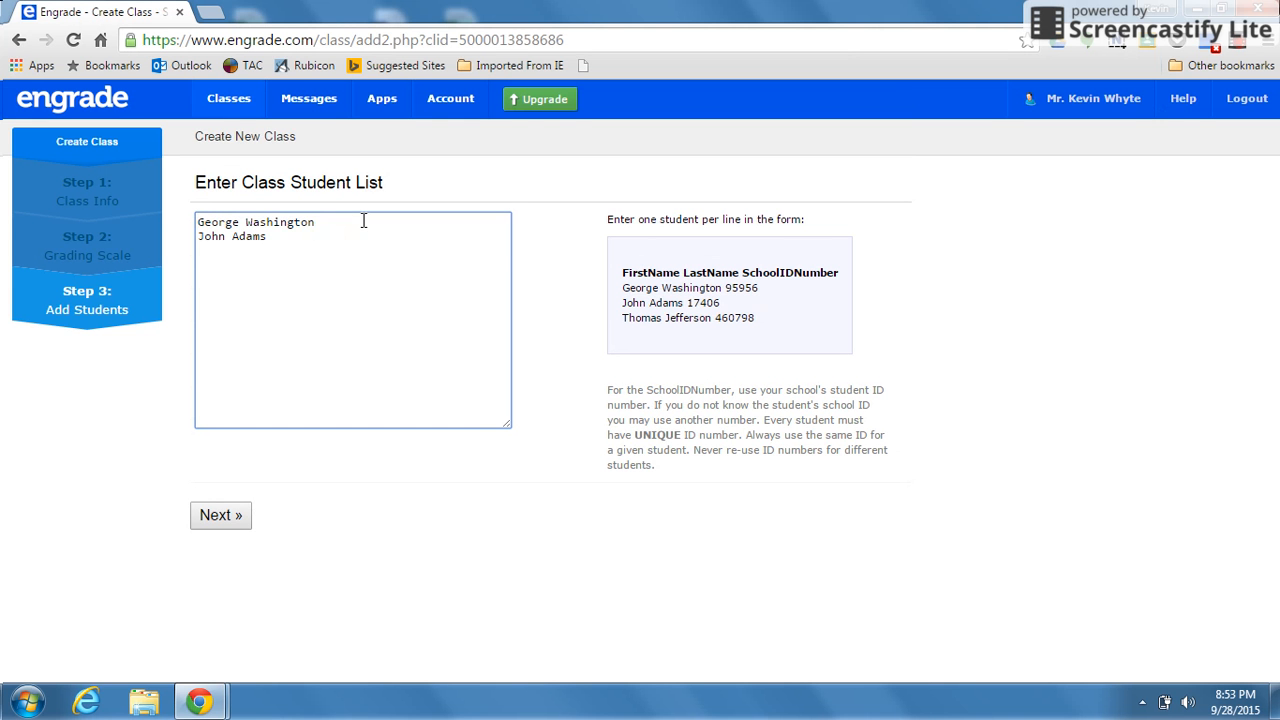
mouse_move(310, 240)
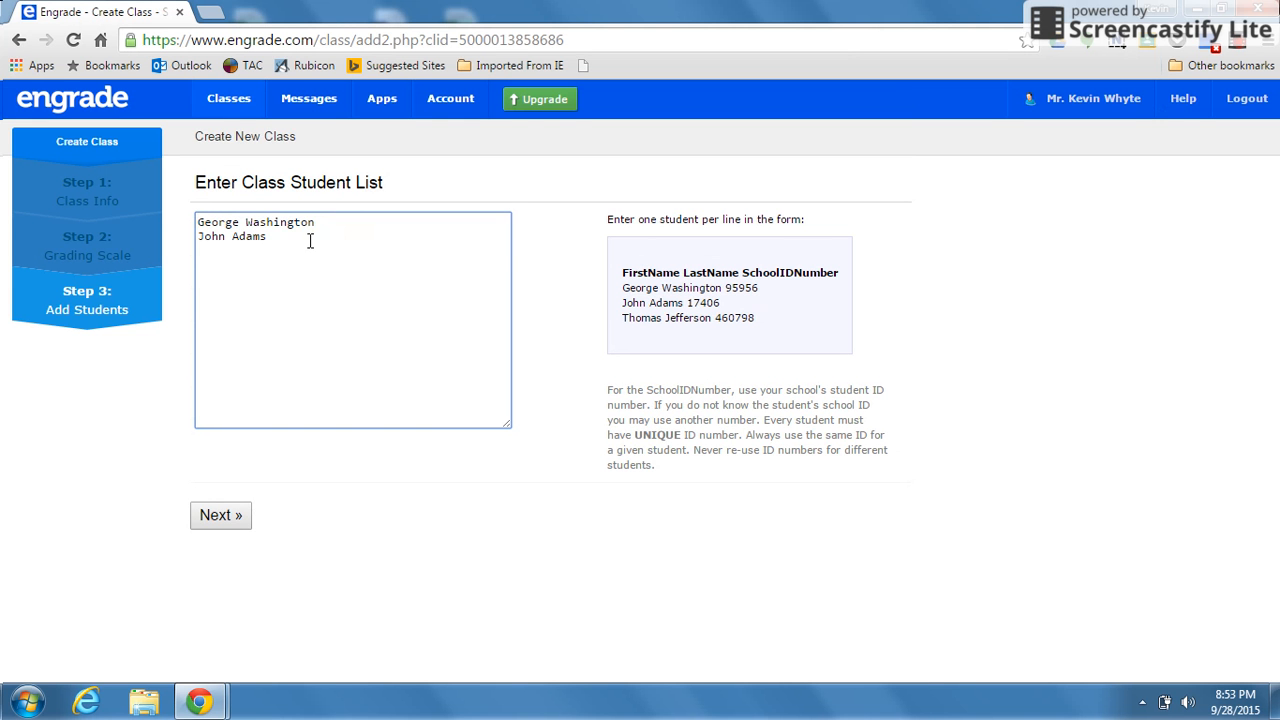
key("enter")
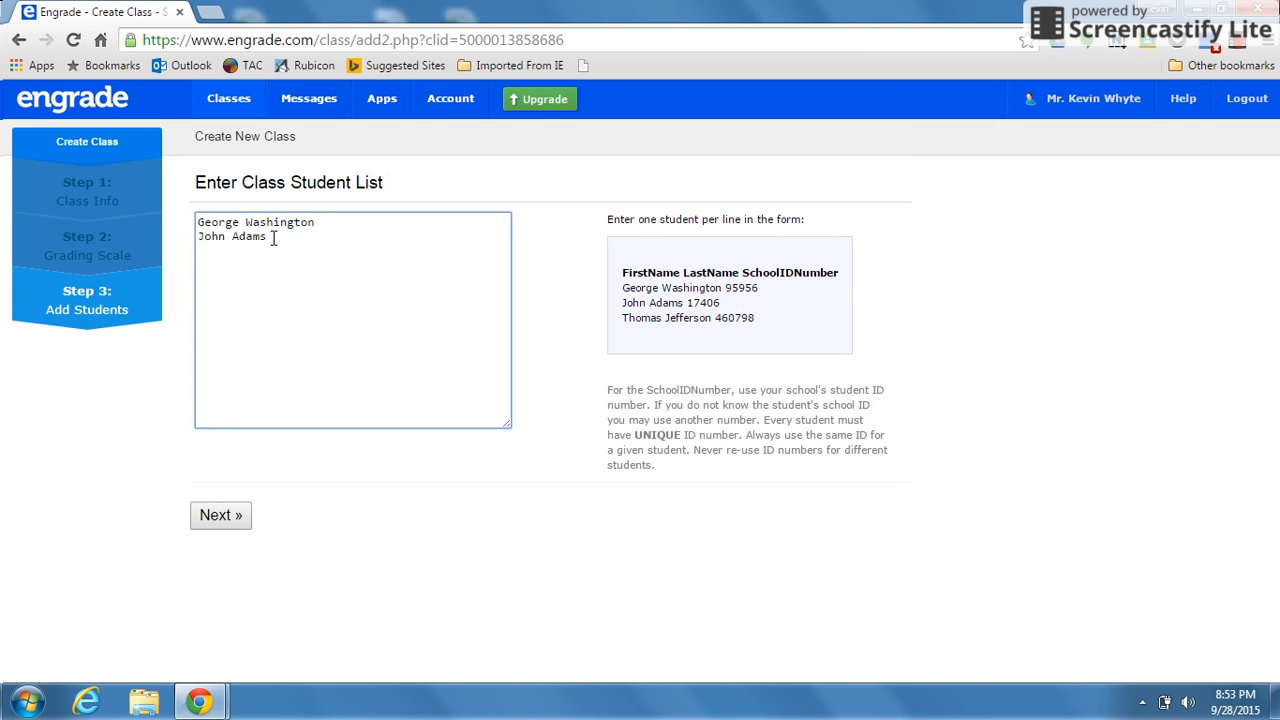
type("Mickey")
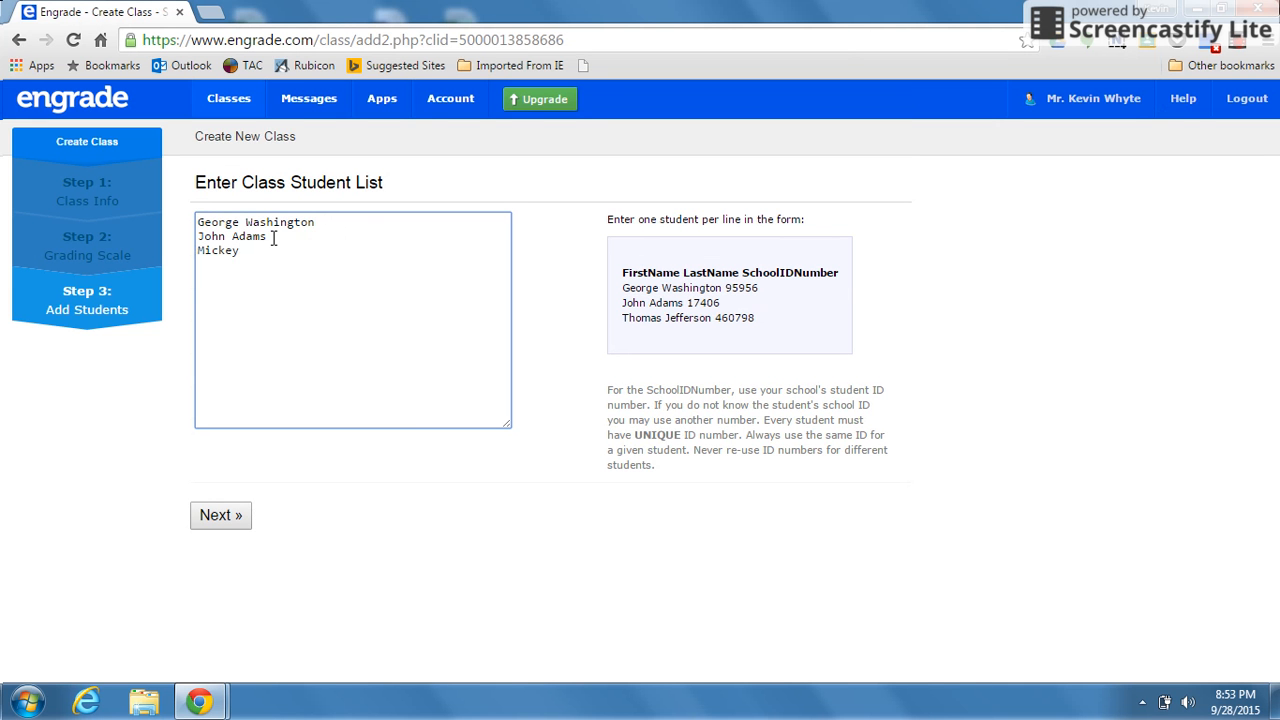
type("Mickey")
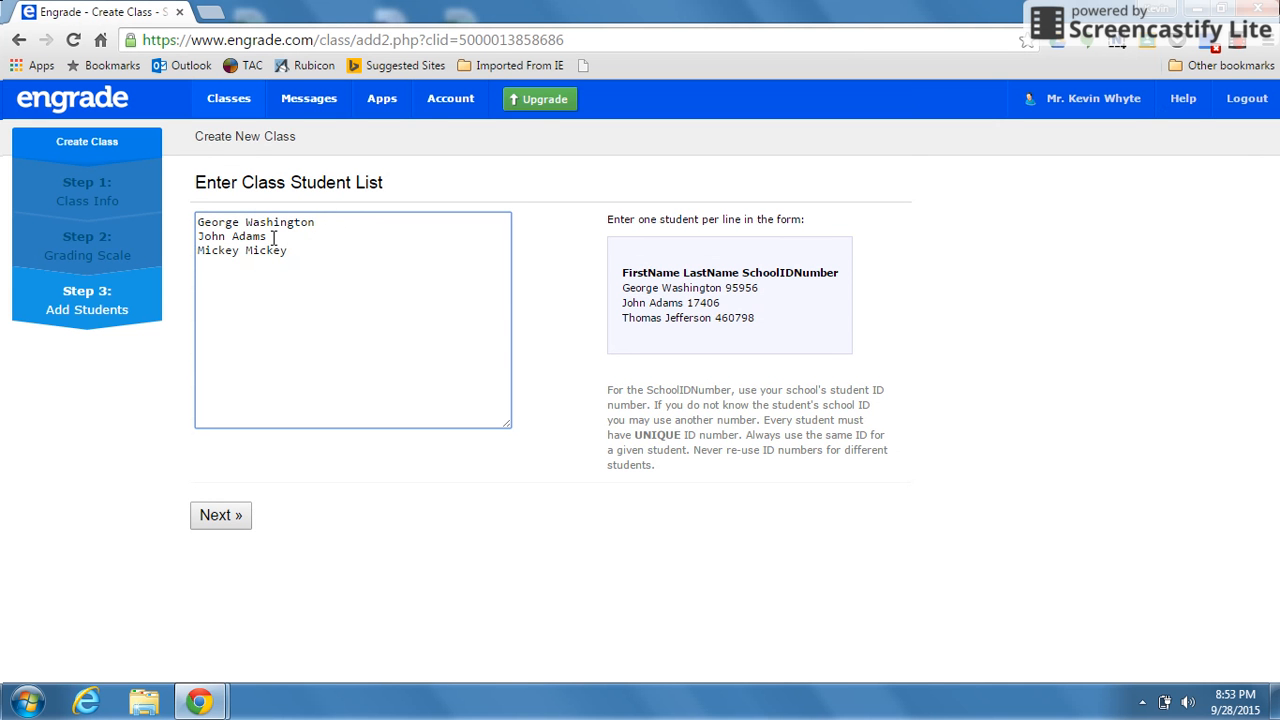
key("BackSpace")
type("ous")
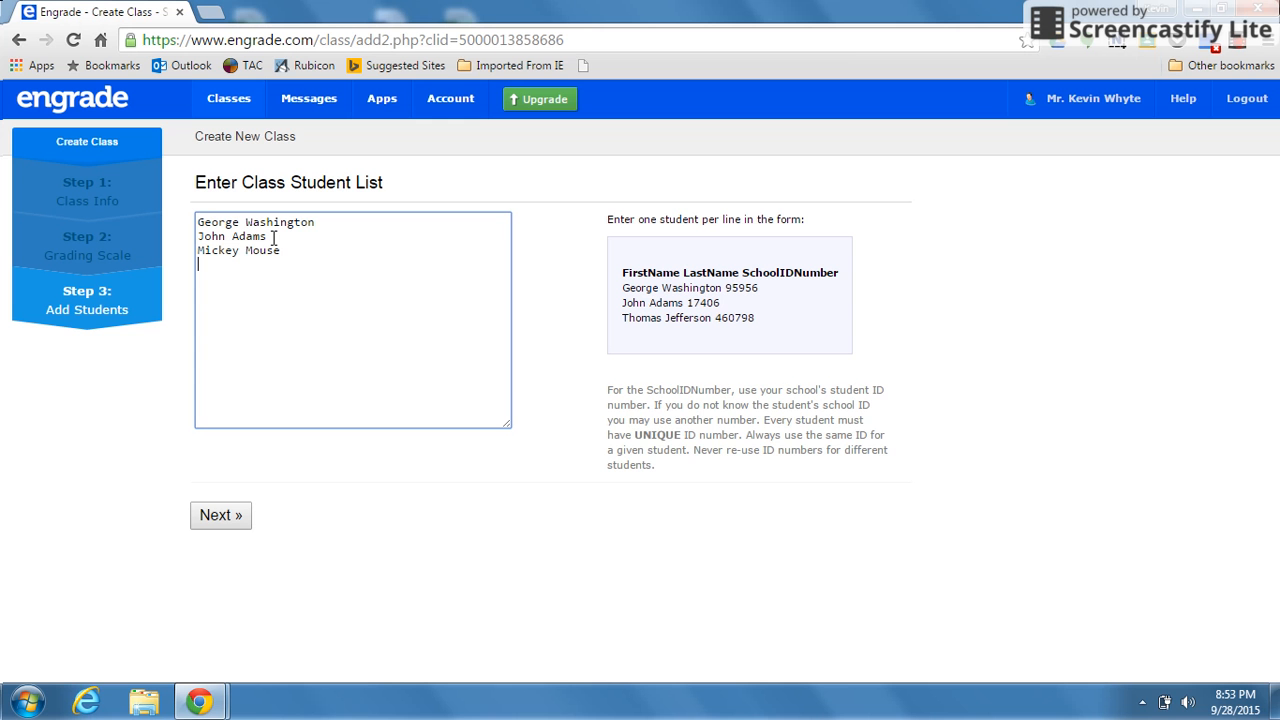
type("Patrick Kane")
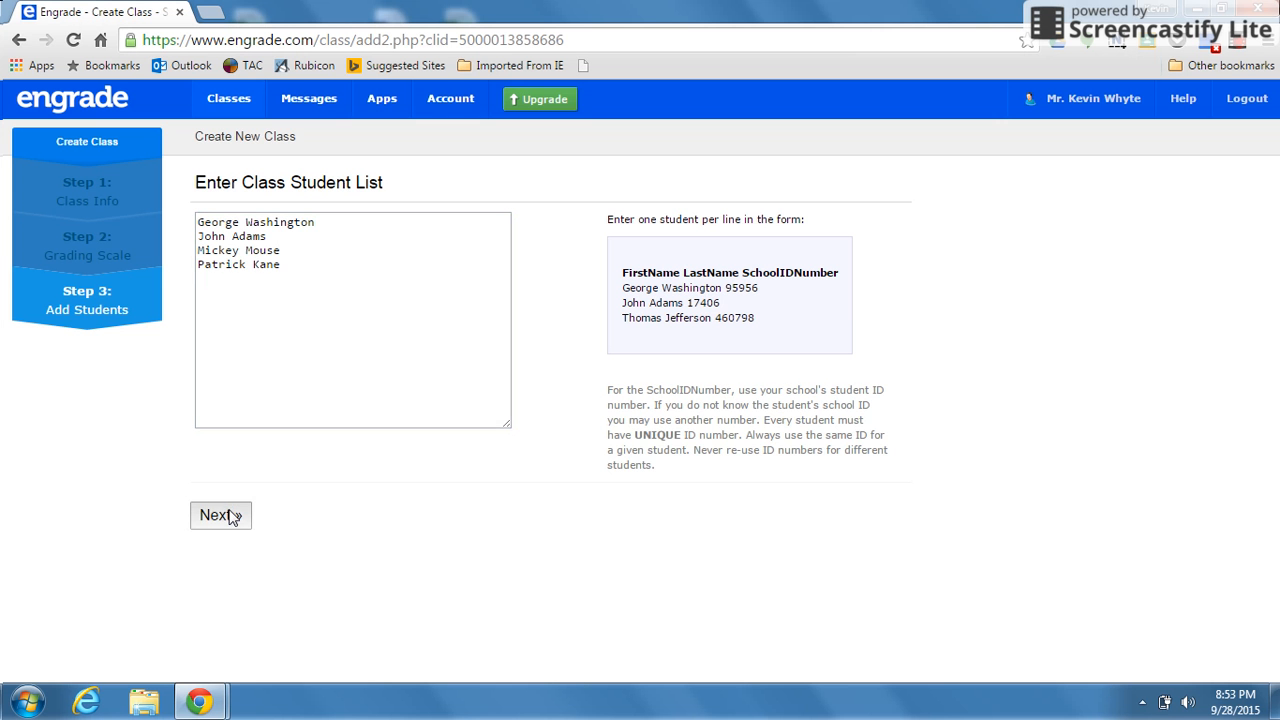
left_click(220, 516)
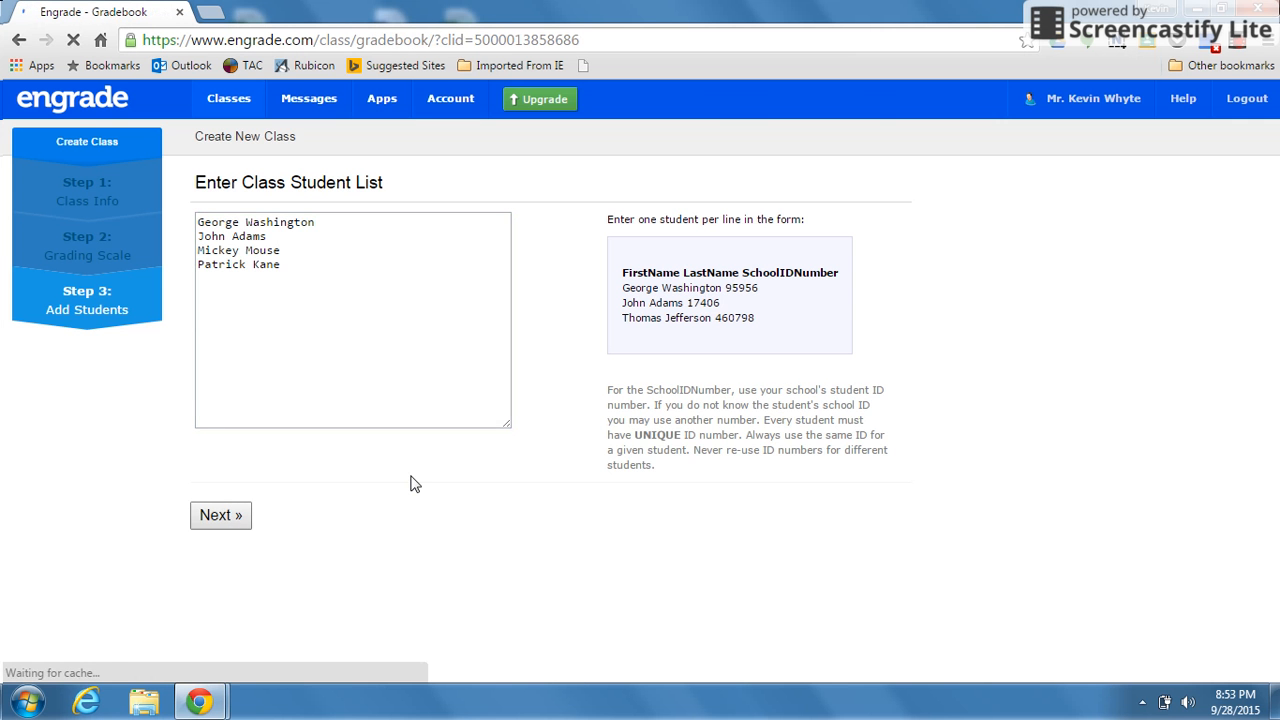
From the gradebook Options menu, bring up Test class 1's Grading Settings.
left_click(220, 516)
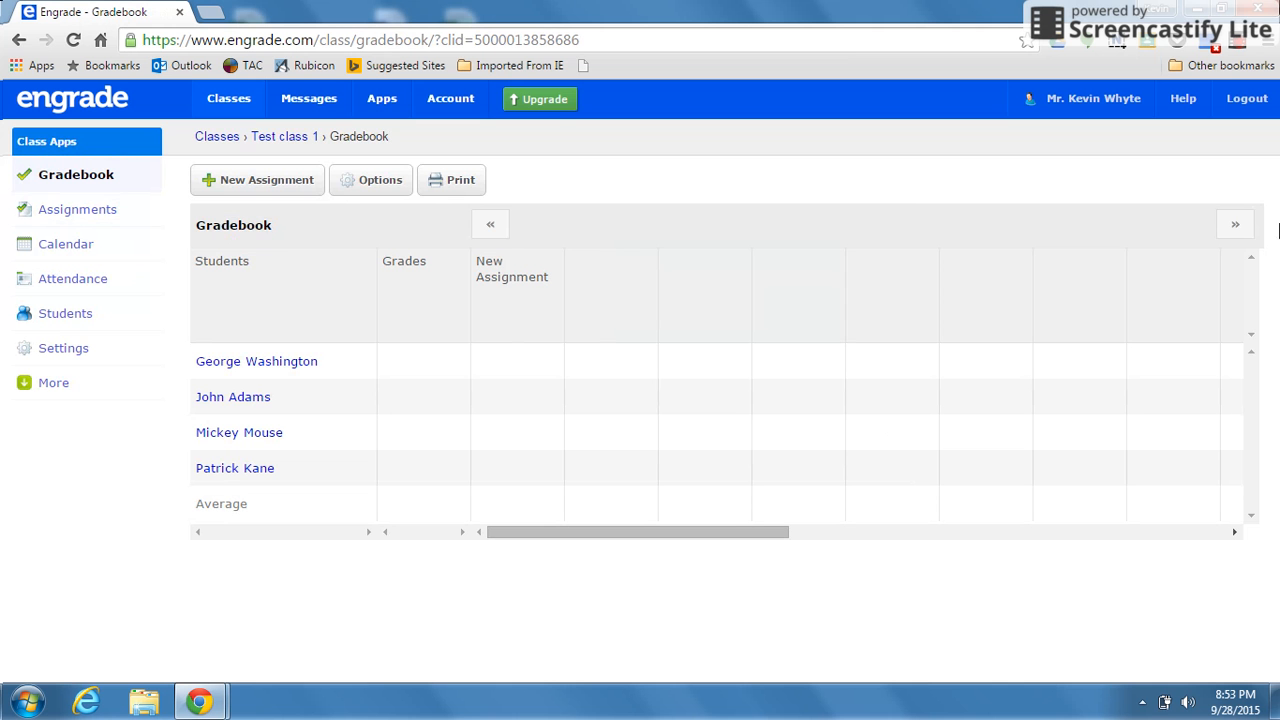
mouse_move(220, 418)
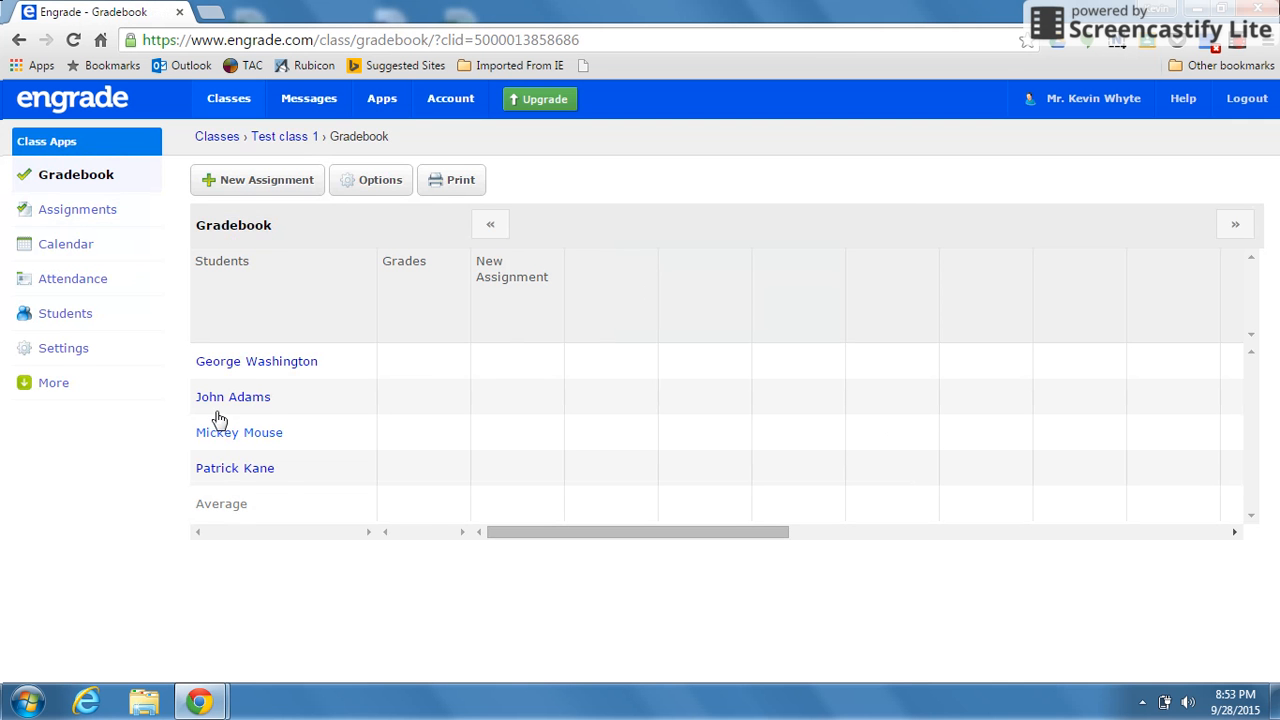
mouse_move(404, 256)
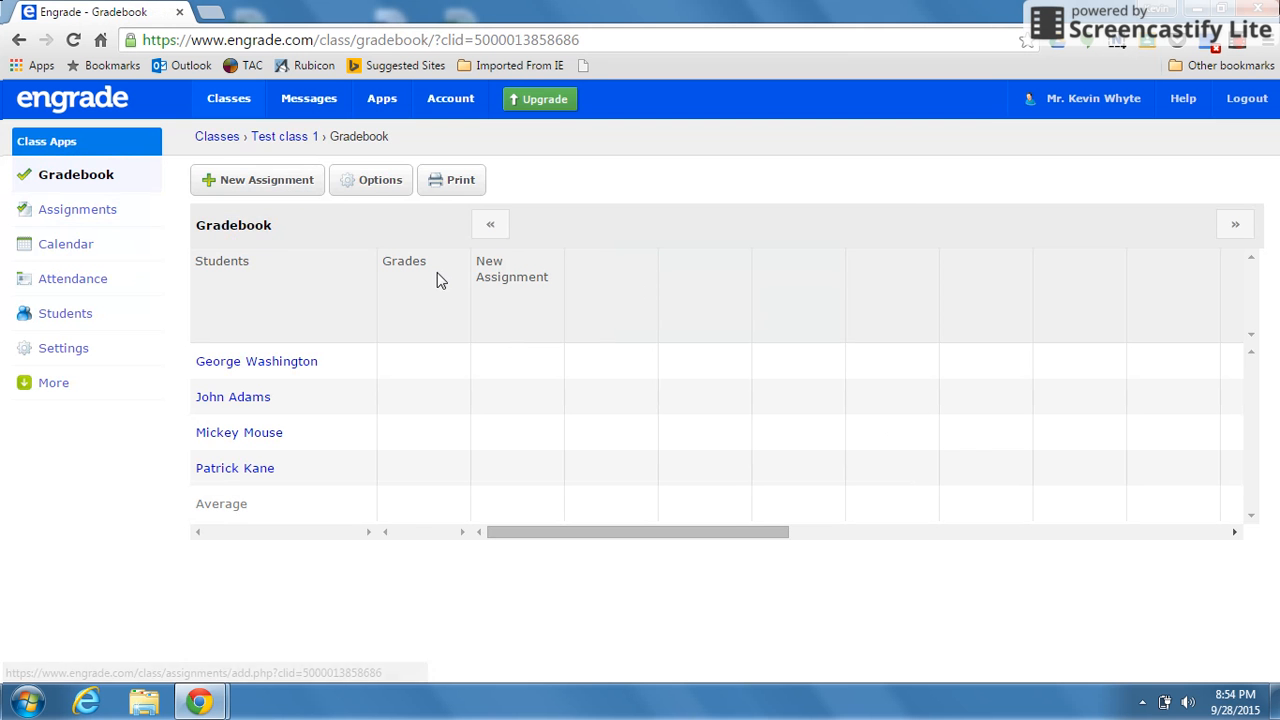
left_click(372, 180)
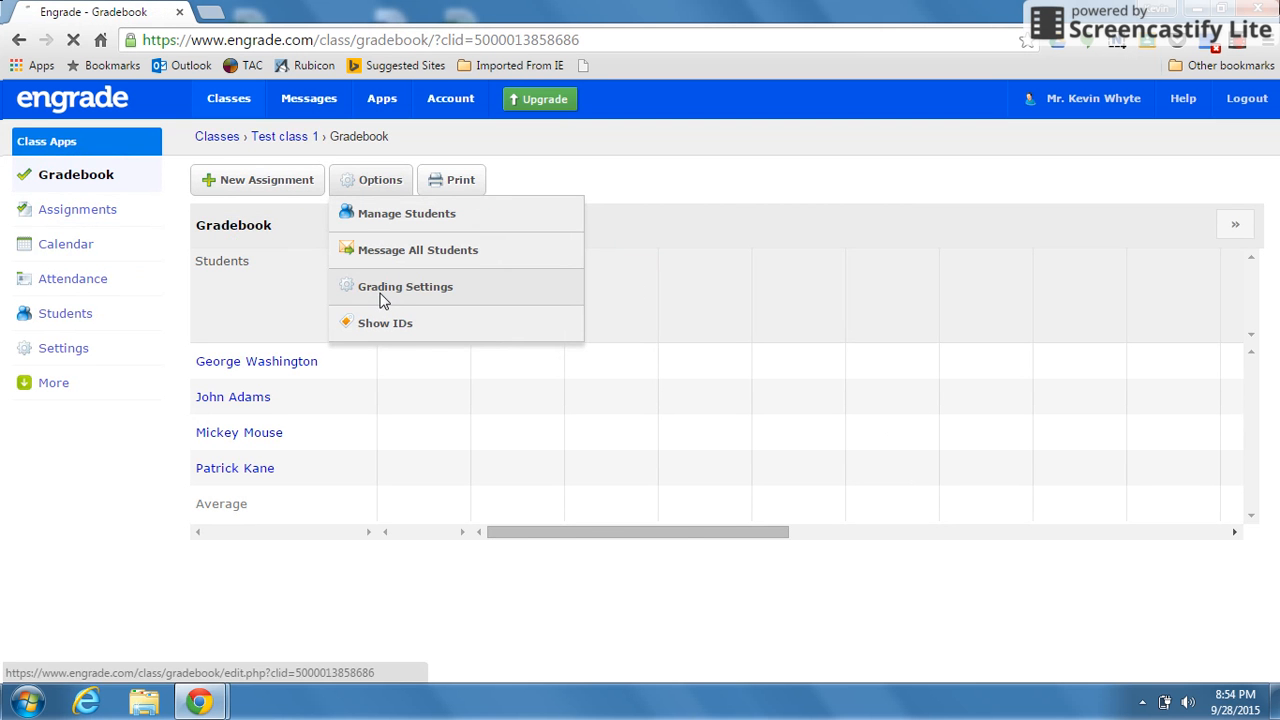
left_click(404, 286)
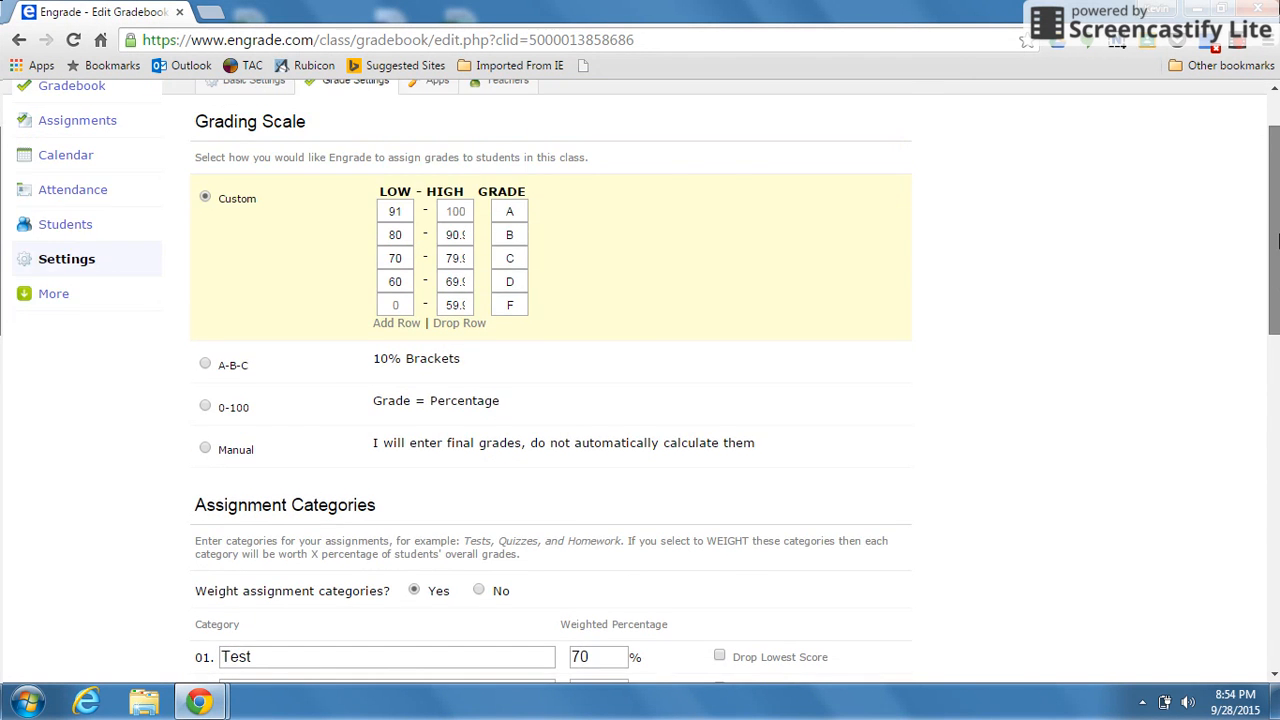
Set Sort Assignments to Date Collected - Oldest First.
scroll("down", 3)
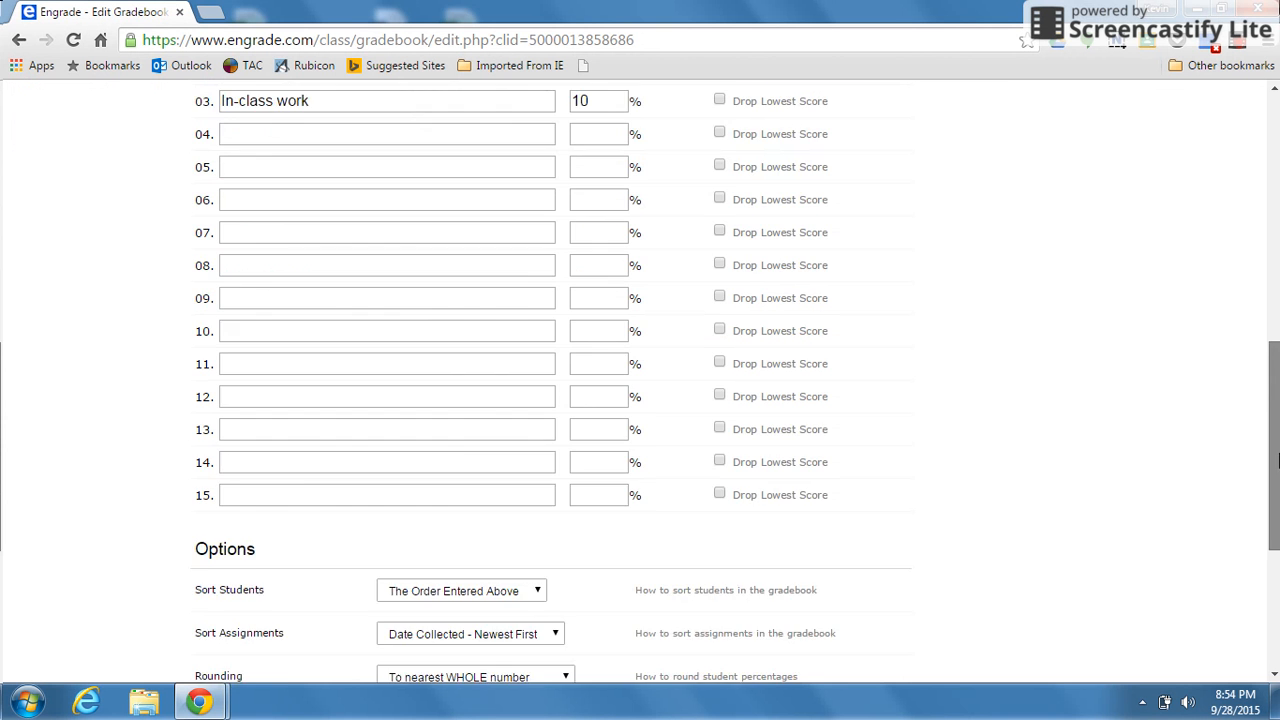
scroll("down", 3)
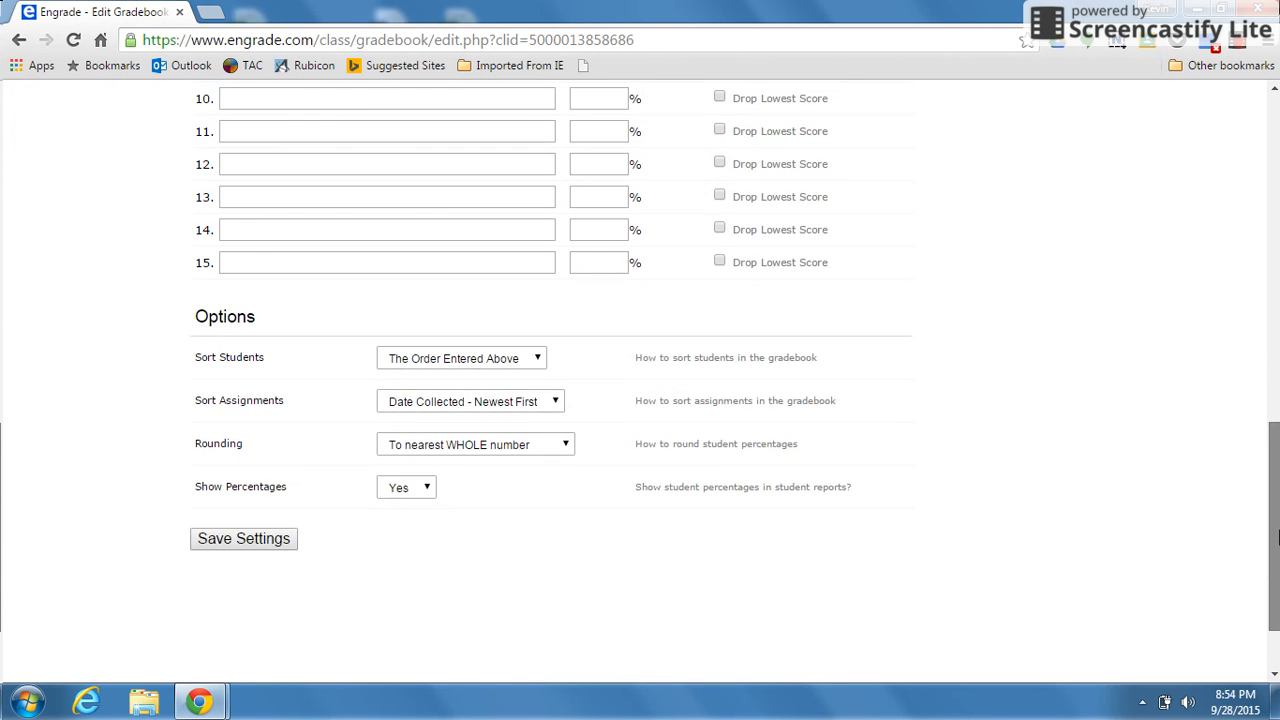
scroll("down", 3)
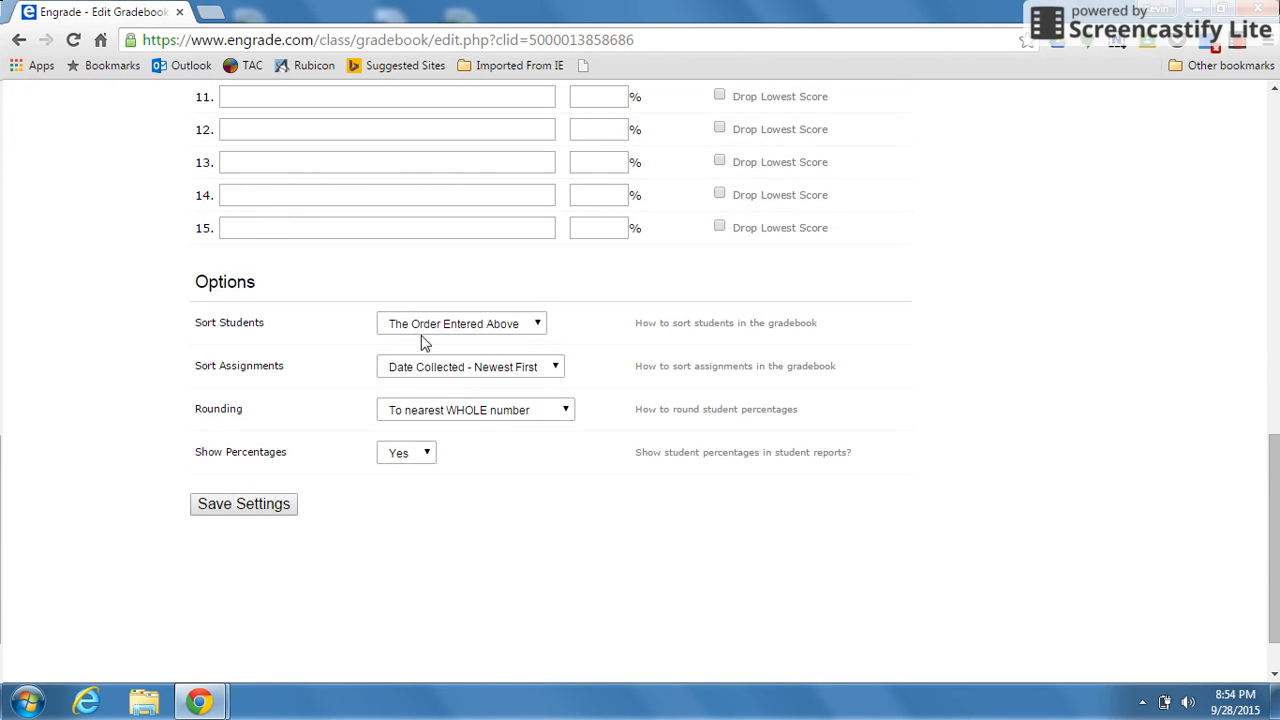
left_click(460, 324)
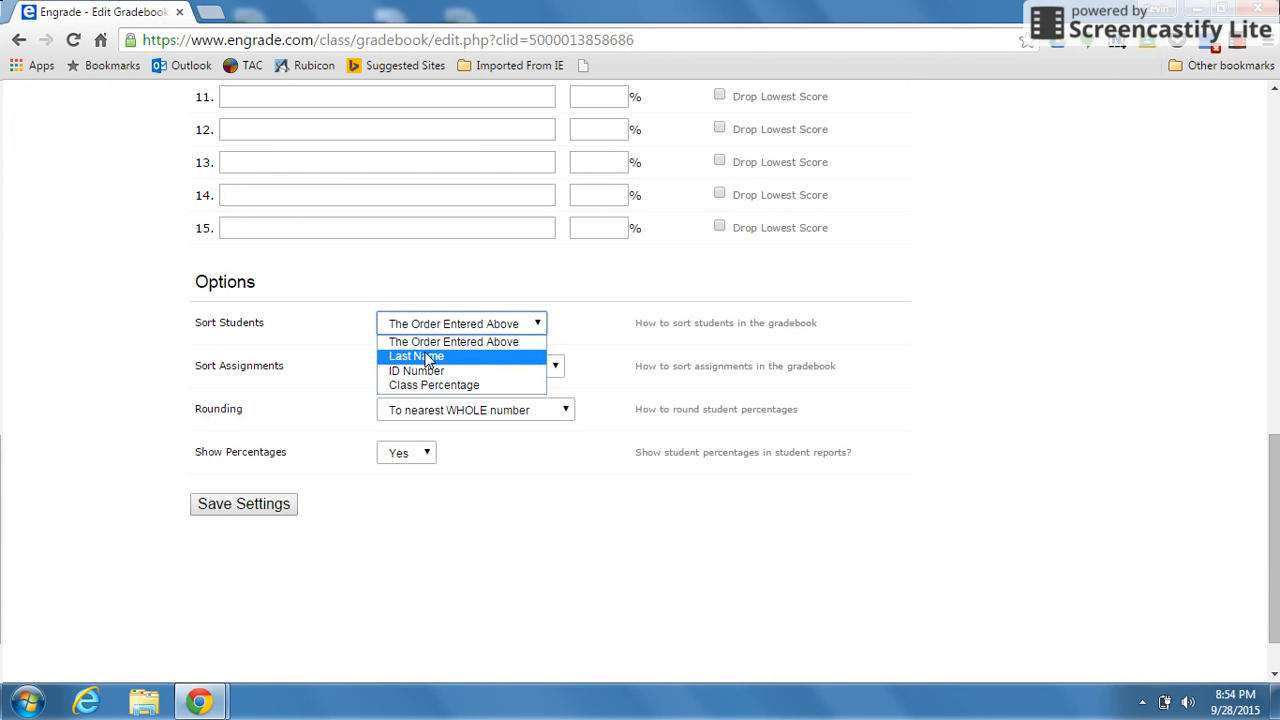
mouse_move(416, 370)
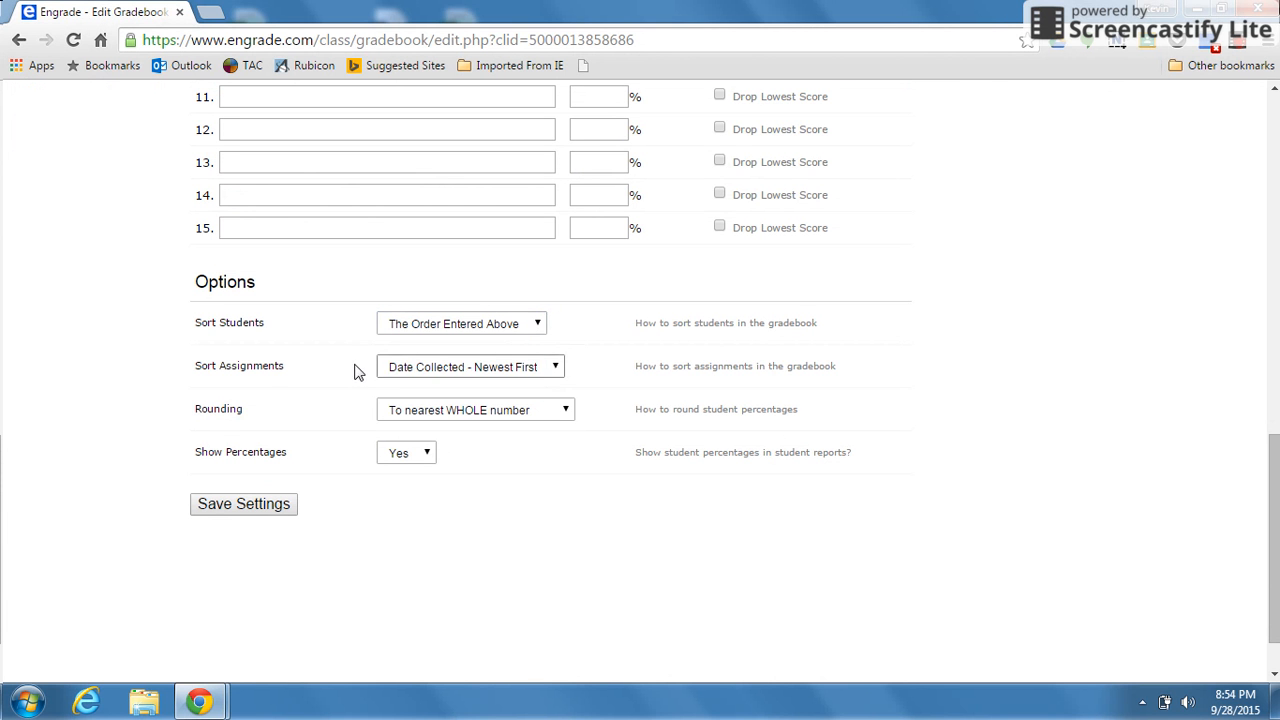
left_click(470, 366)
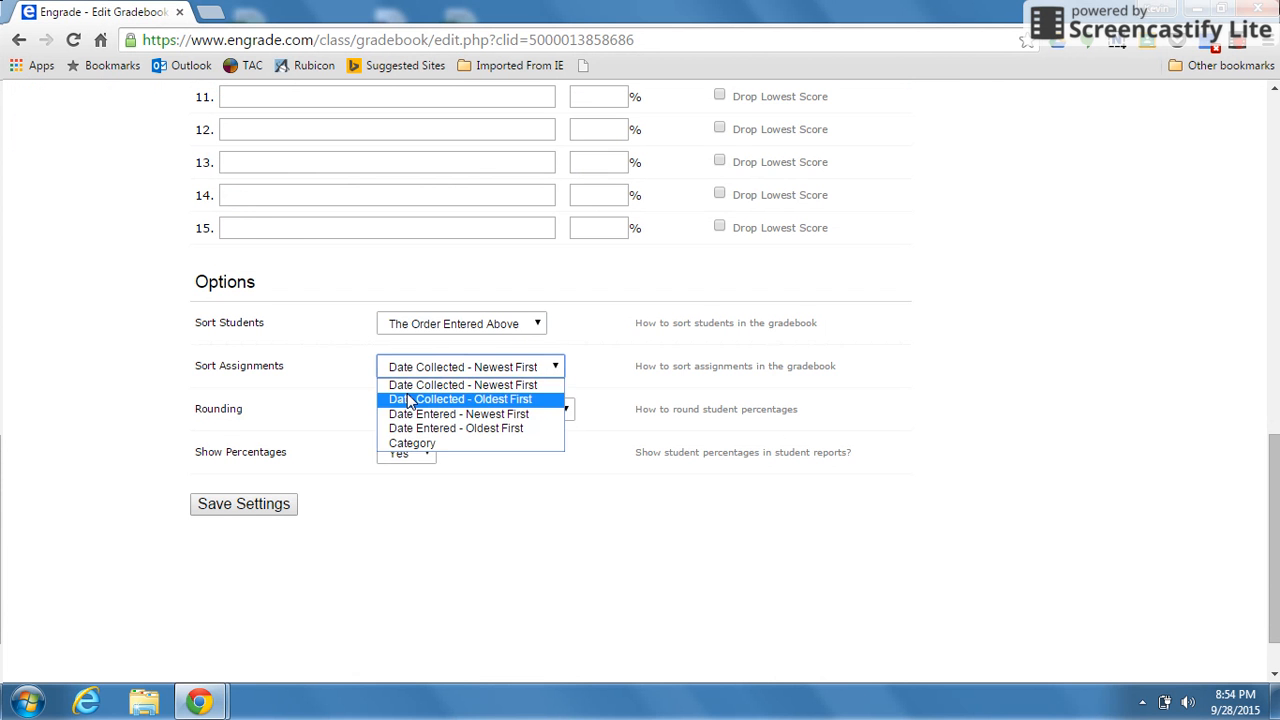
left_click(462, 400)
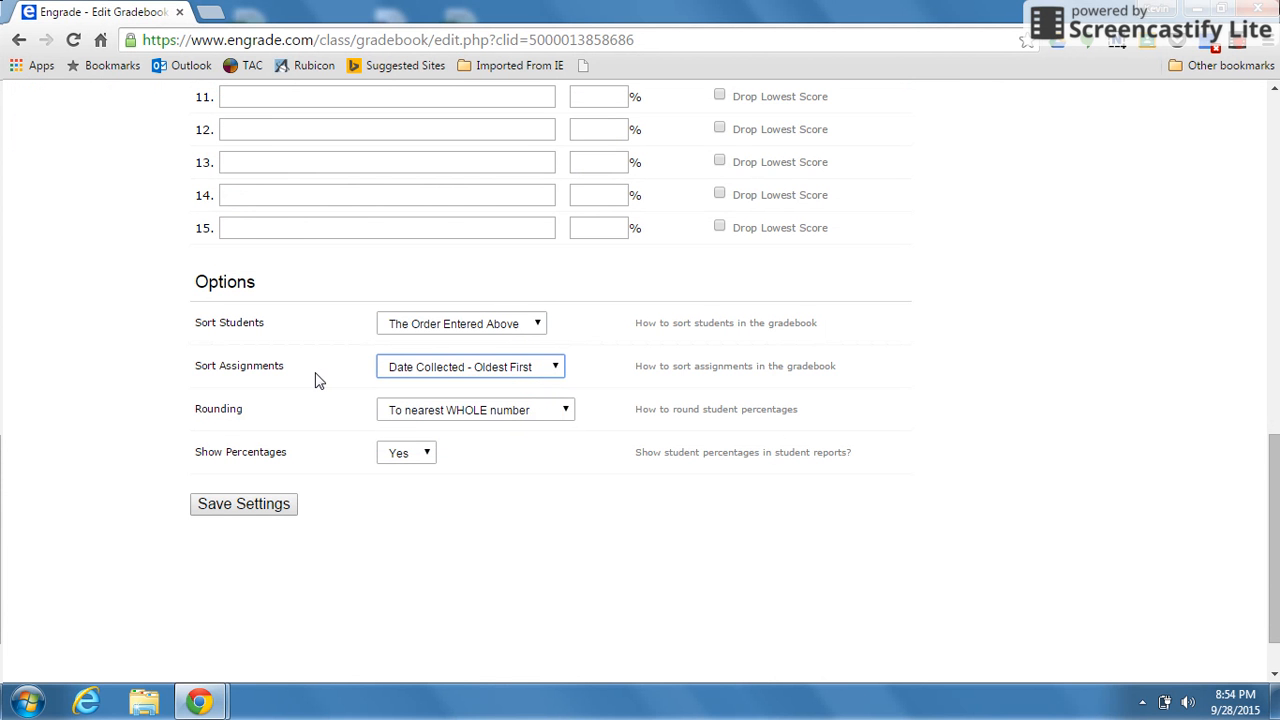
Round student percentages to the nearest tenth and save the gradebook settings.
scroll("down", 3)
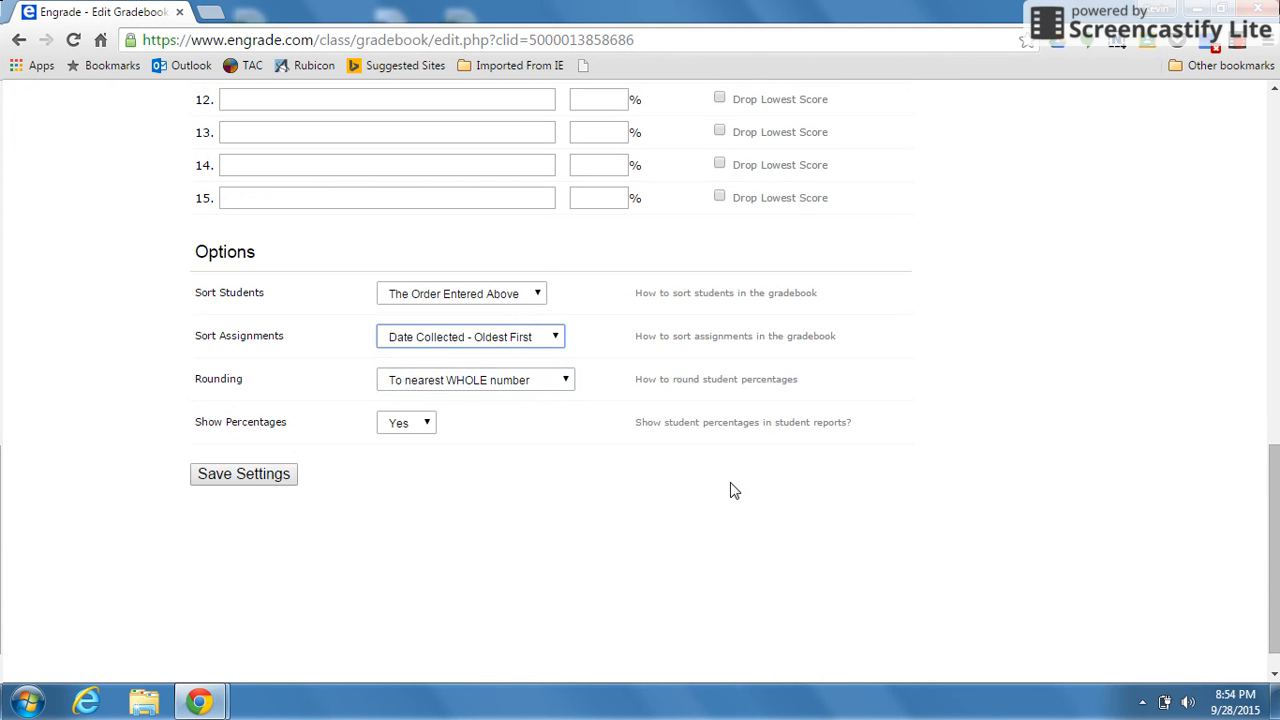
left_click(476, 380)
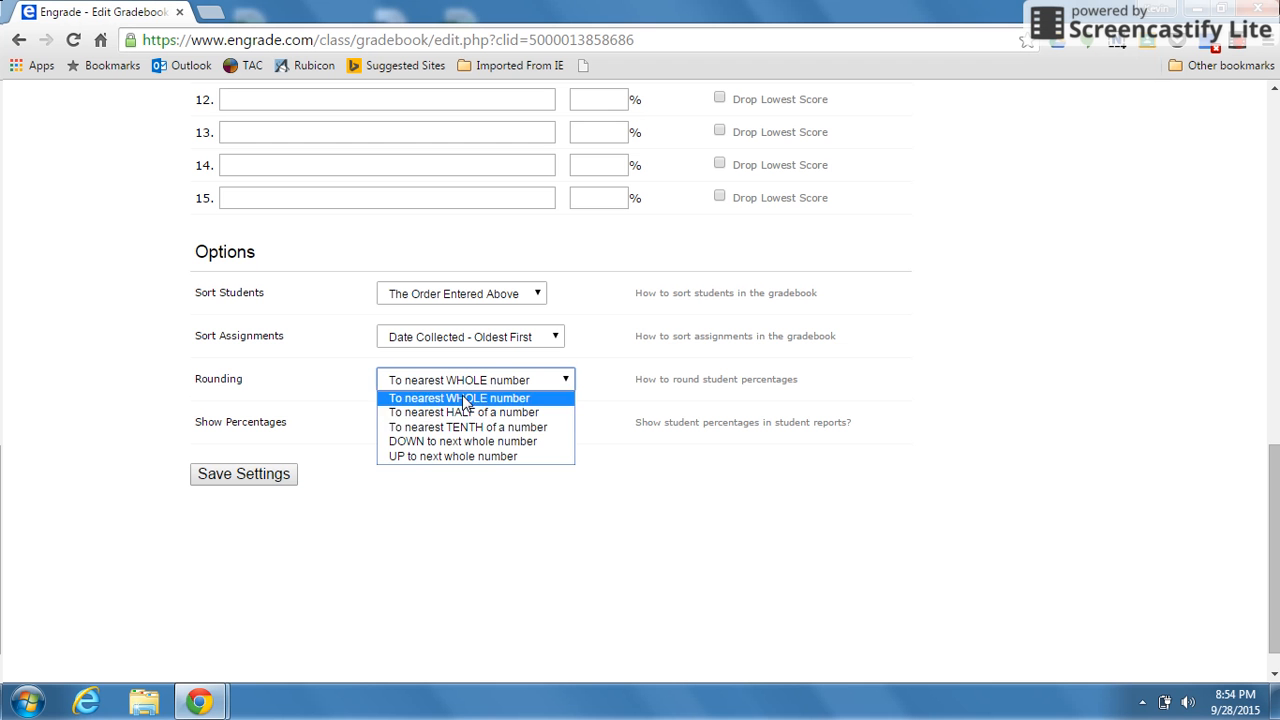
mouse_move(468, 428)
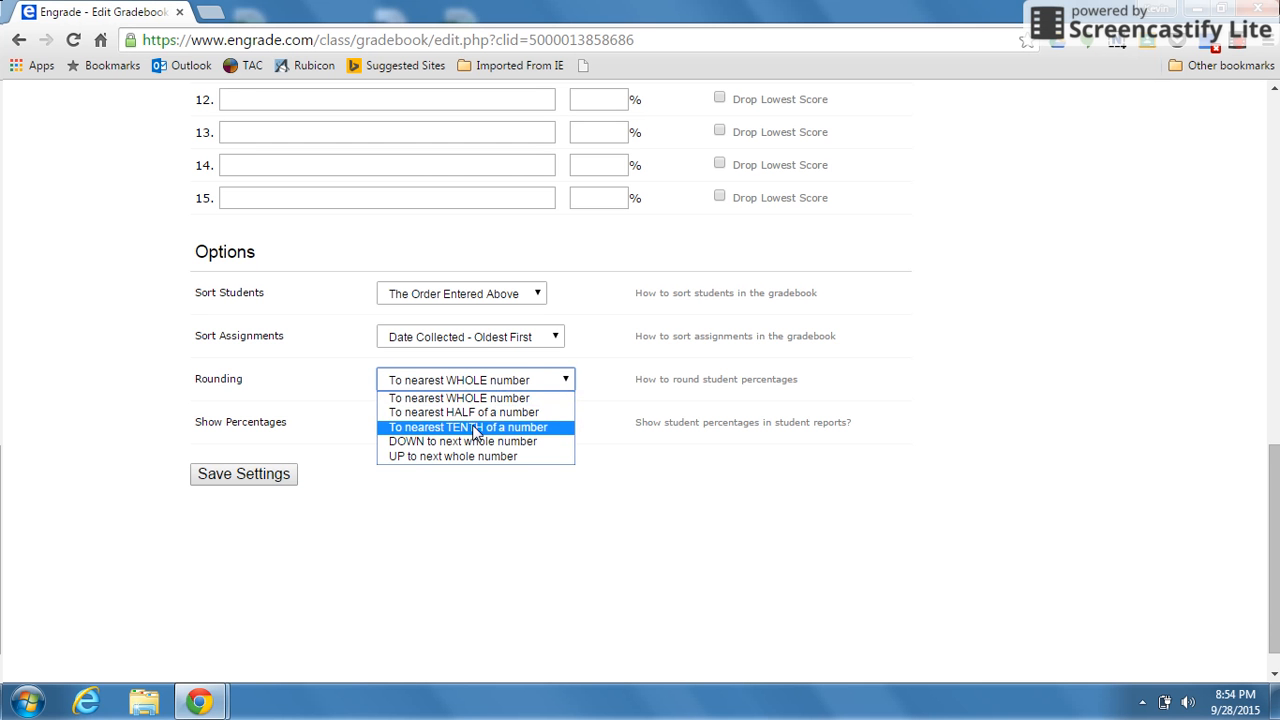
mouse_move(488, 432)
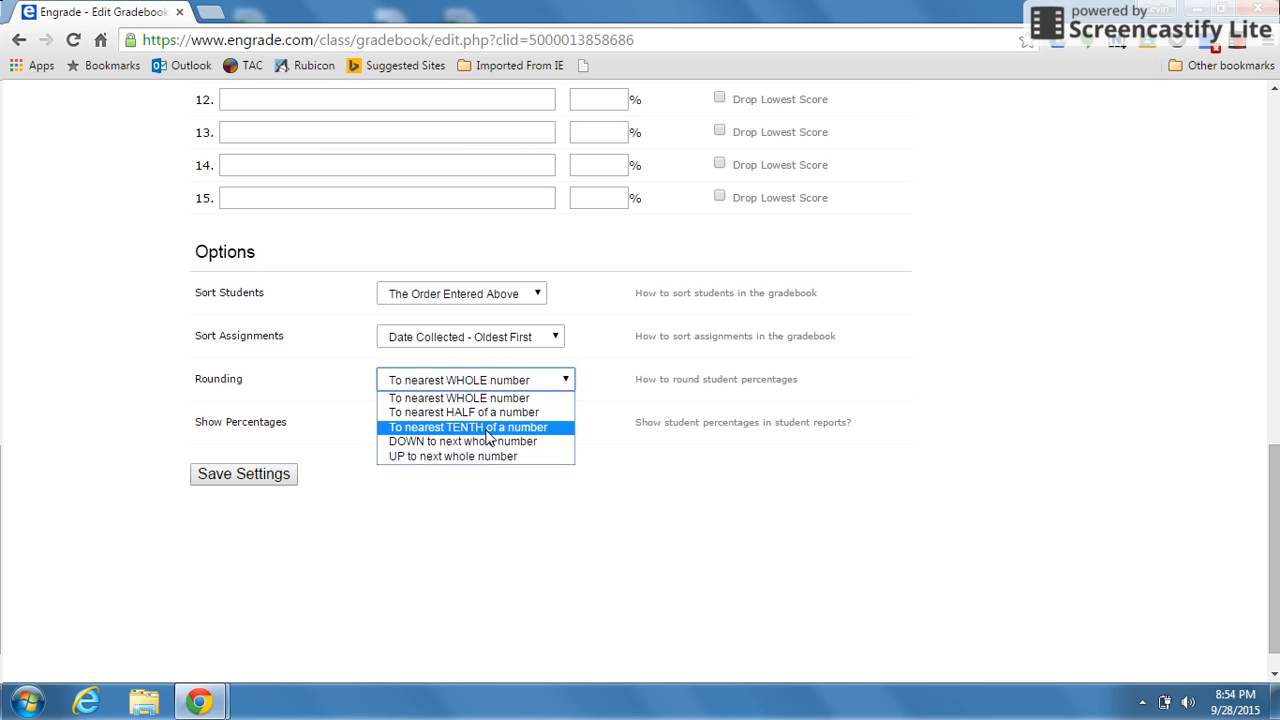
left_click(468, 428)
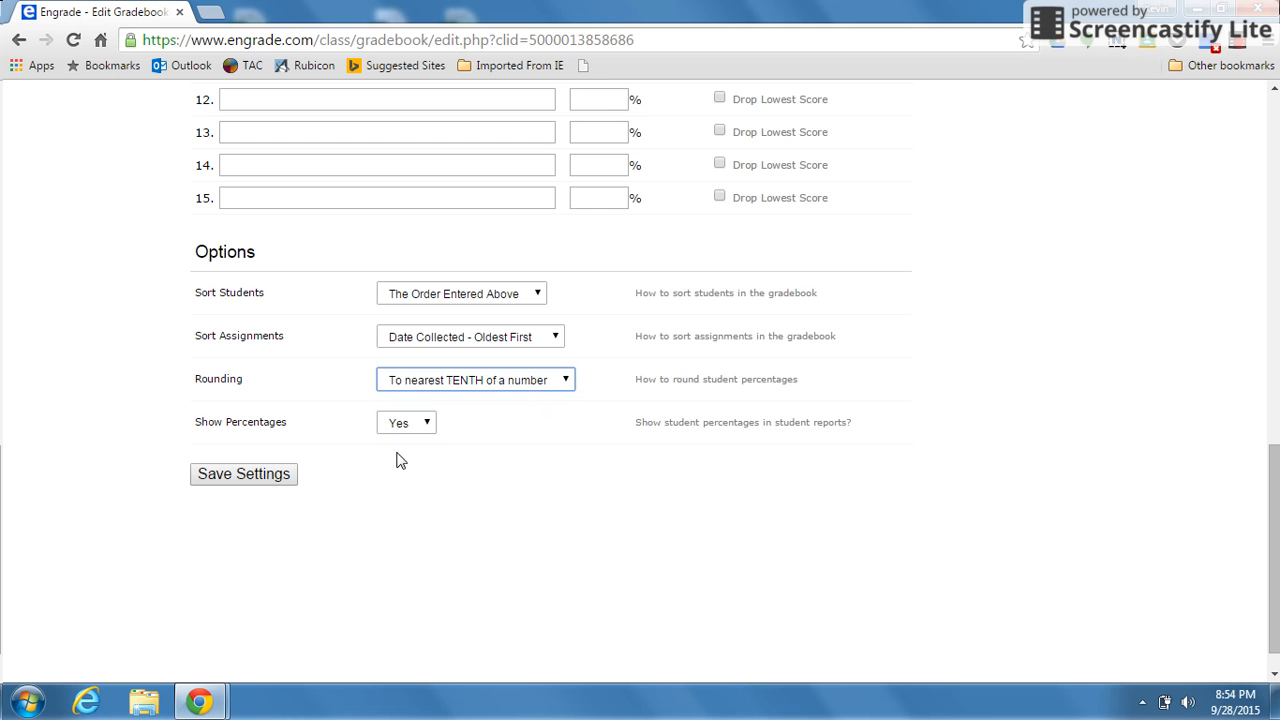
left_click(244, 472)
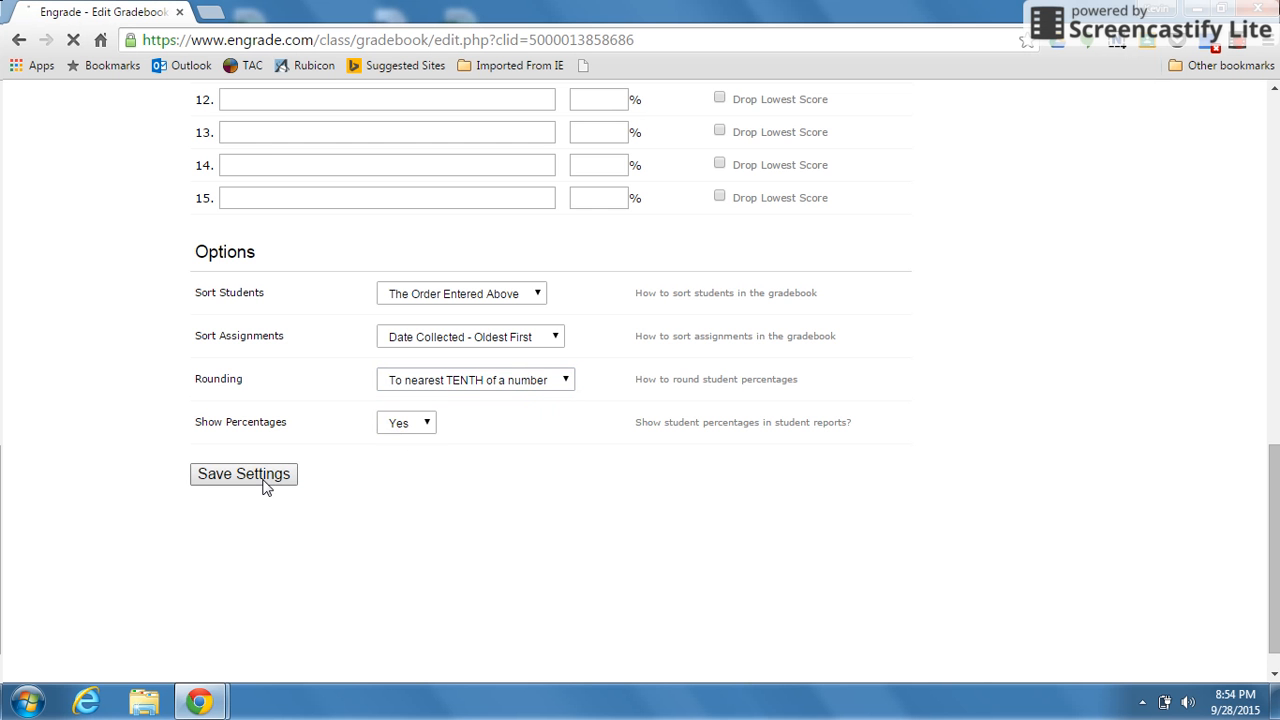
left_click(244, 472)
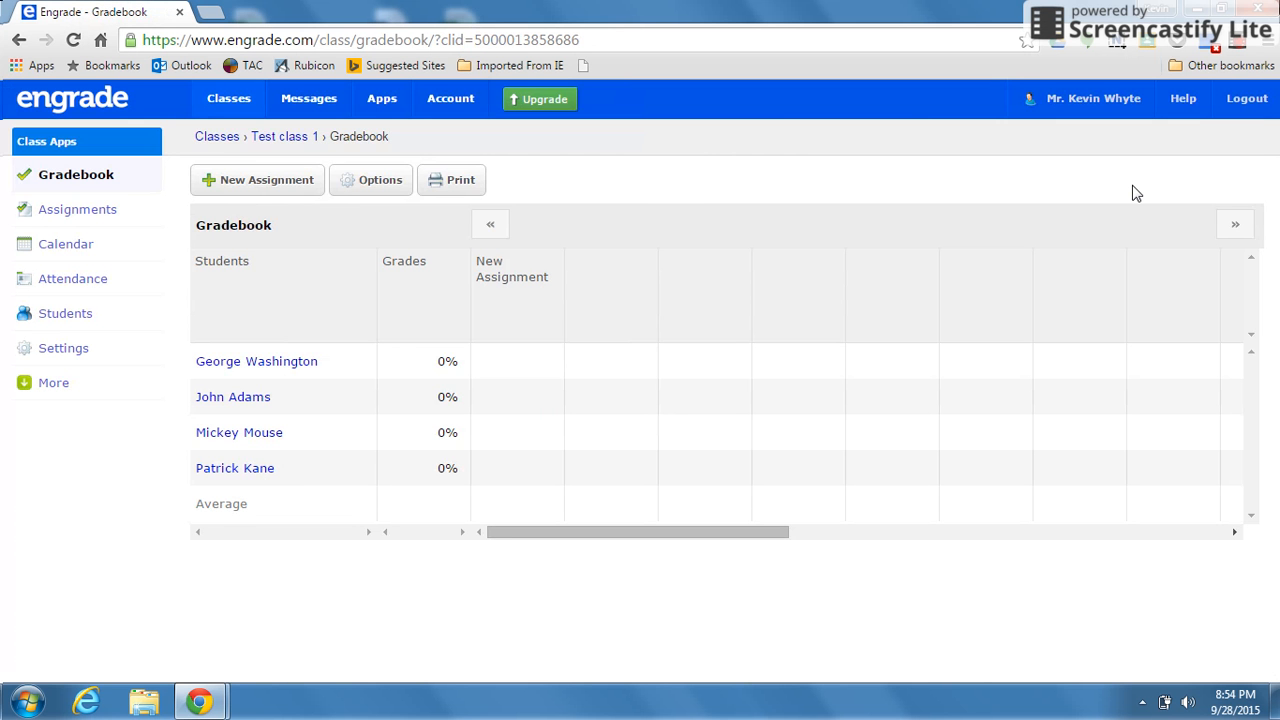
mouse_move(352, 308)
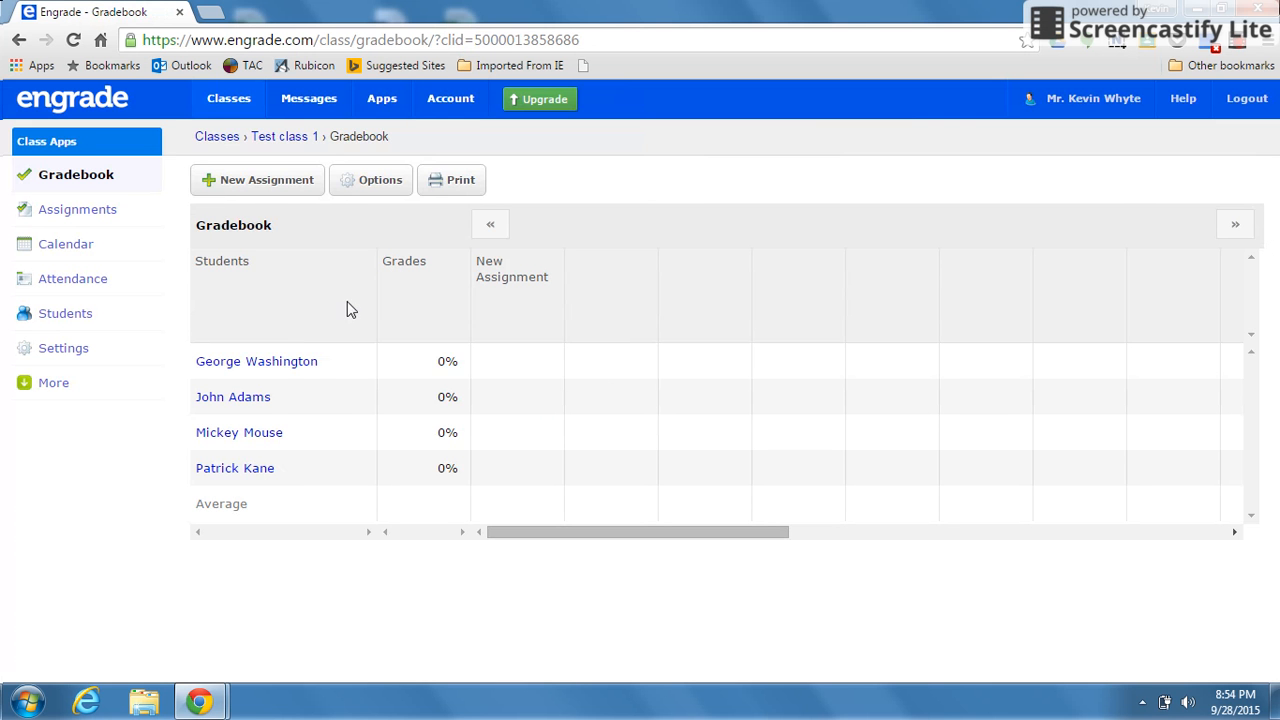
mouse_move(258, 180)
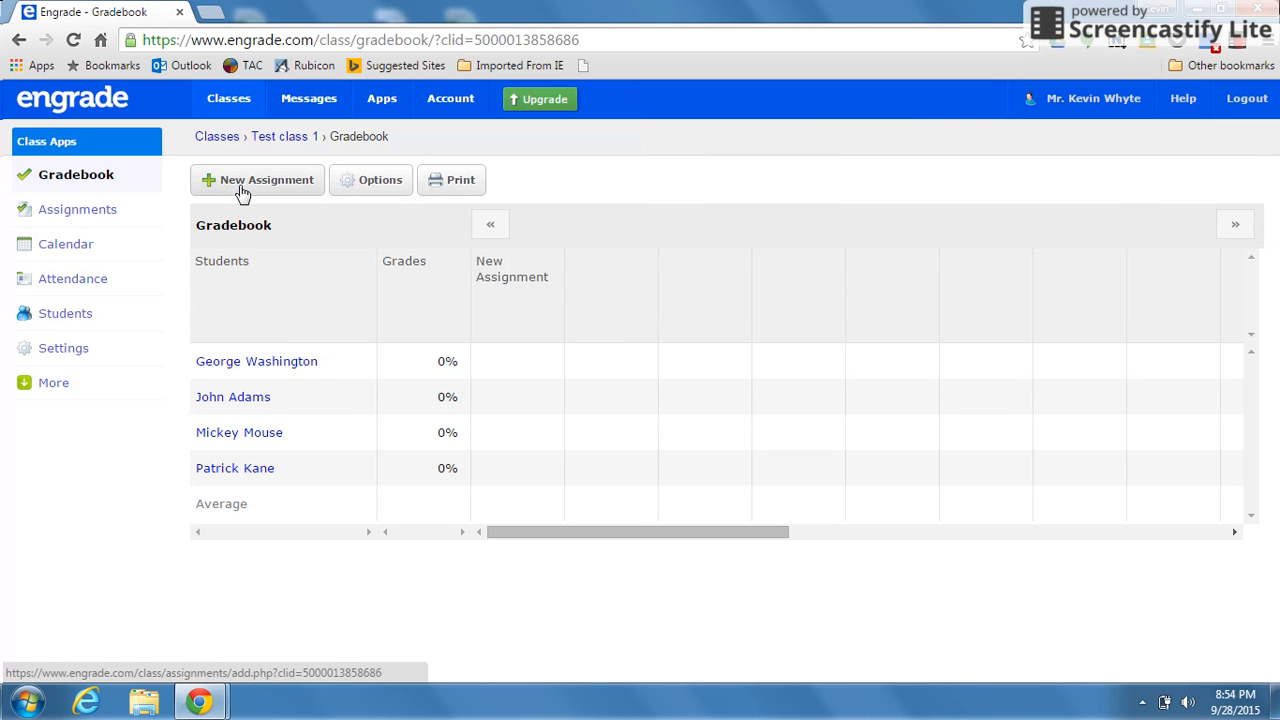
Create a new assignment named Test 1 worth 100 points.
left_click(258, 180)
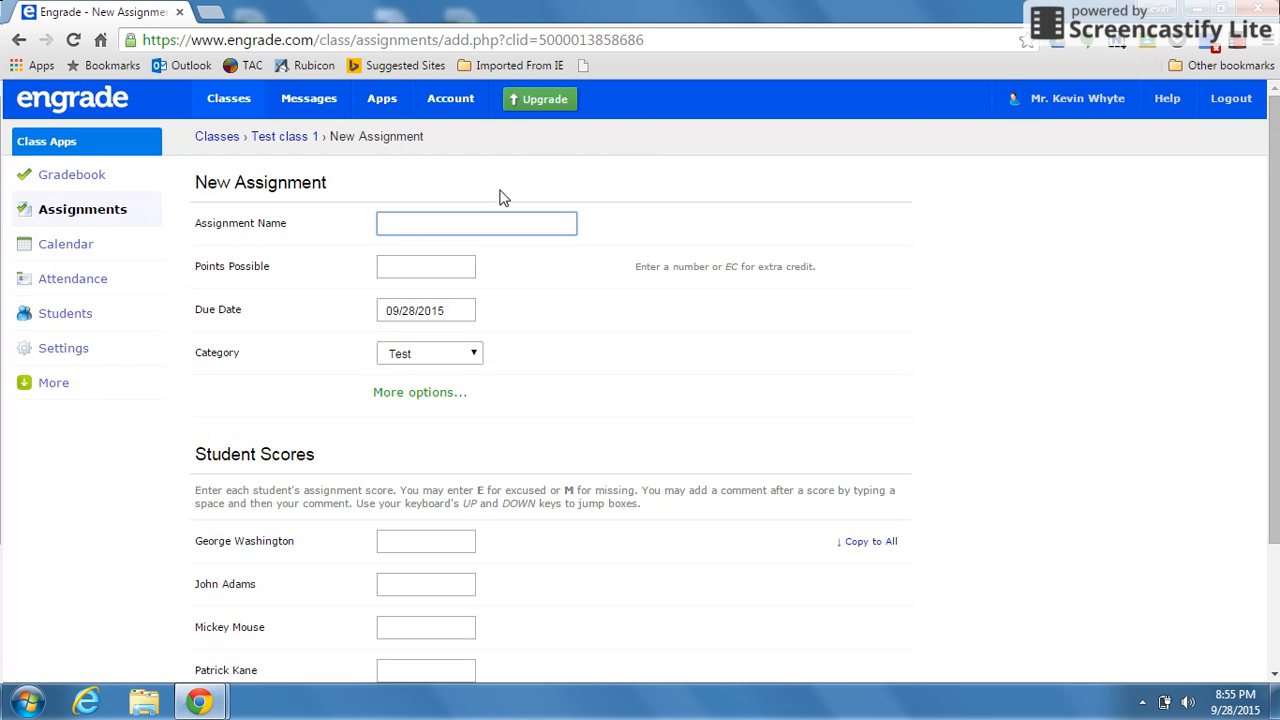
type("T")
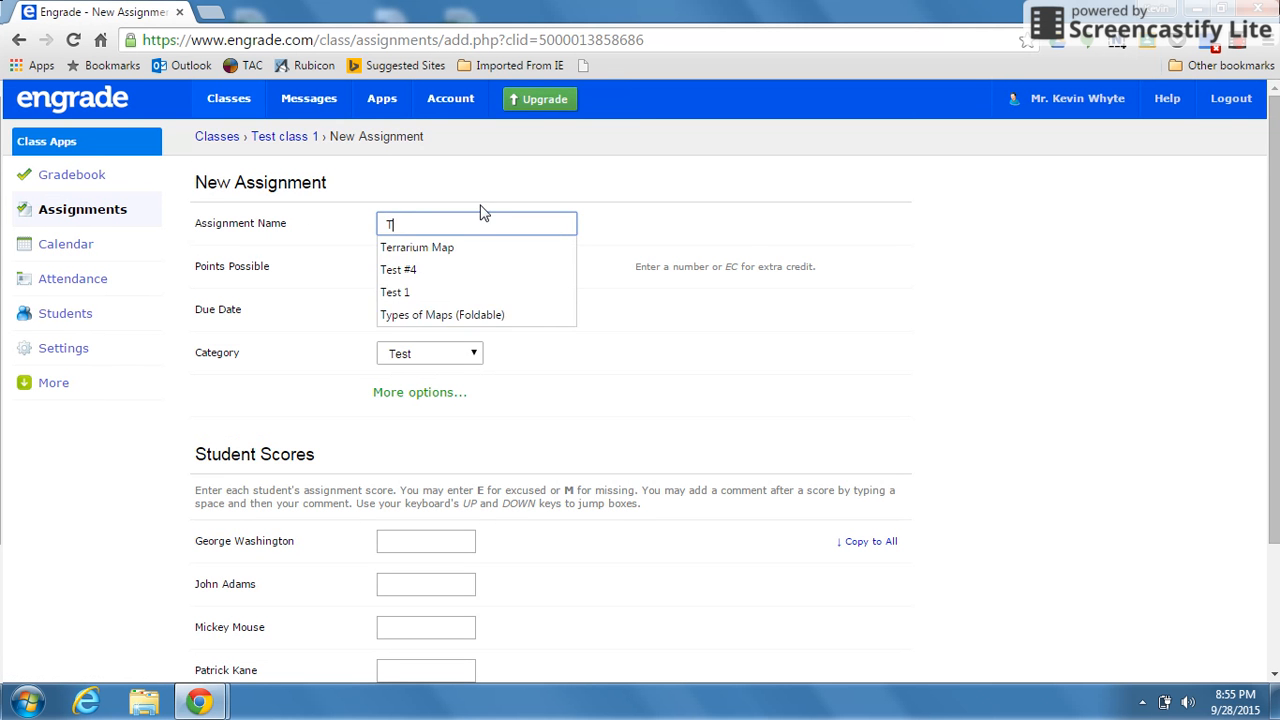
type("est 1")
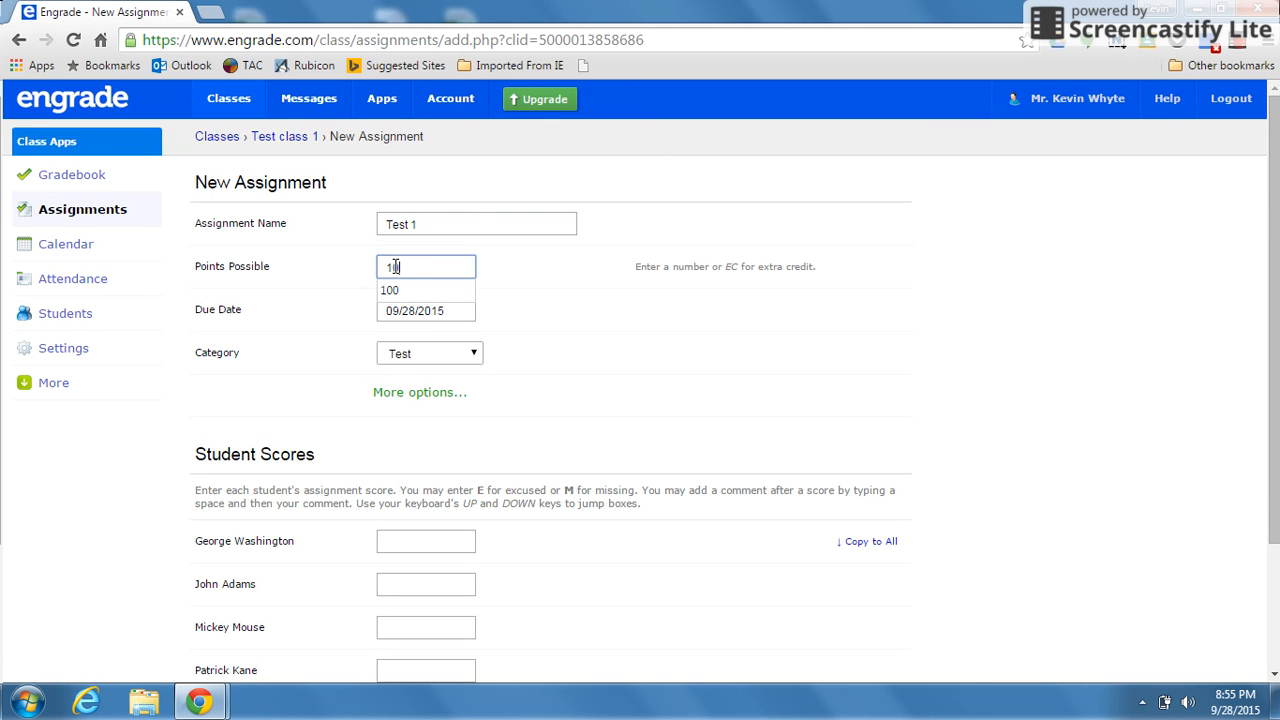
left_click(424, 310)
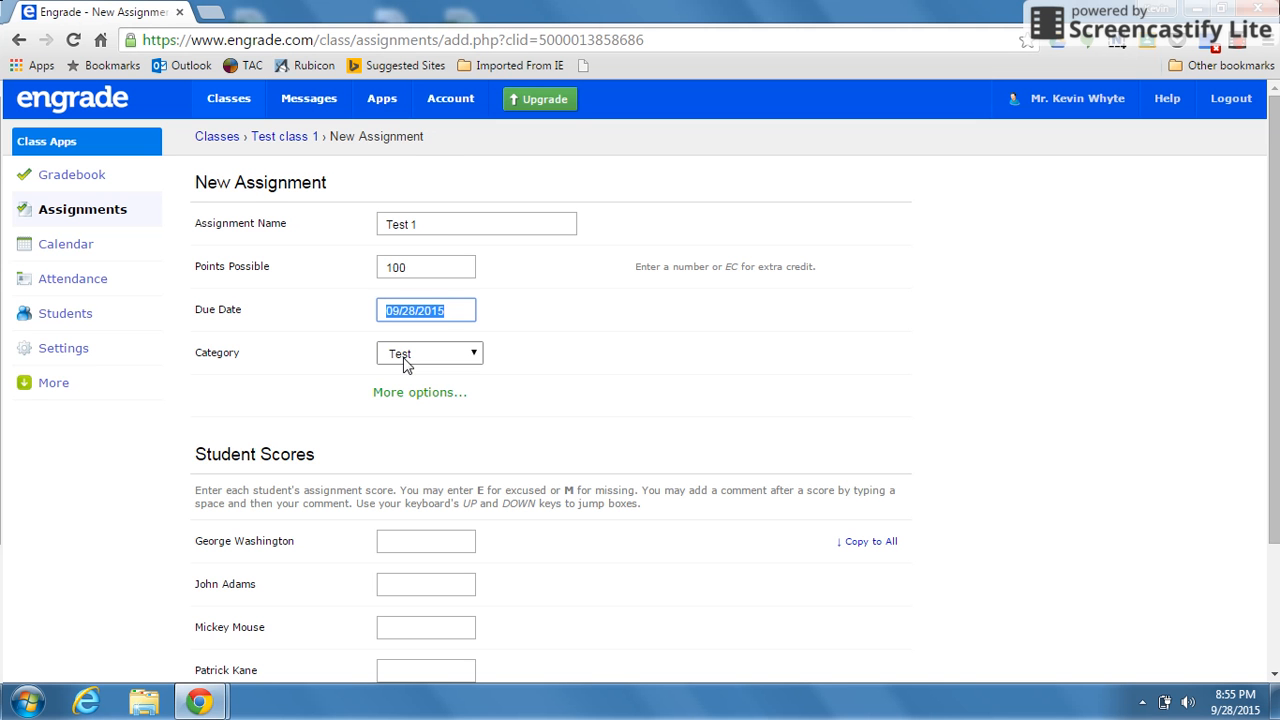
left_click(428, 352)
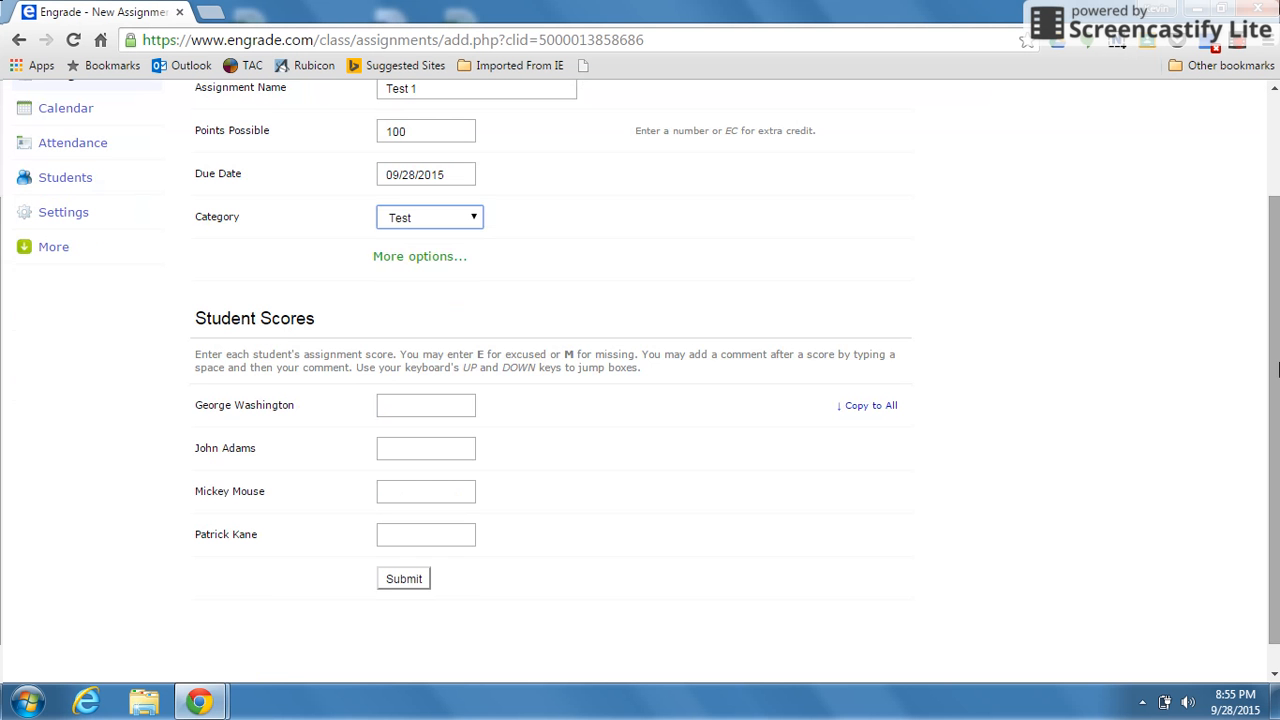
type("1")
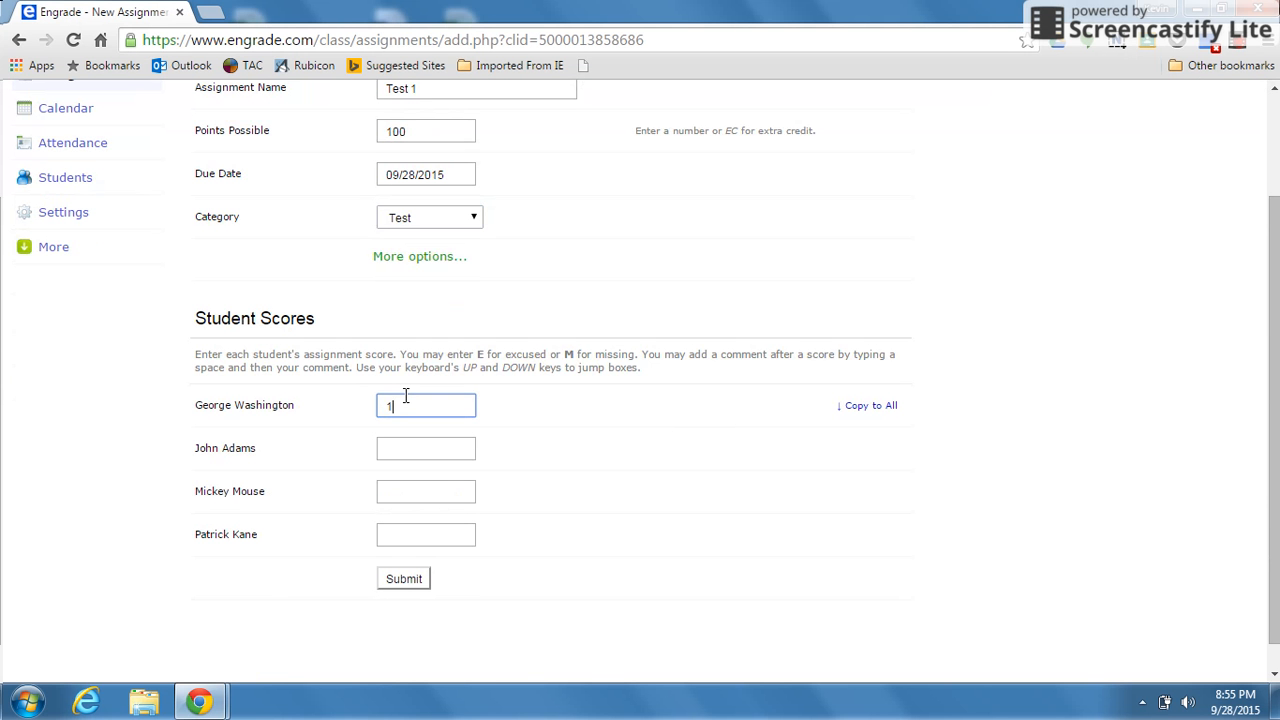
type("00")
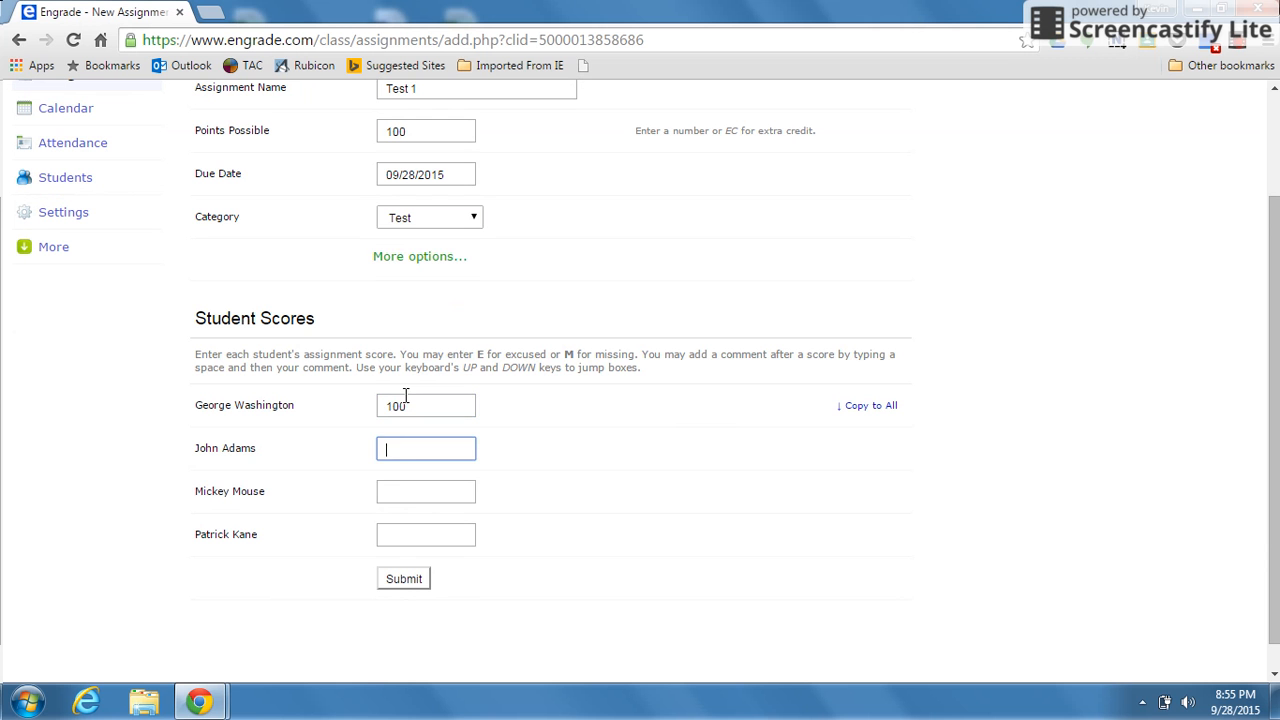
Record student scores 100, 95, 45 and 78 and submit the Test 1 assignment.
type("95")
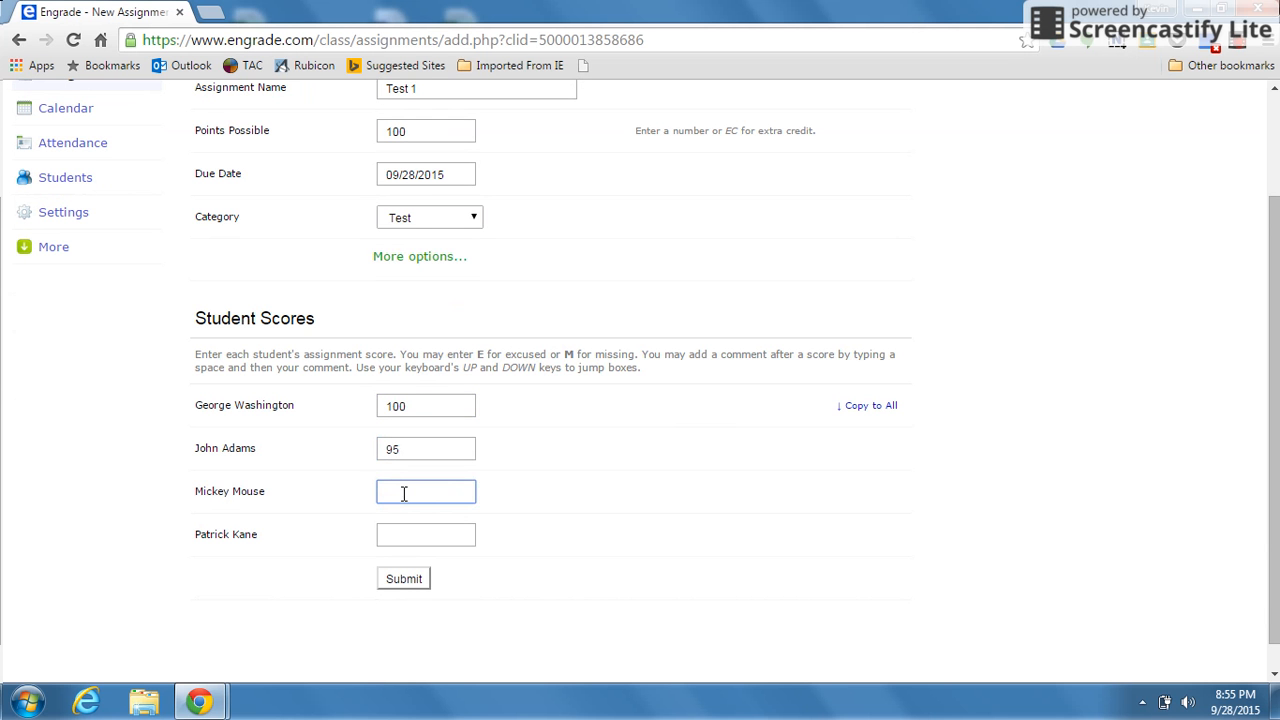
type("45")
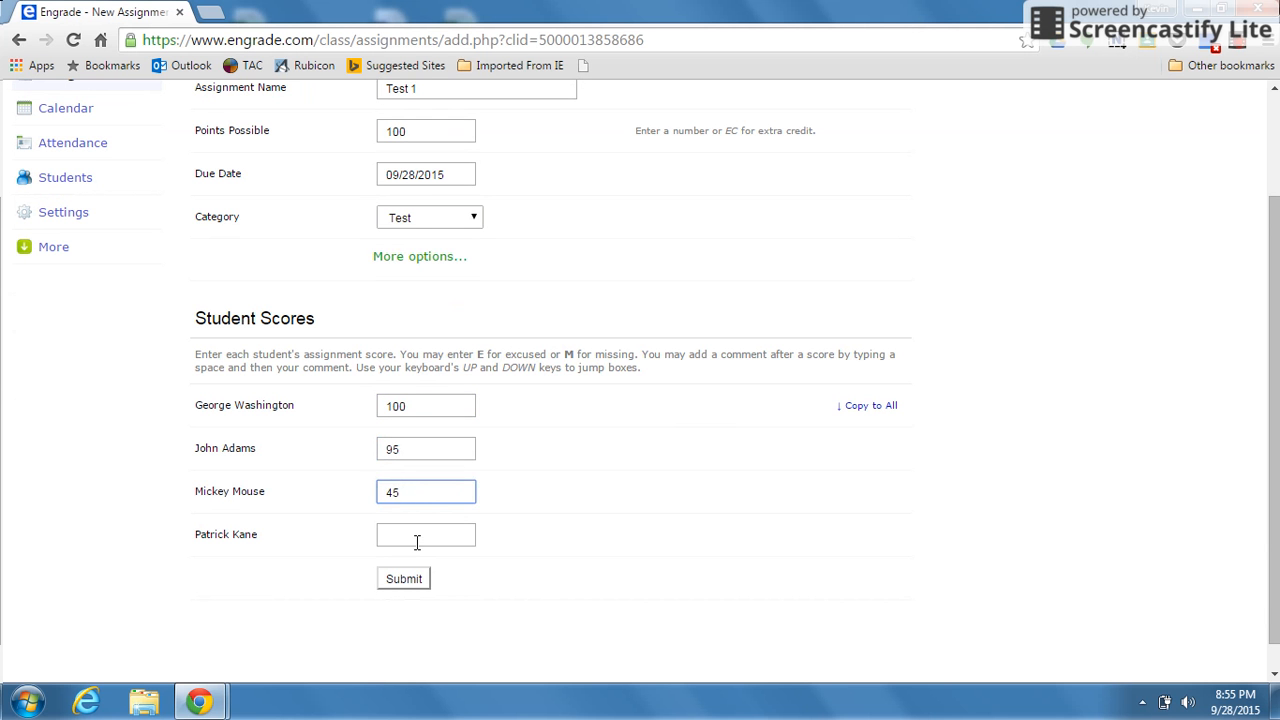
left_click(424, 534)
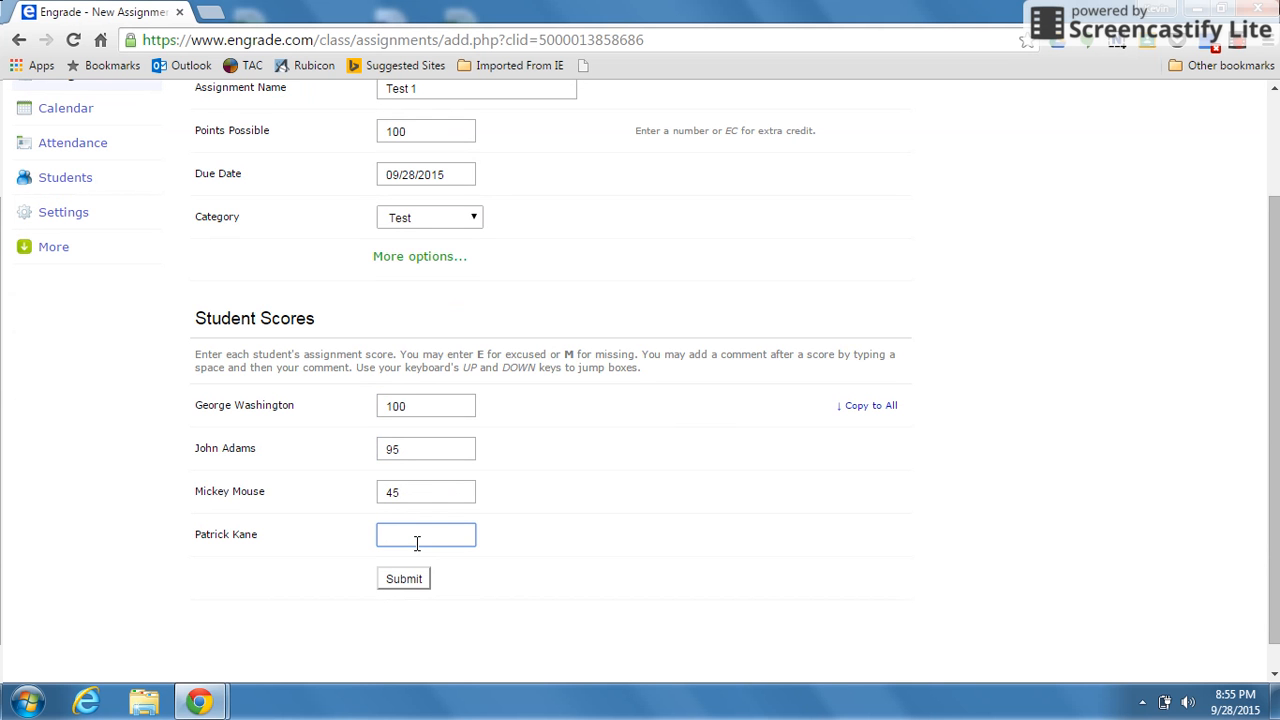
type("78")
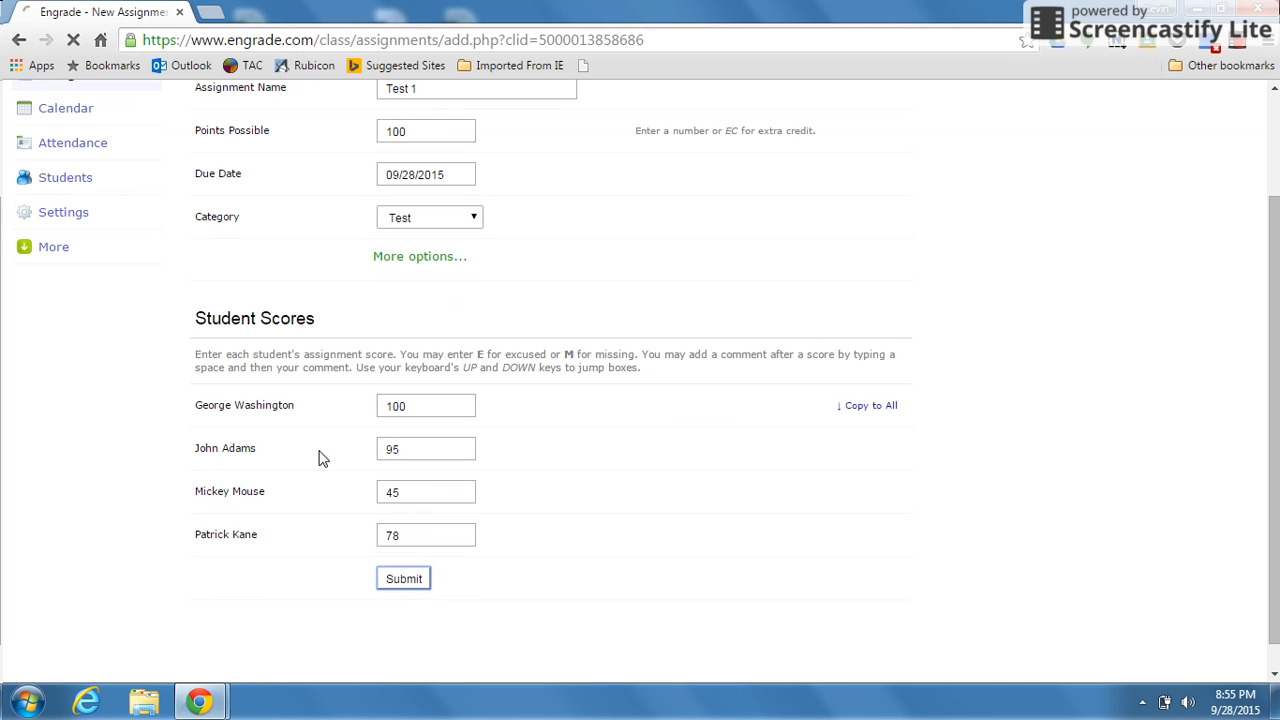
left_click(404, 578)
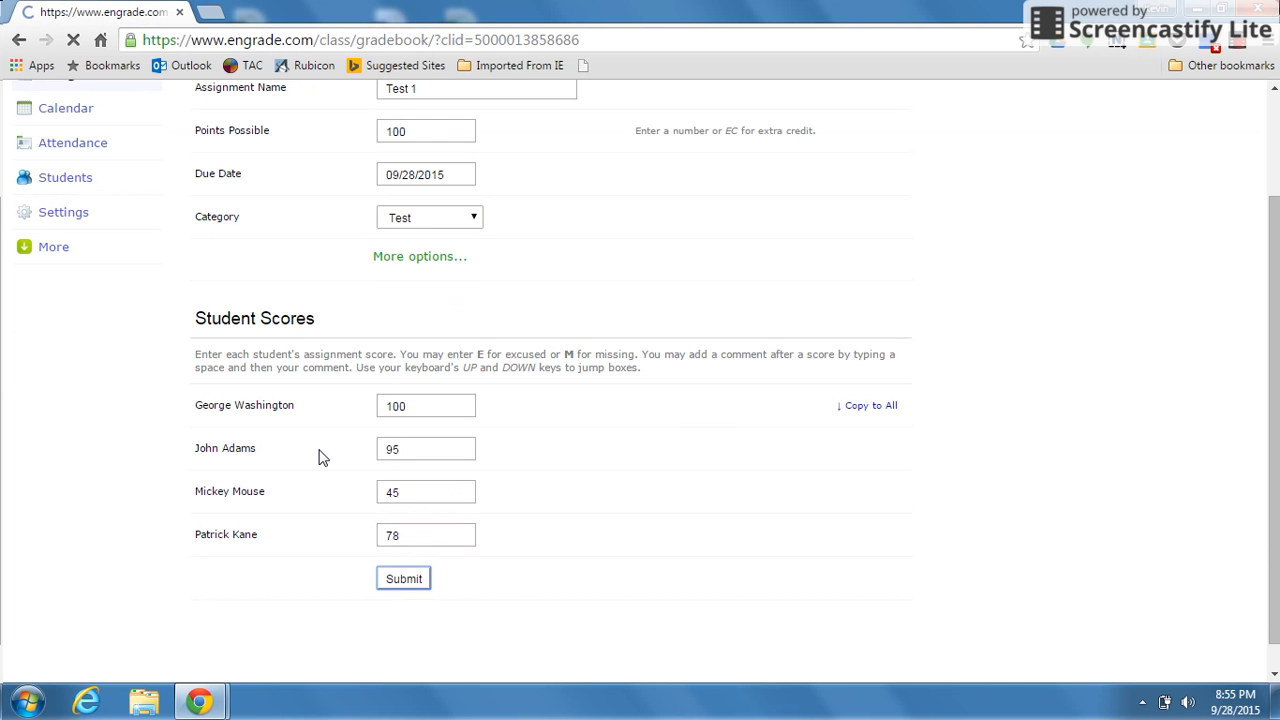
Review the Test 1 scores in the gradebook and start a new assignment.
left_click(404, 578)
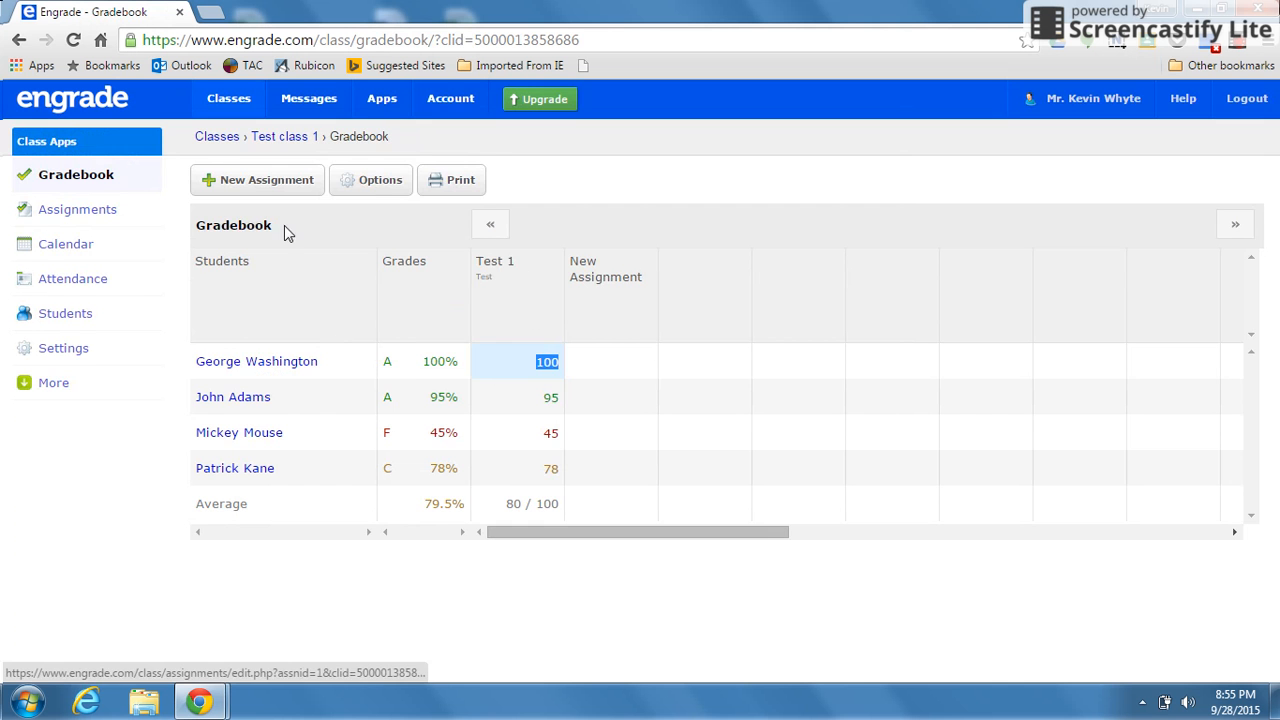
left_click(256, 180)
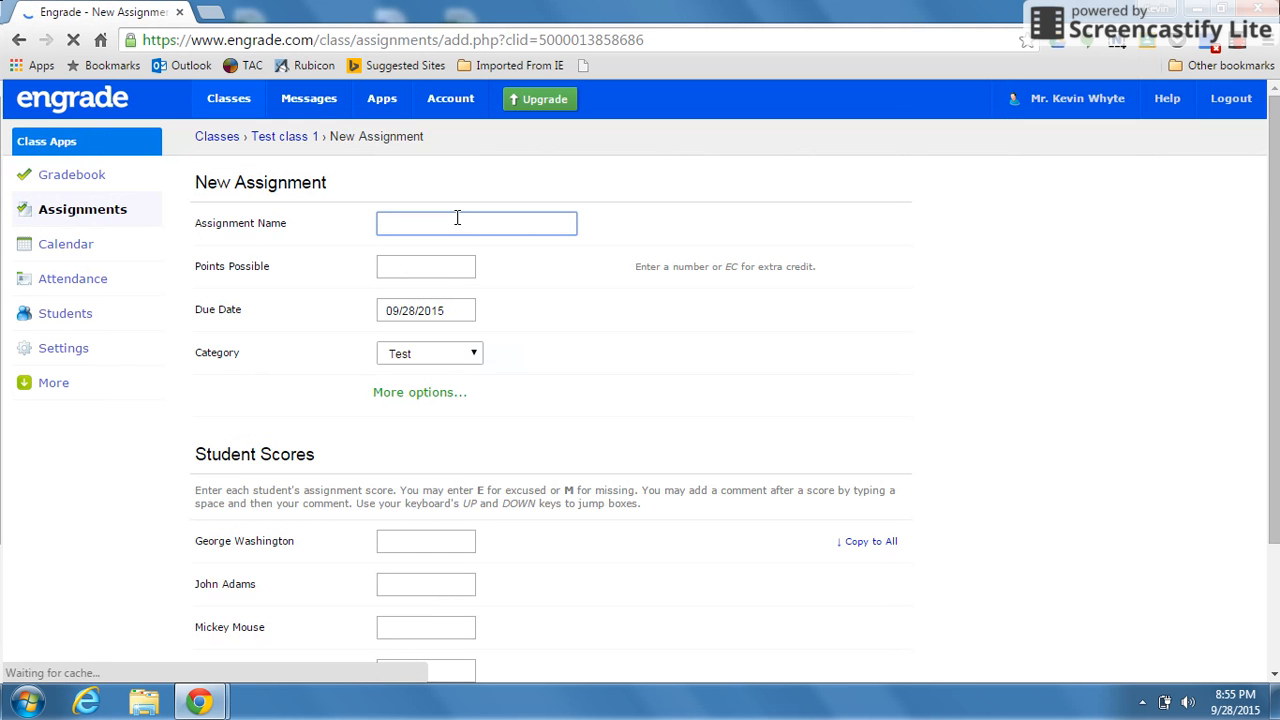
Add an assignment named Quiz in the Quizzes category and submit it without scores.
type("Quiz")
left_click(426, 266)
type("100")
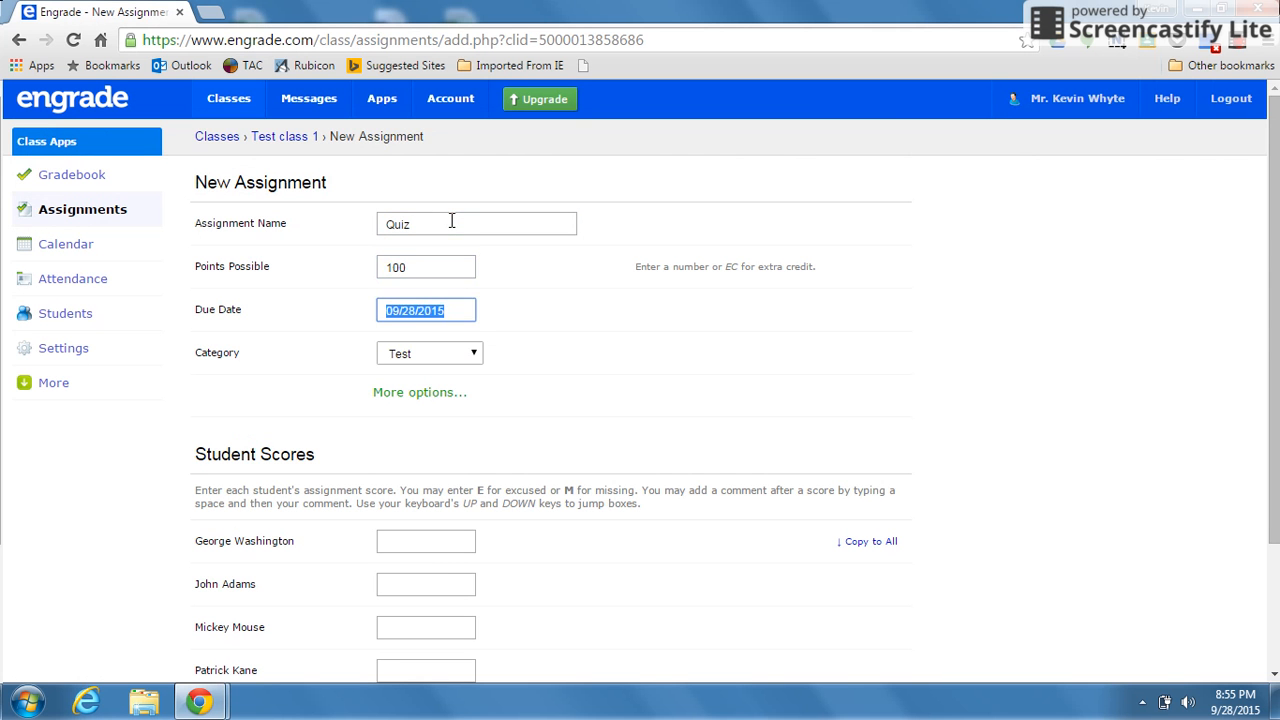
left_click(430, 352)
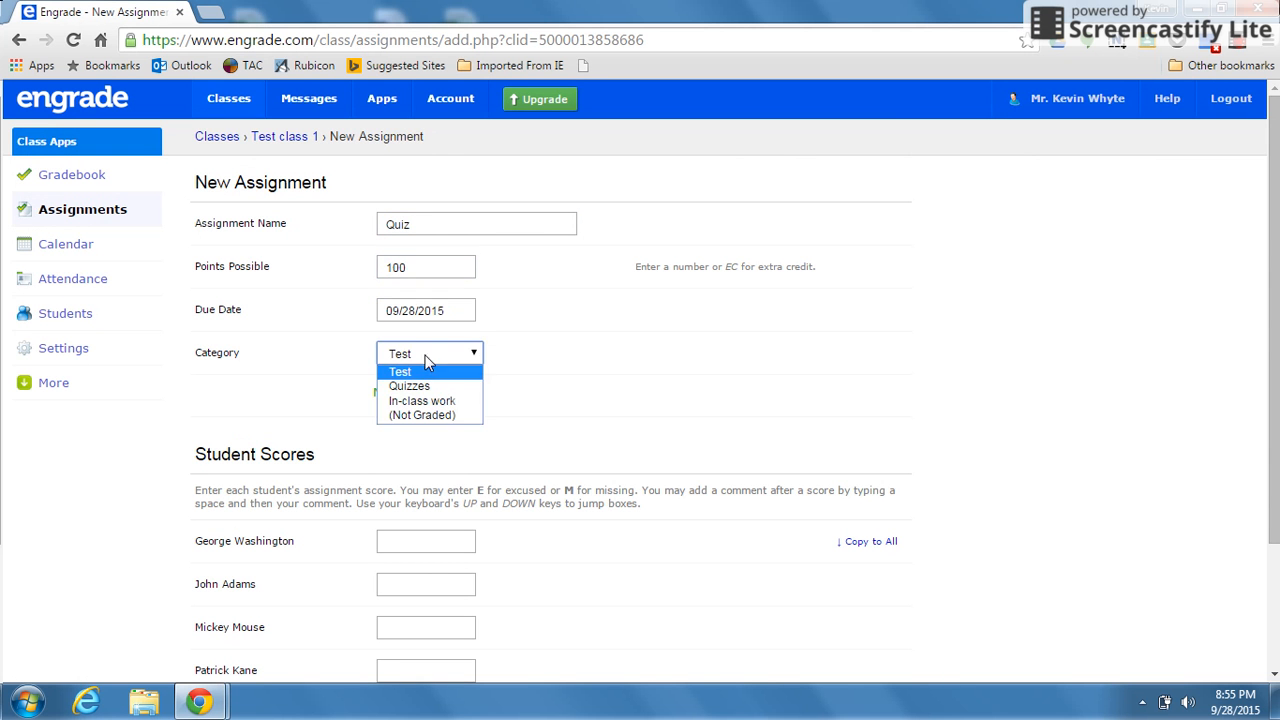
left_click(408, 386)
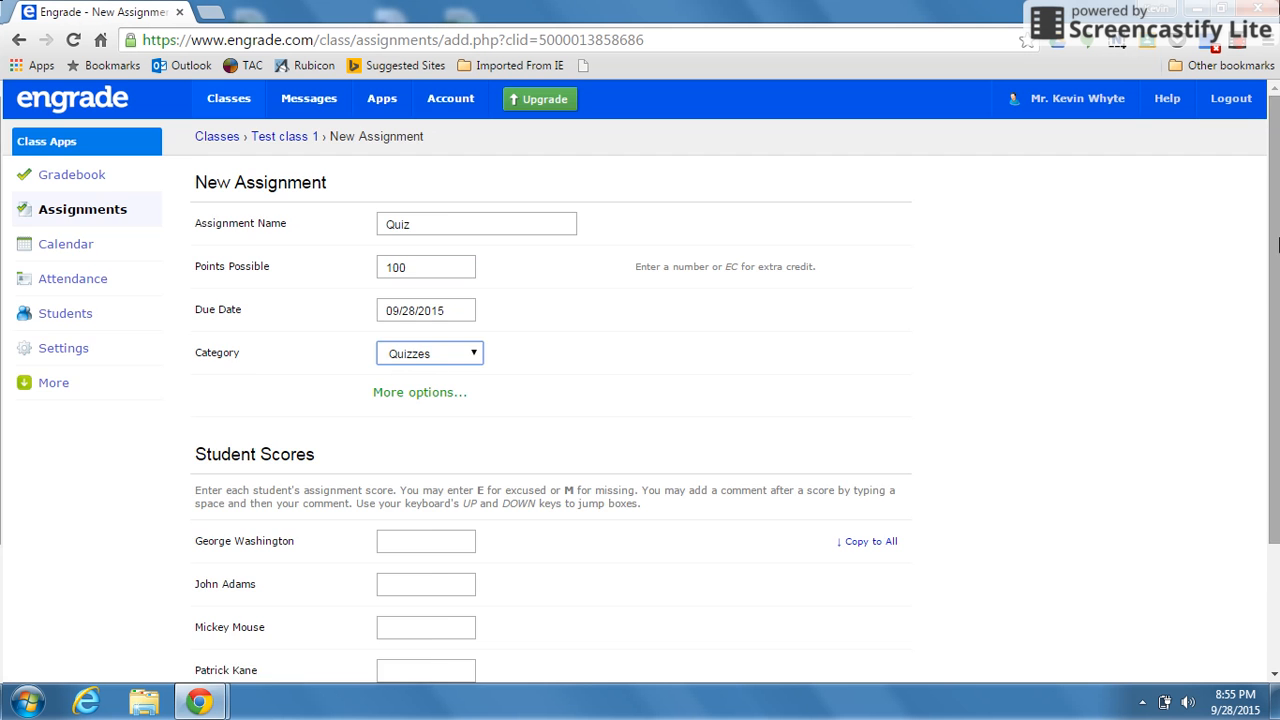
scroll("down", 3)
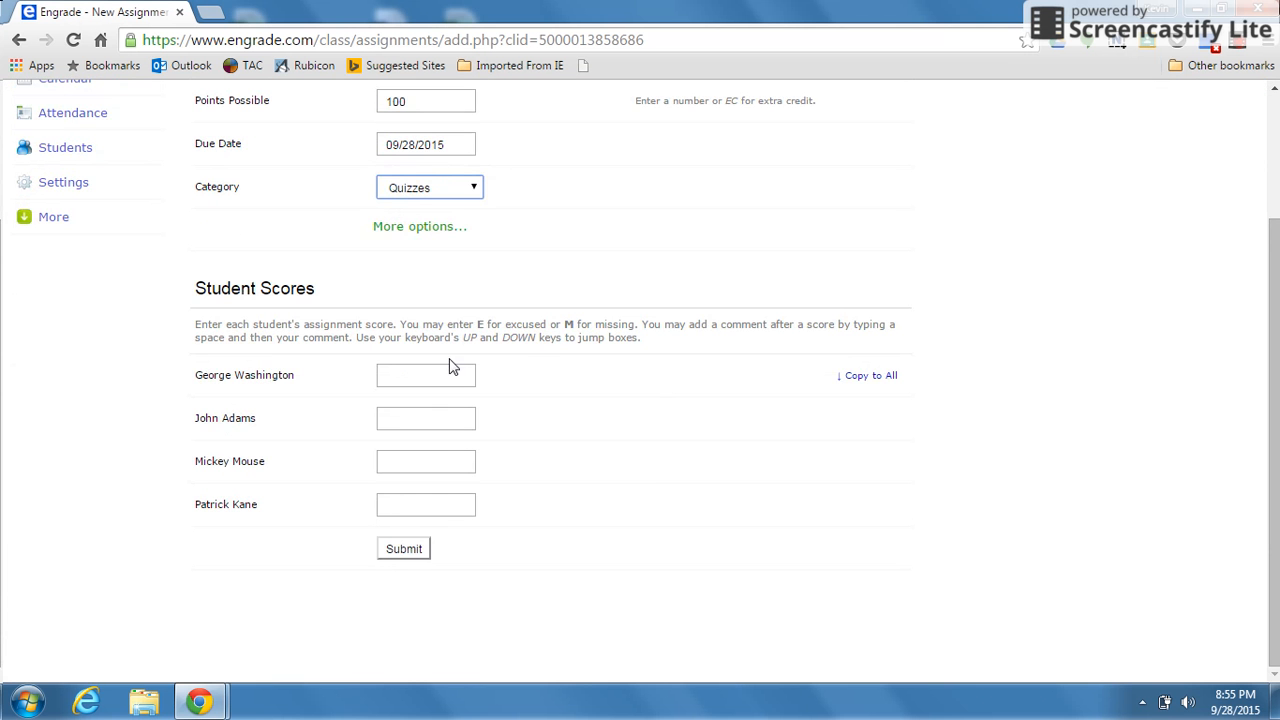
left_click(404, 548)
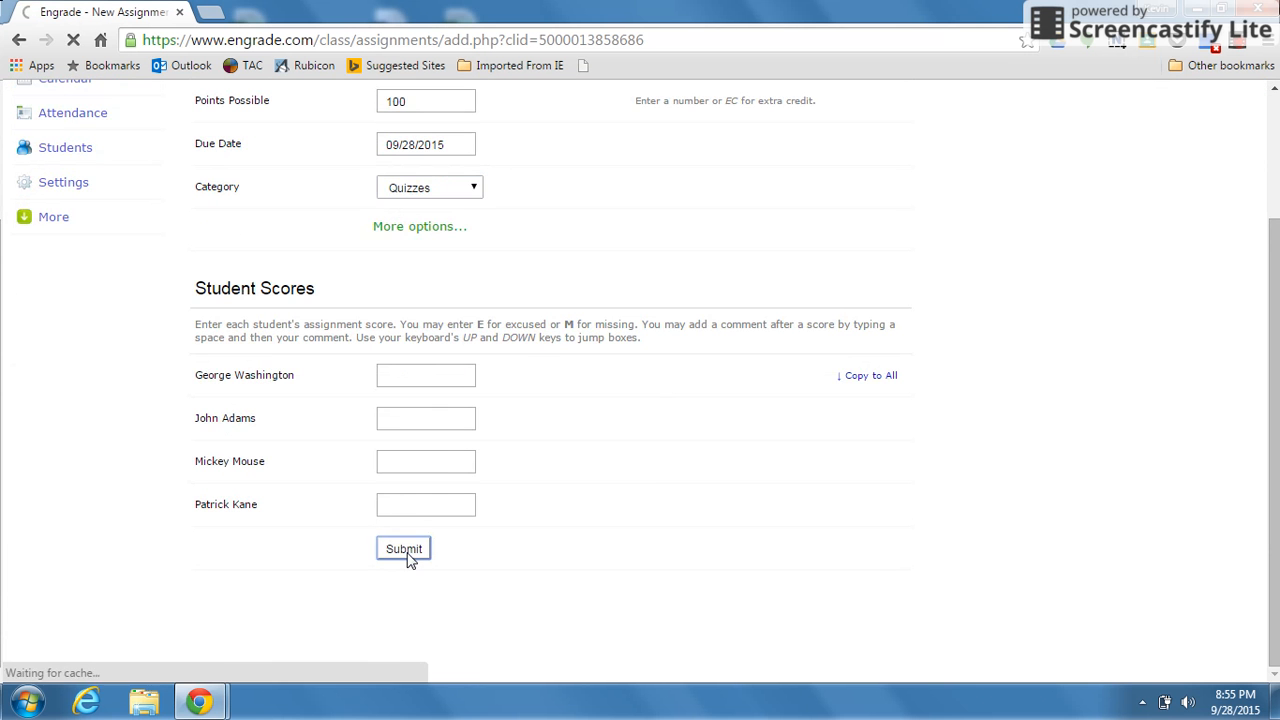
left_click(404, 548)
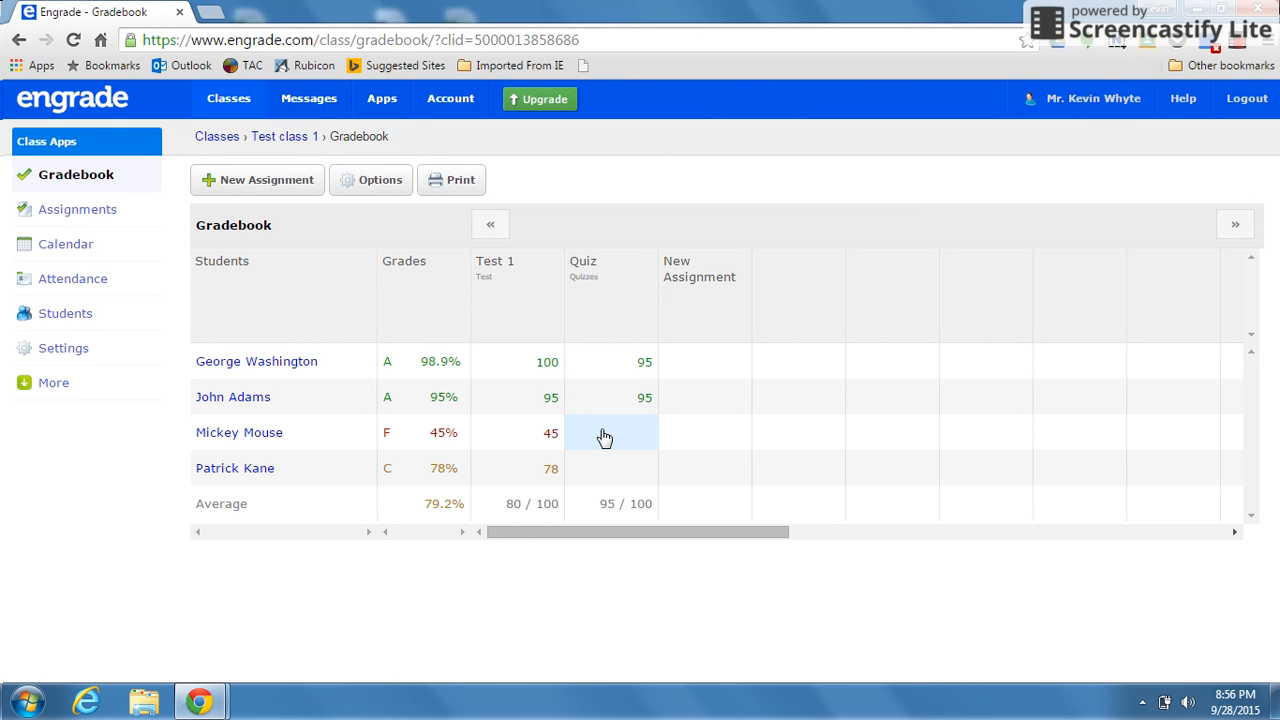
Enter Quiz scores of 90 for Mickey Mouse and 78 for Patrick Kane.
type("90")
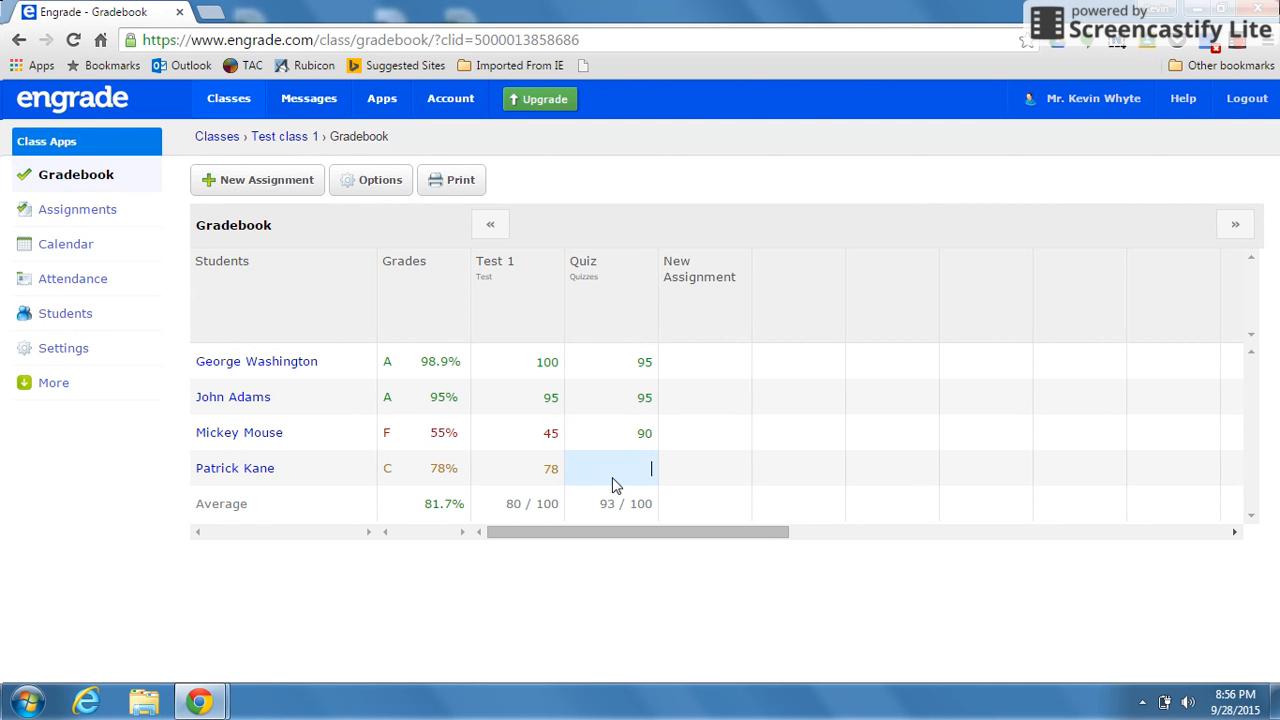
type("78")
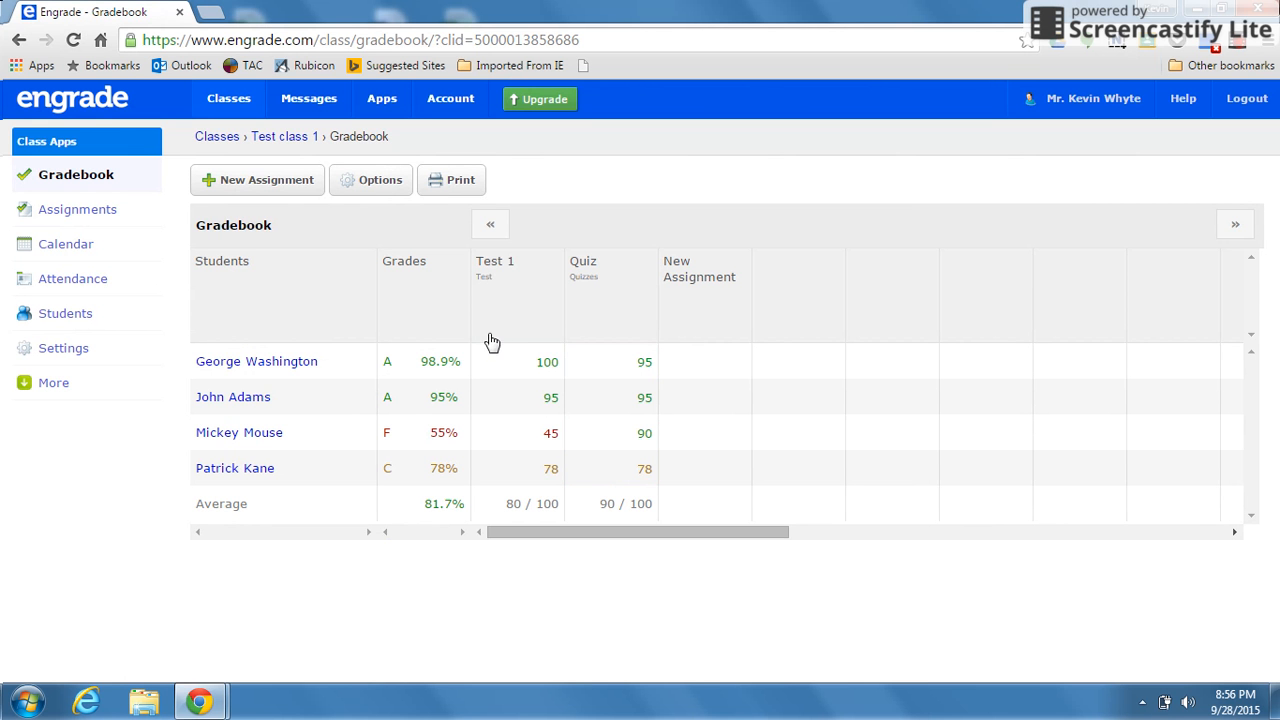
mouse_move(584, 312)
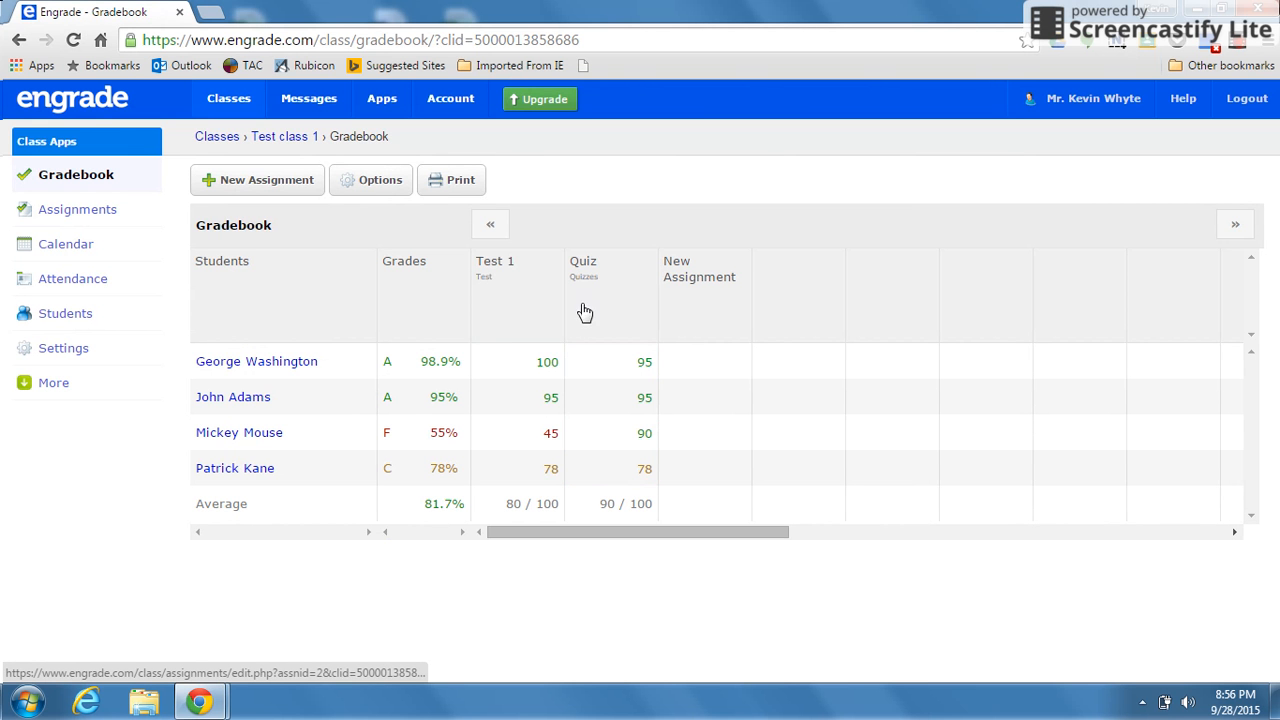
mouse_move(516, 364)
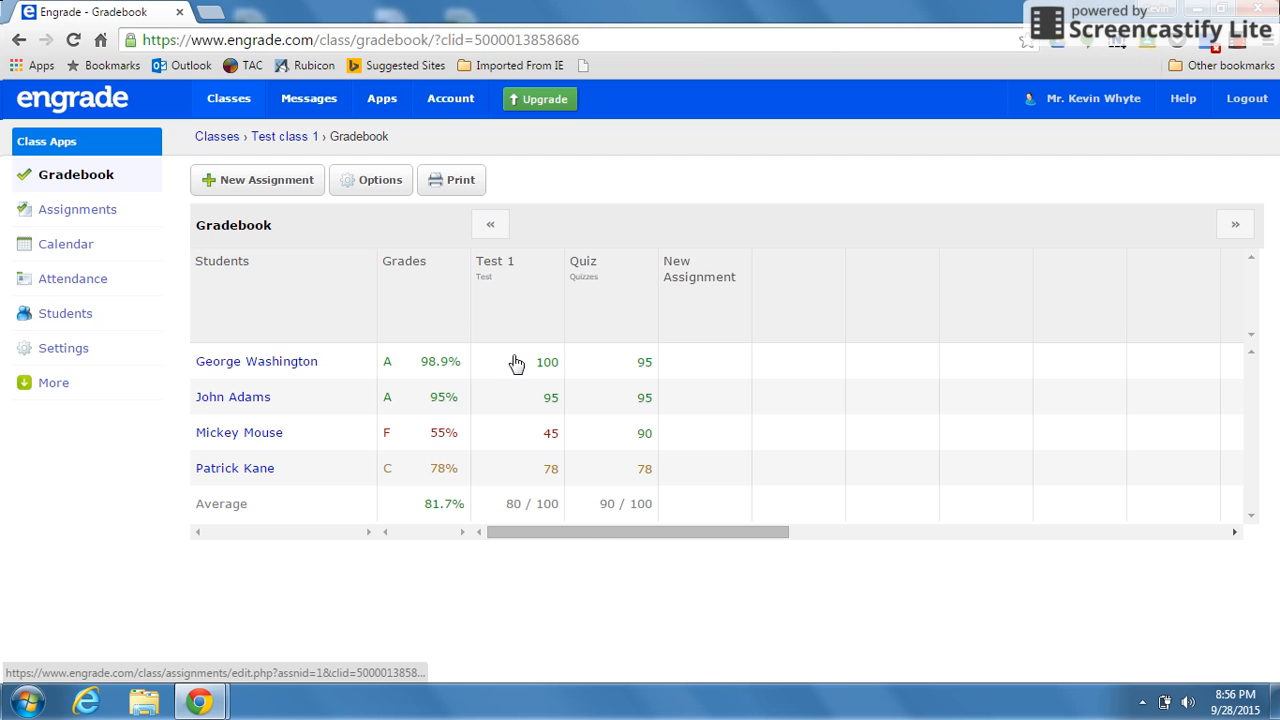
mouse_move(592, 308)
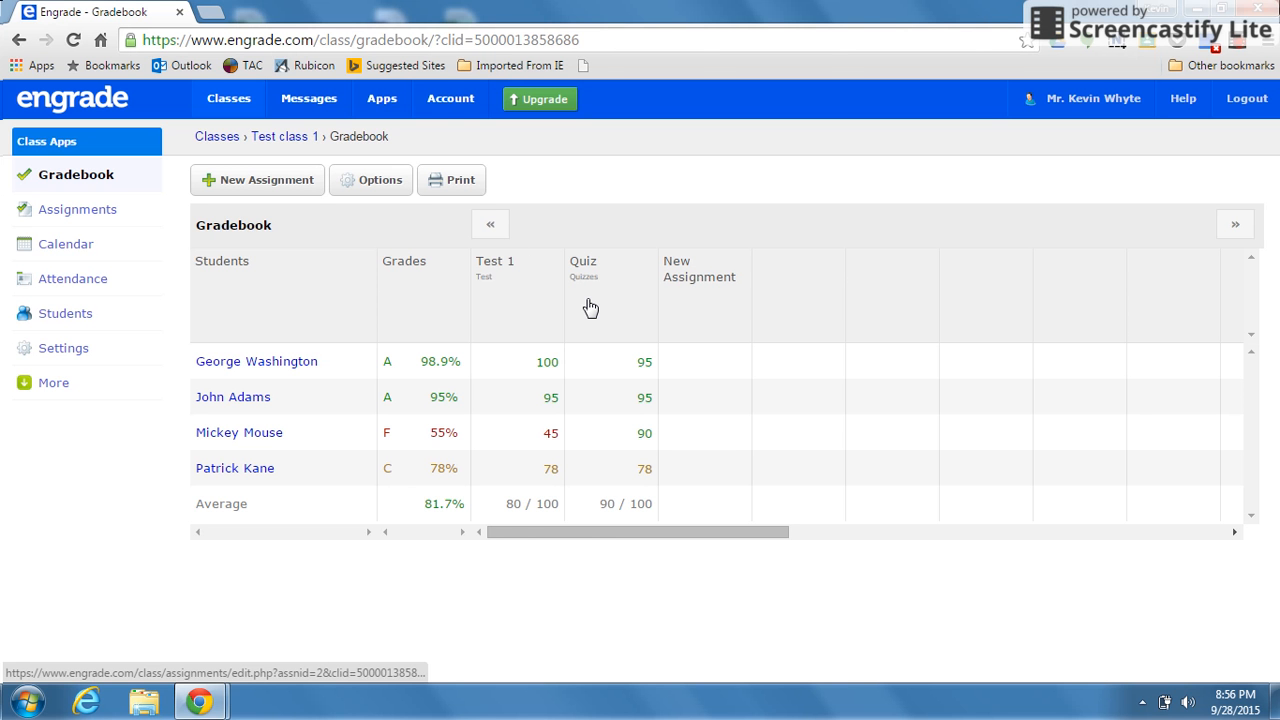
mouse_move(490, 416)
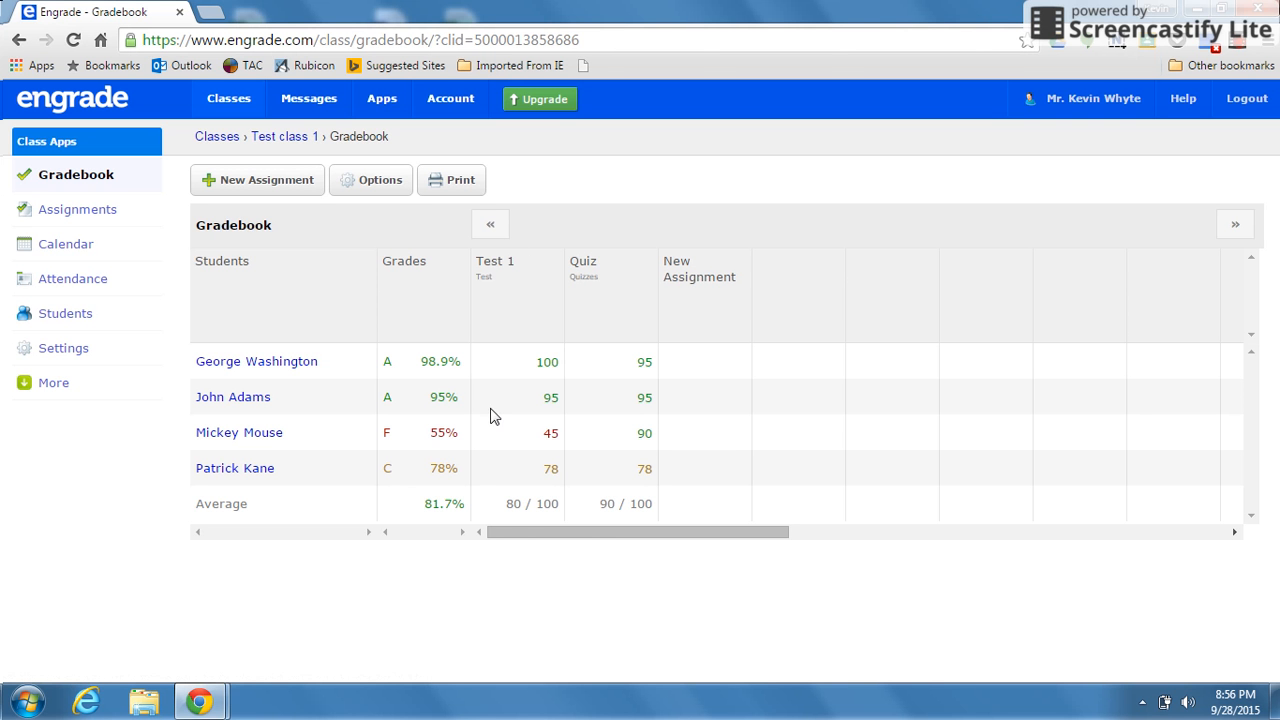
mouse_move(288, 140)
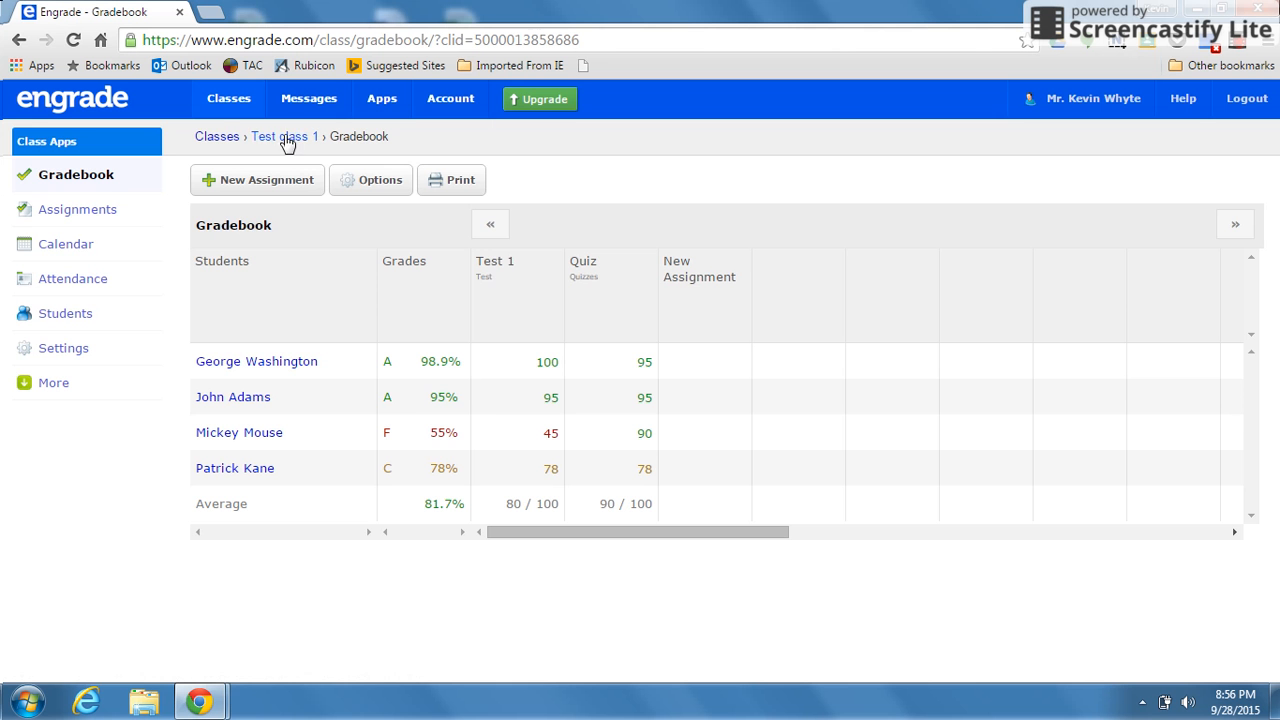
mouse_move(216, 136)
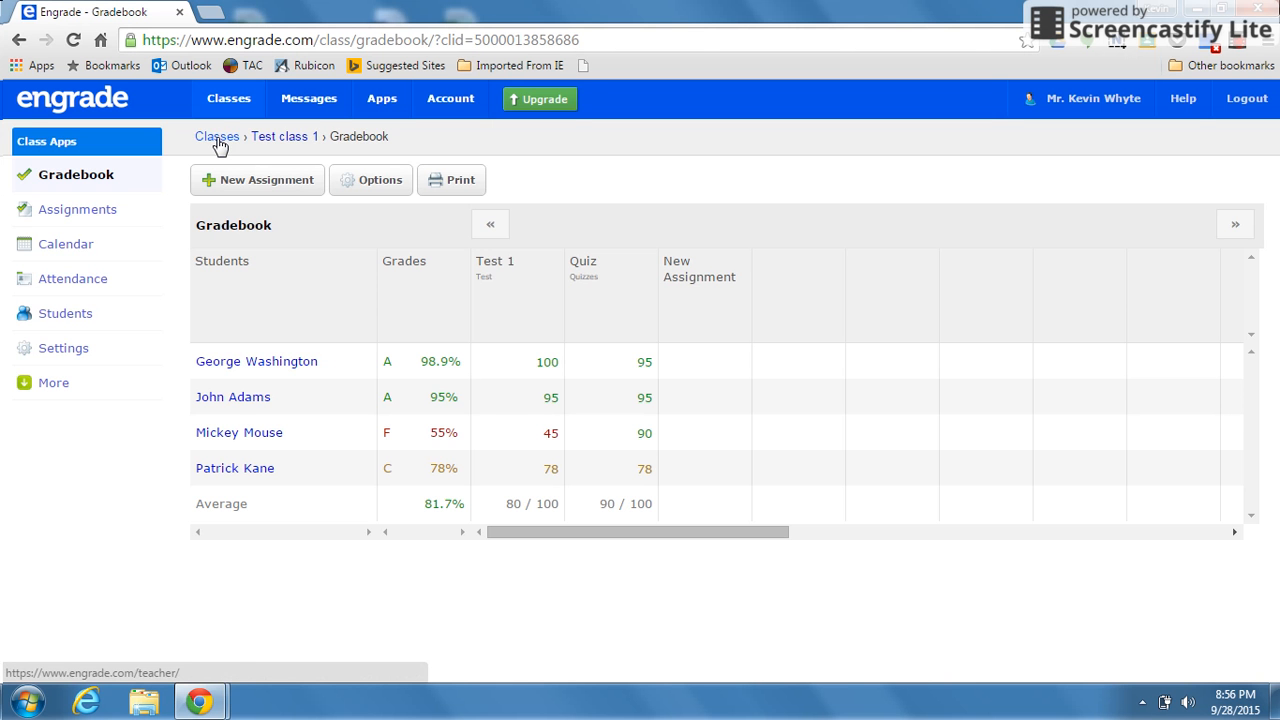
Return to My Classes showing Test class 1, then reopen its gradebook.
left_click(216, 136)
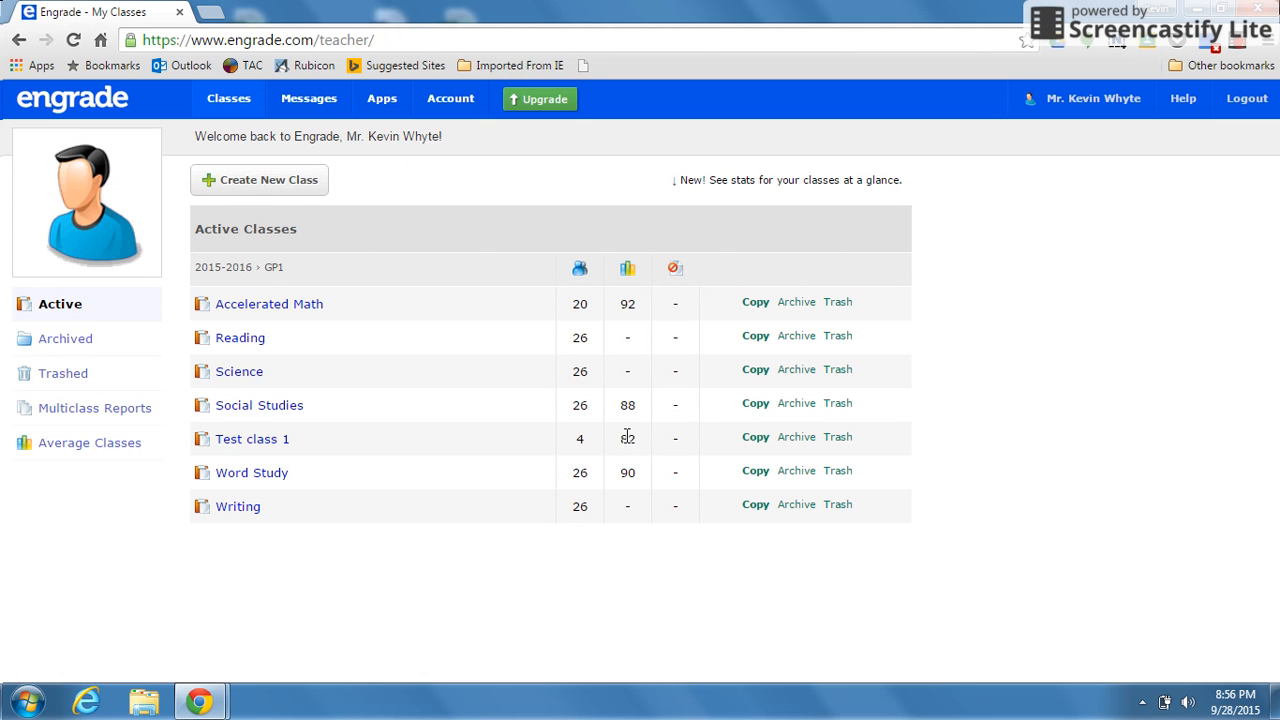
mouse_move(628, 438)
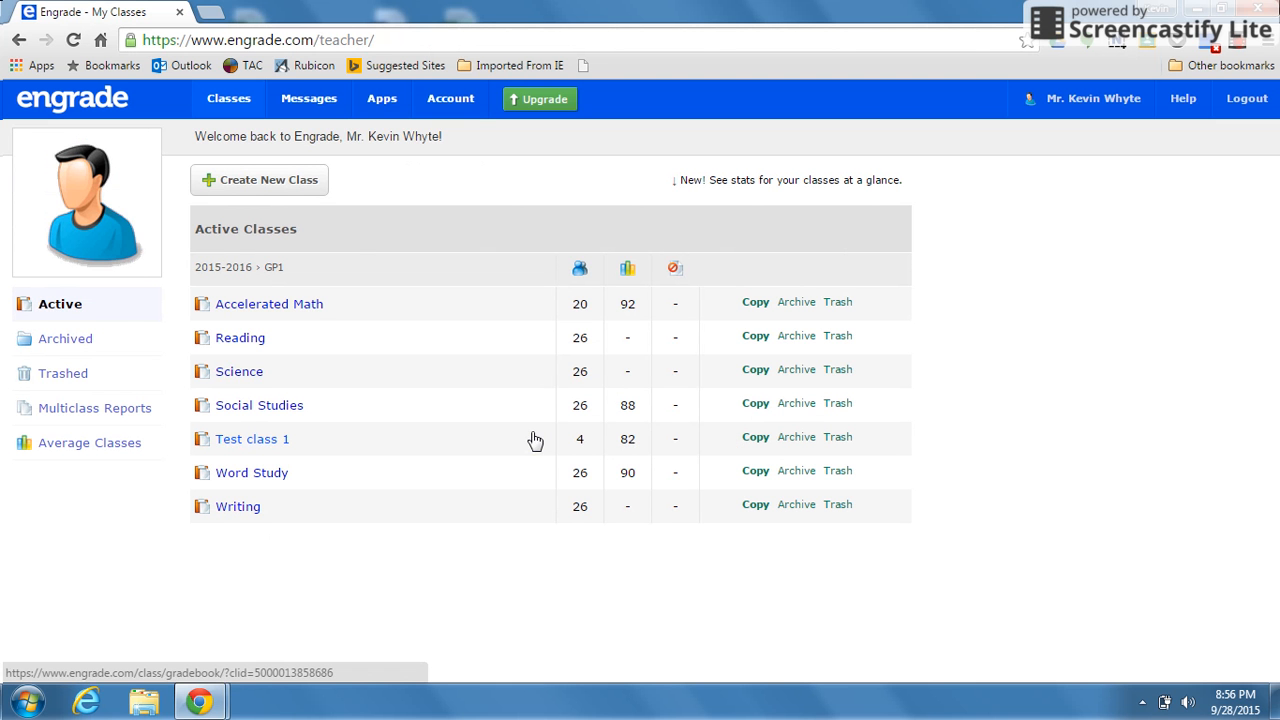
left_click(252, 438)
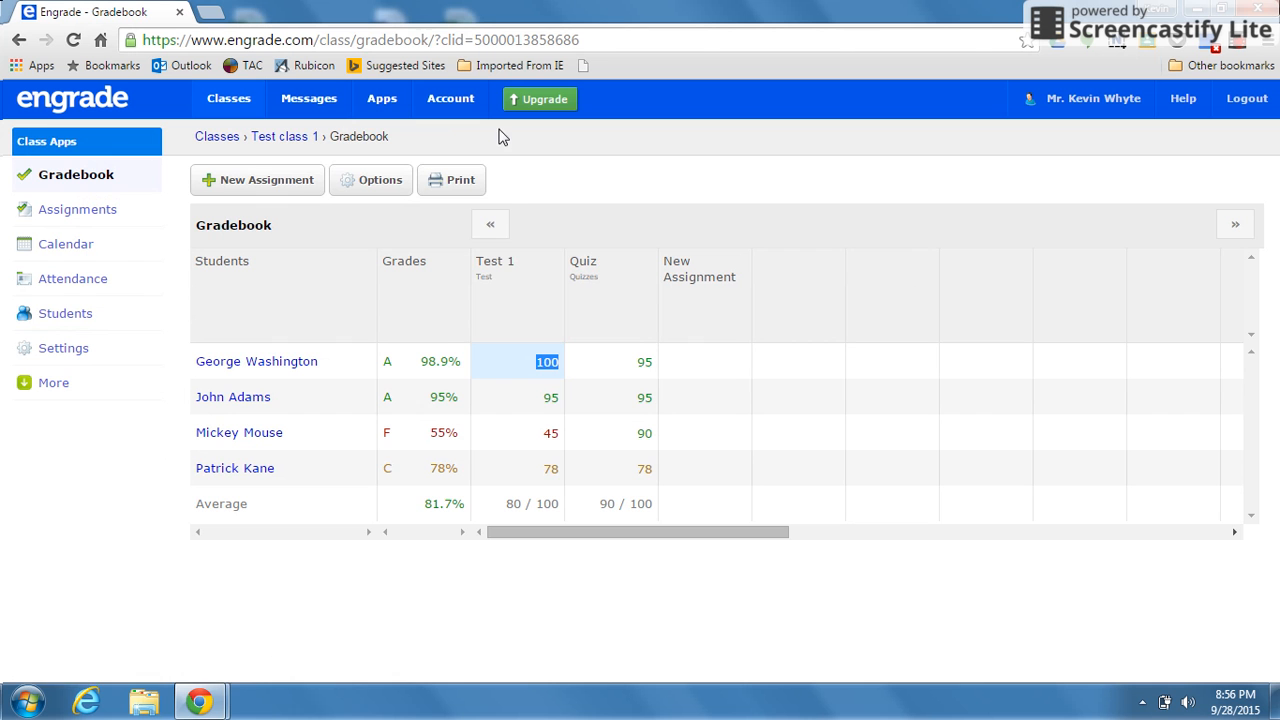
mouse_move(552, 312)
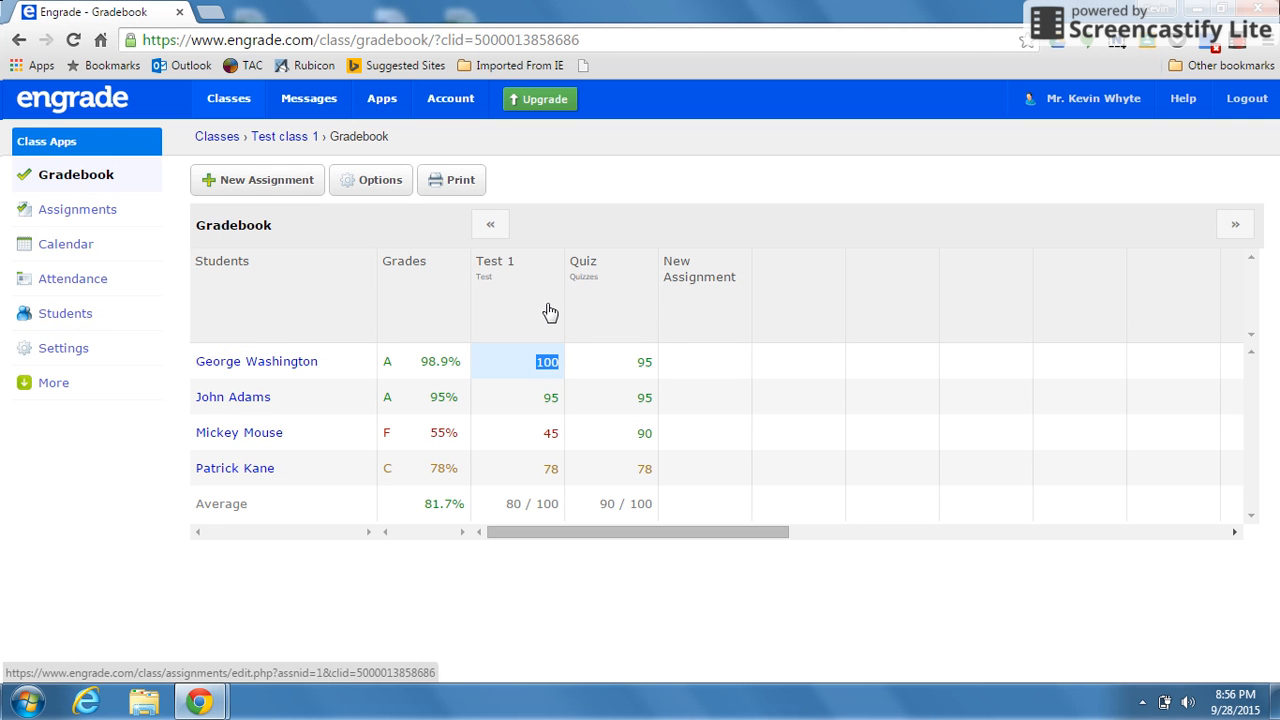
mouse_move(532, 312)
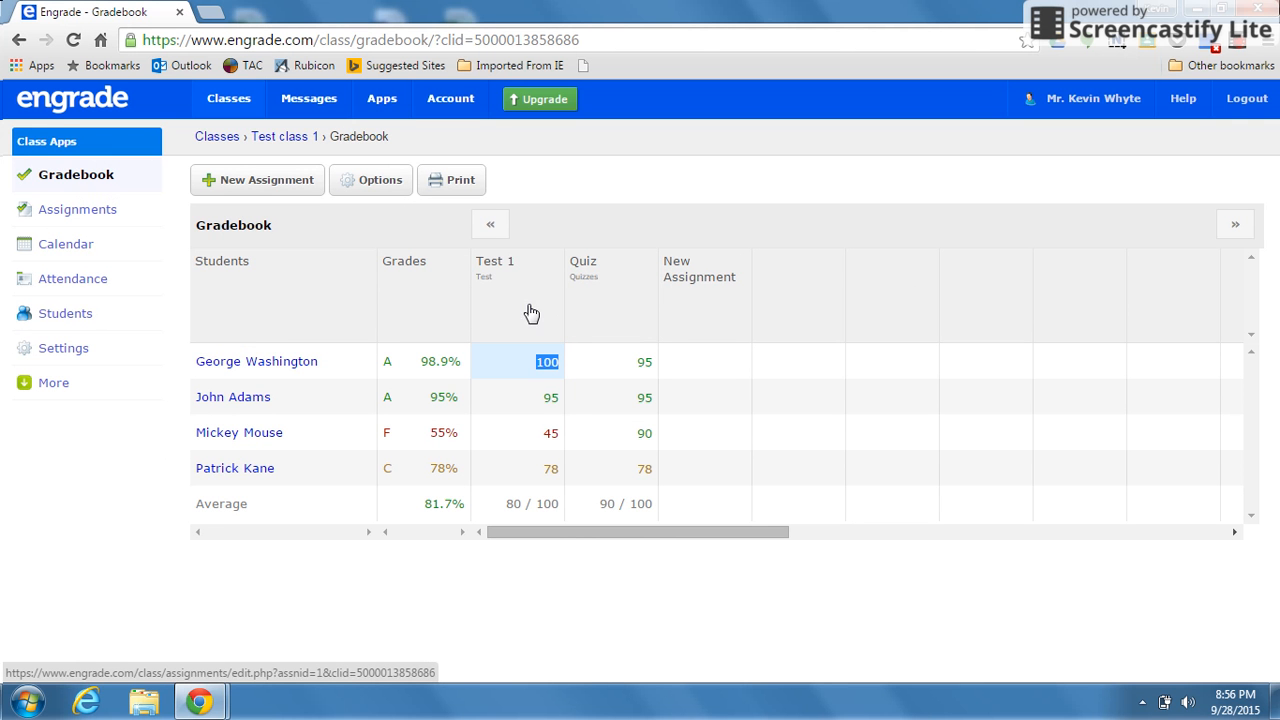
mouse_move(952, 308)
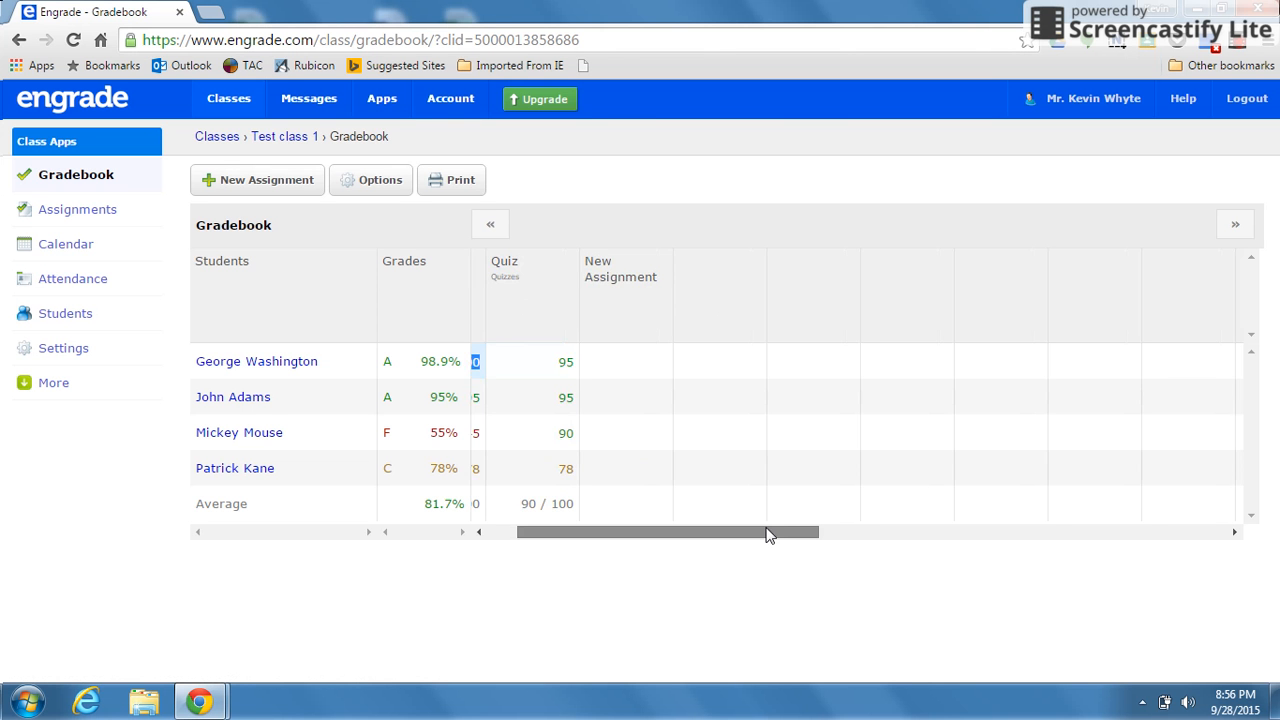
Scroll the Test class 1 grade grid left to see the Test 1 and Quiz scores.
scroll("left", 3)
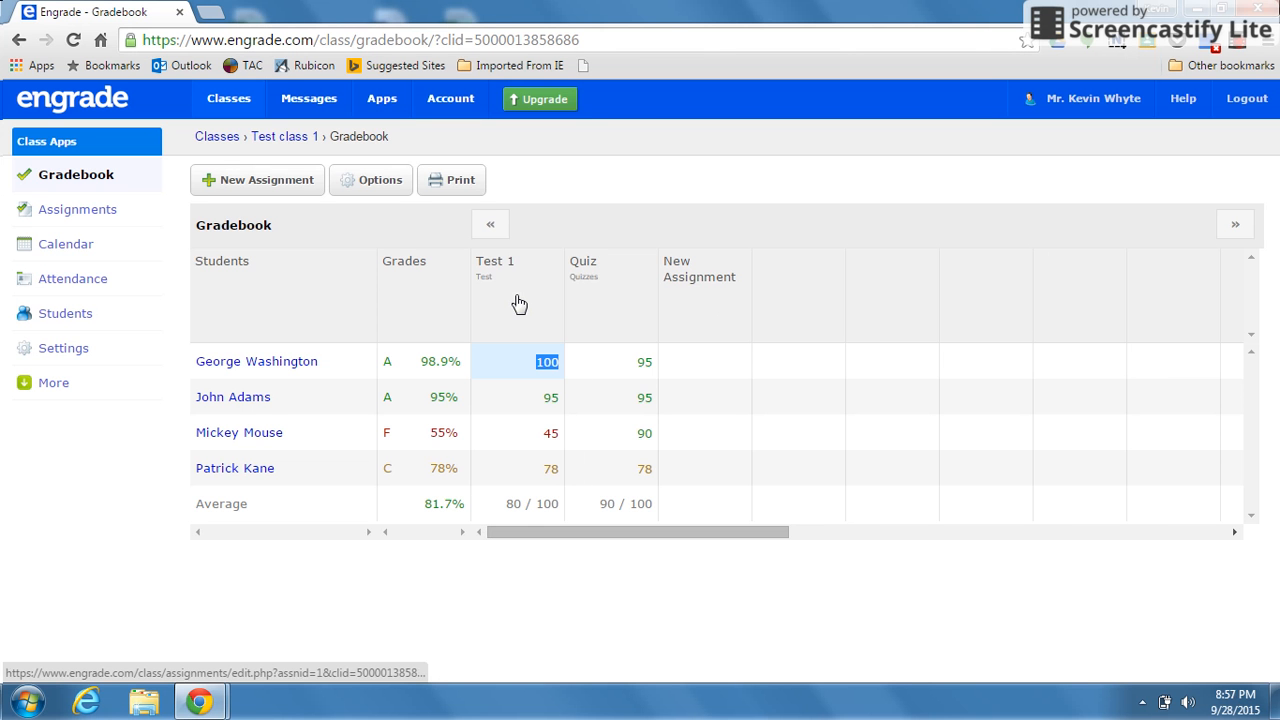
mouse_move(512, 340)
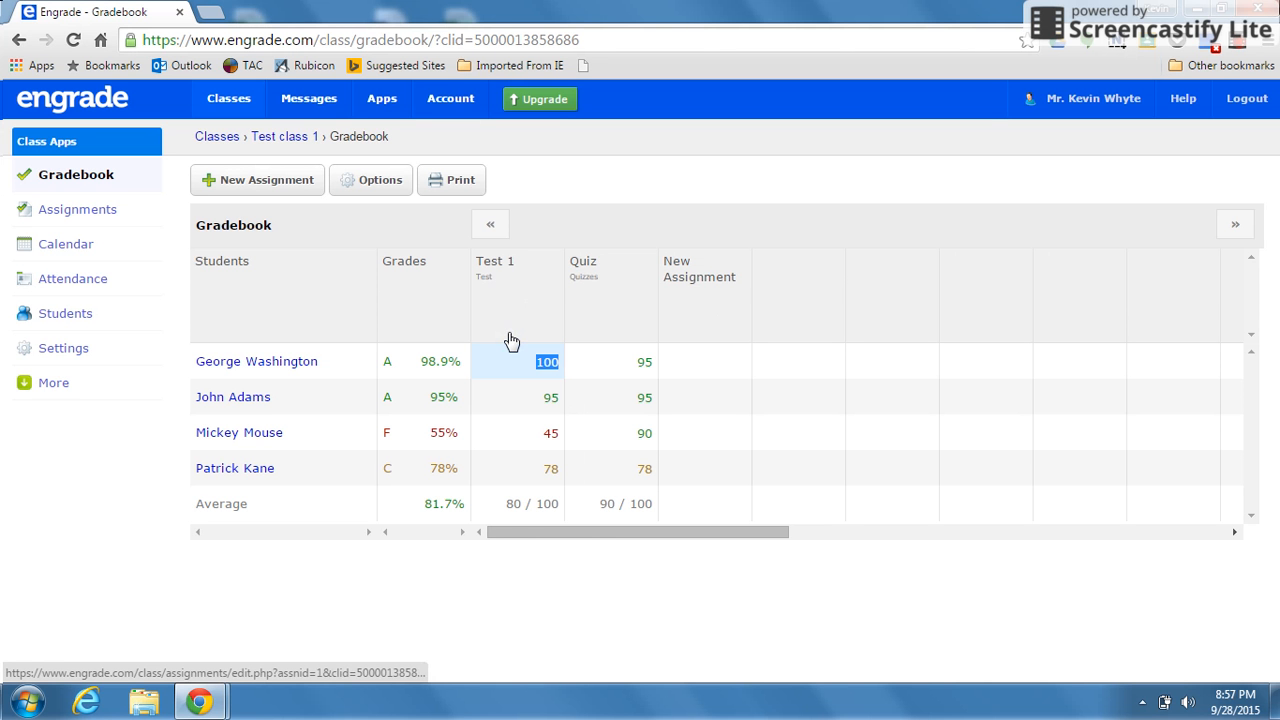
mouse_move(488, 314)
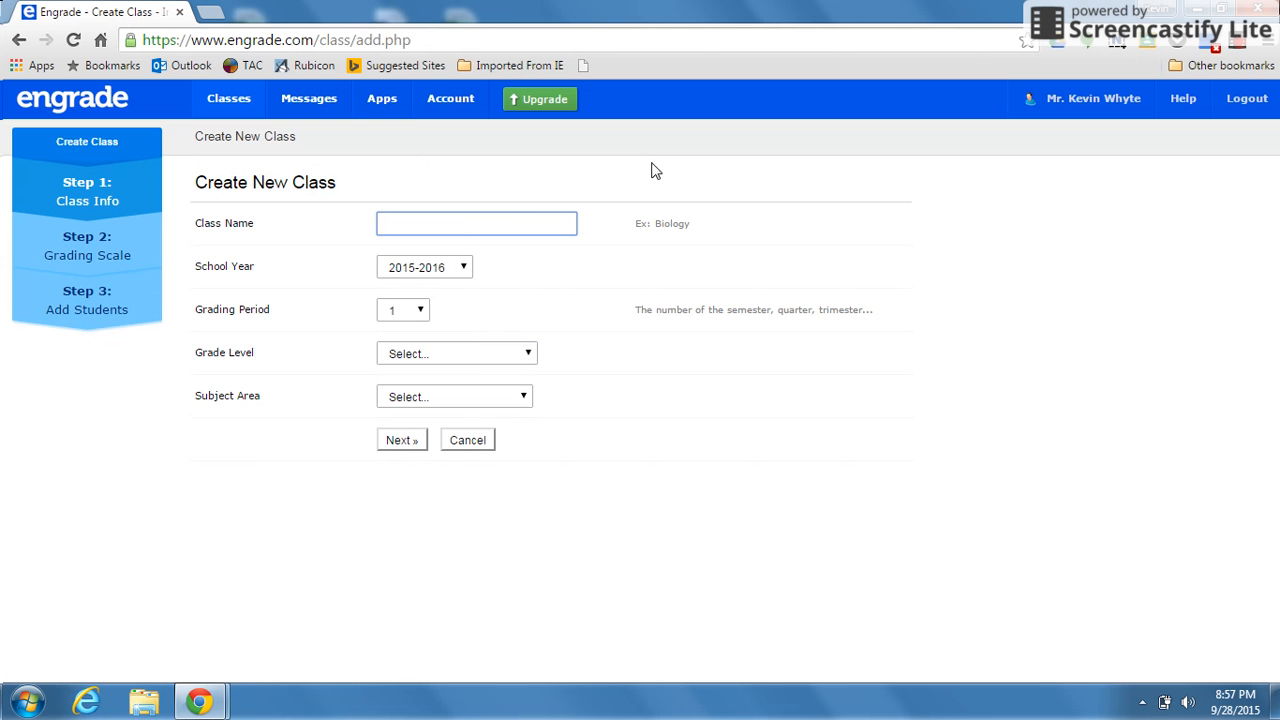
From the class overview, copy Test class 1 into a new class named Test Class 2.
left_click(228, 98)
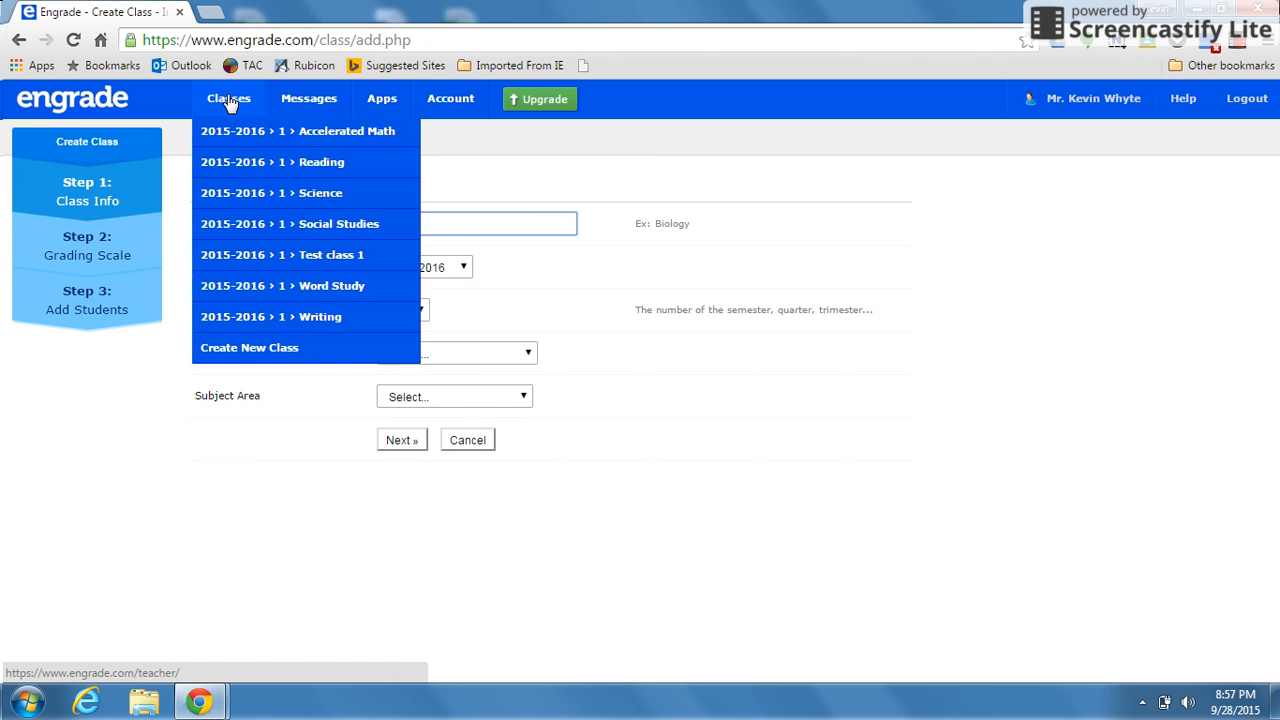
left_click(228, 98)
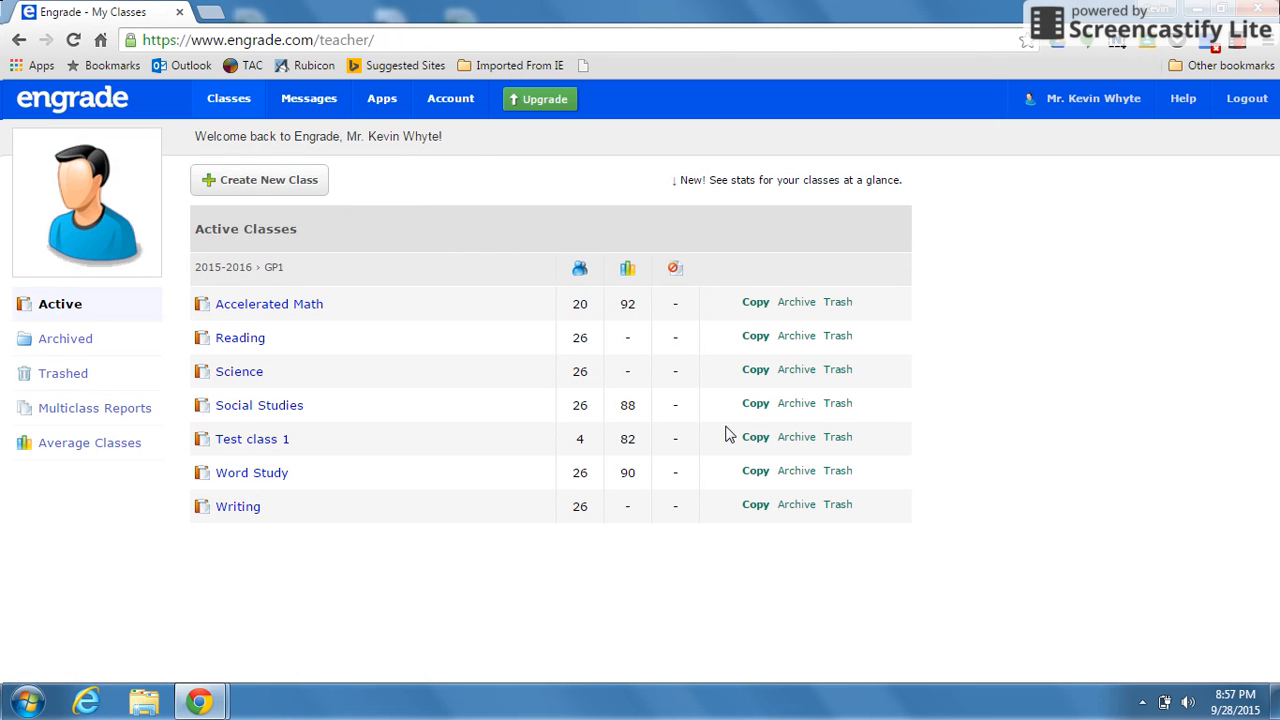
mouse_move(756, 438)
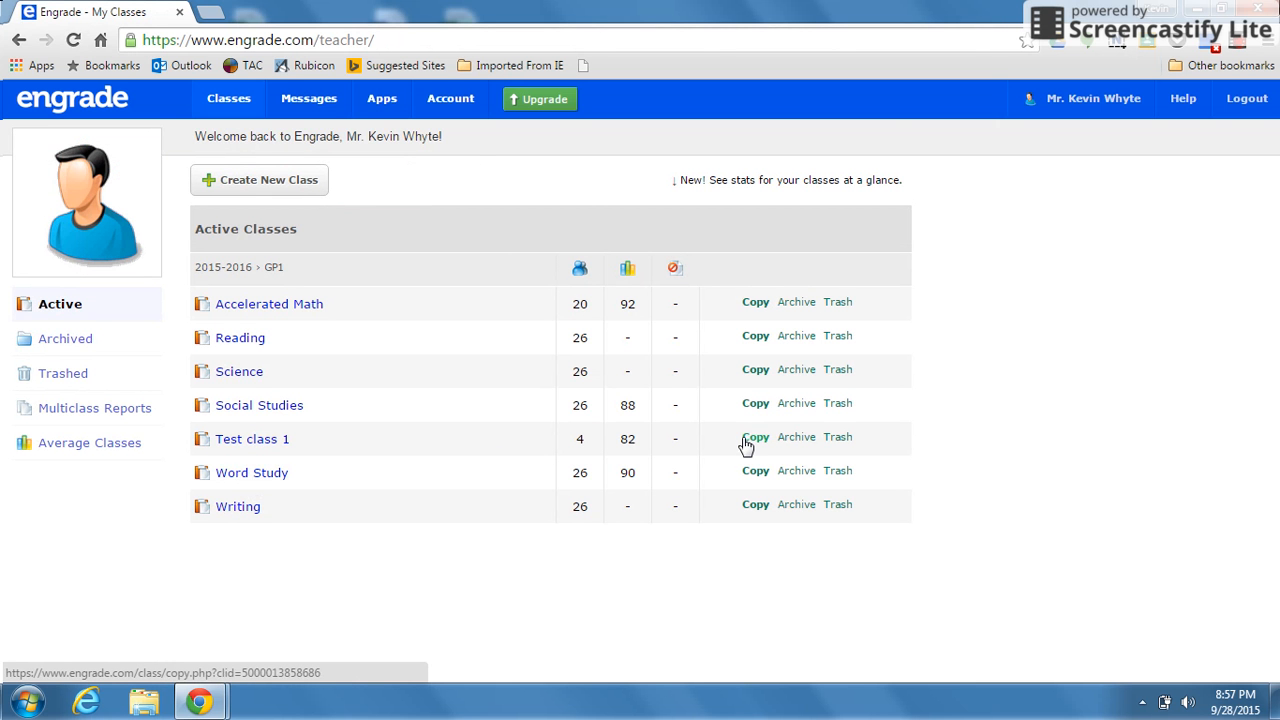
left_click(756, 436)
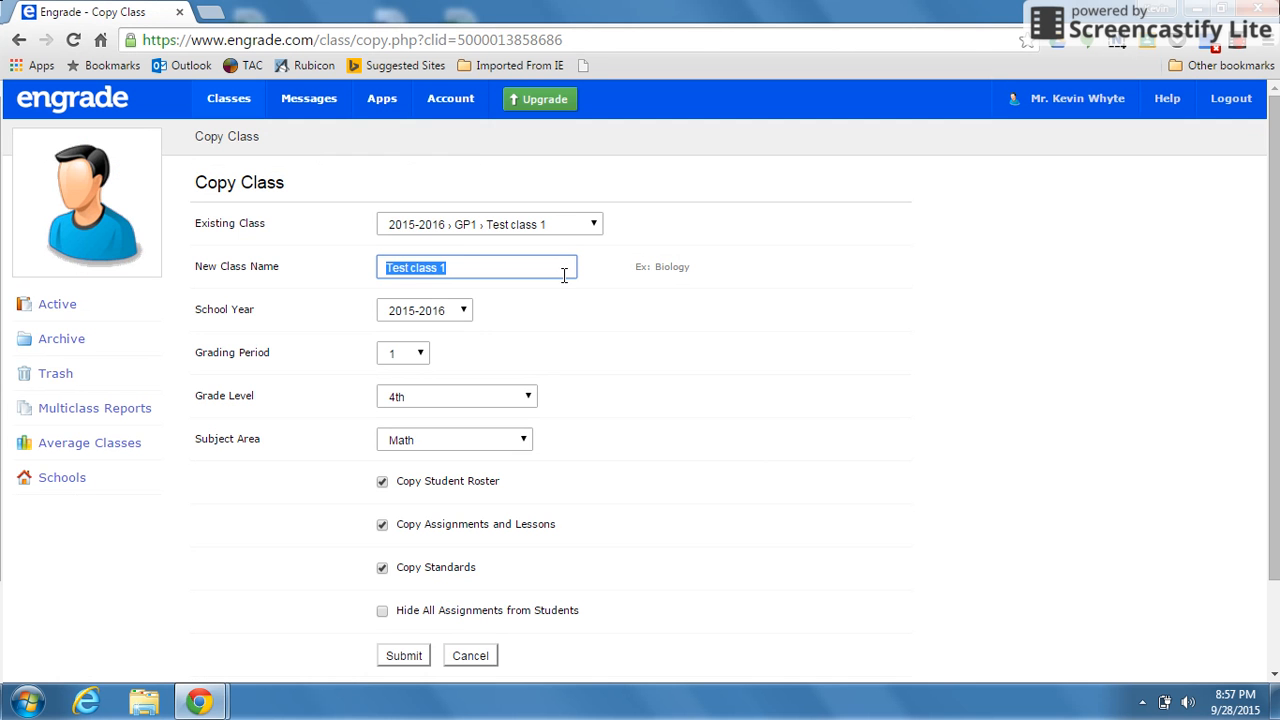
type("Test")
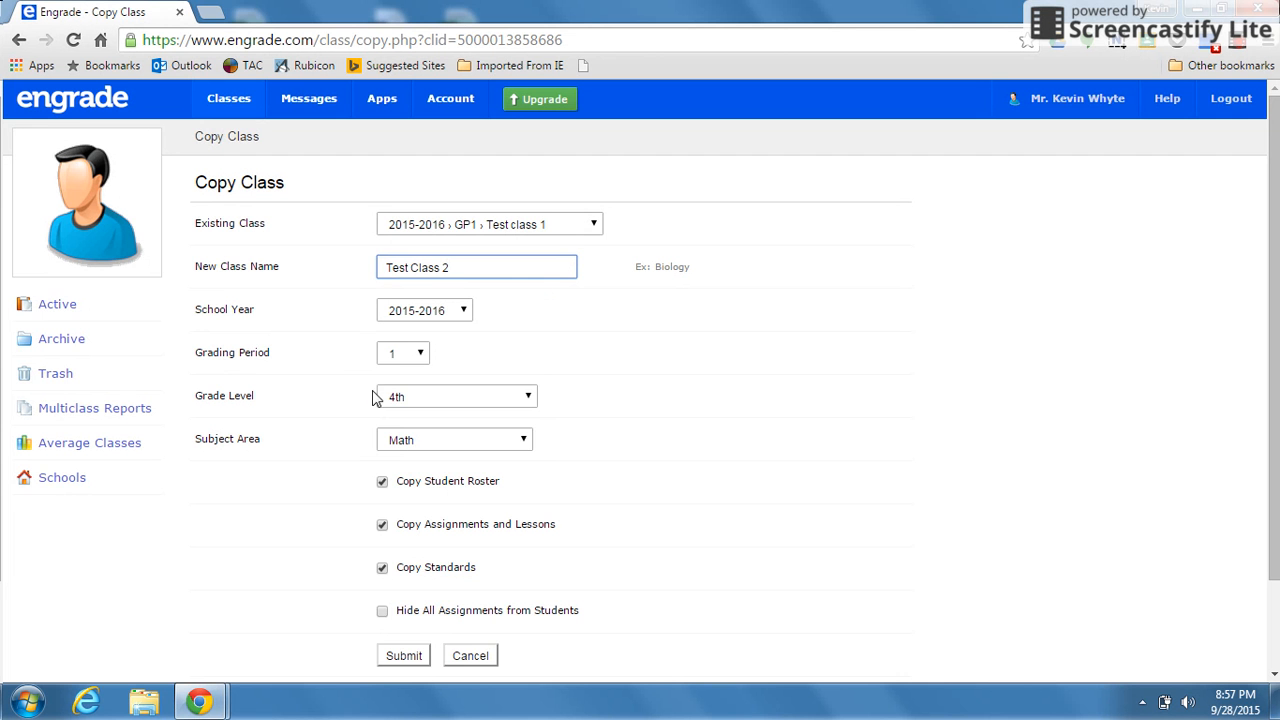
Set the subject to Government & Politics, exclude assignments and standards, and submit the copy.
left_click(454, 440)
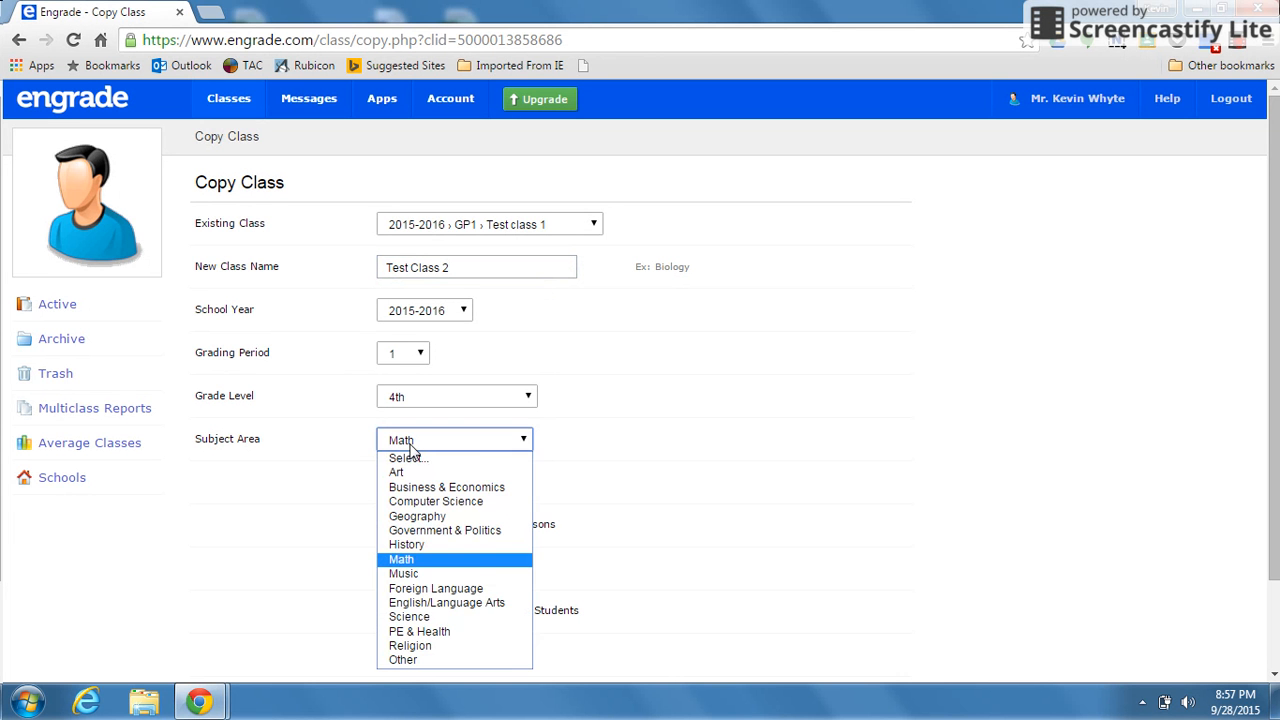
mouse_move(444, 530)
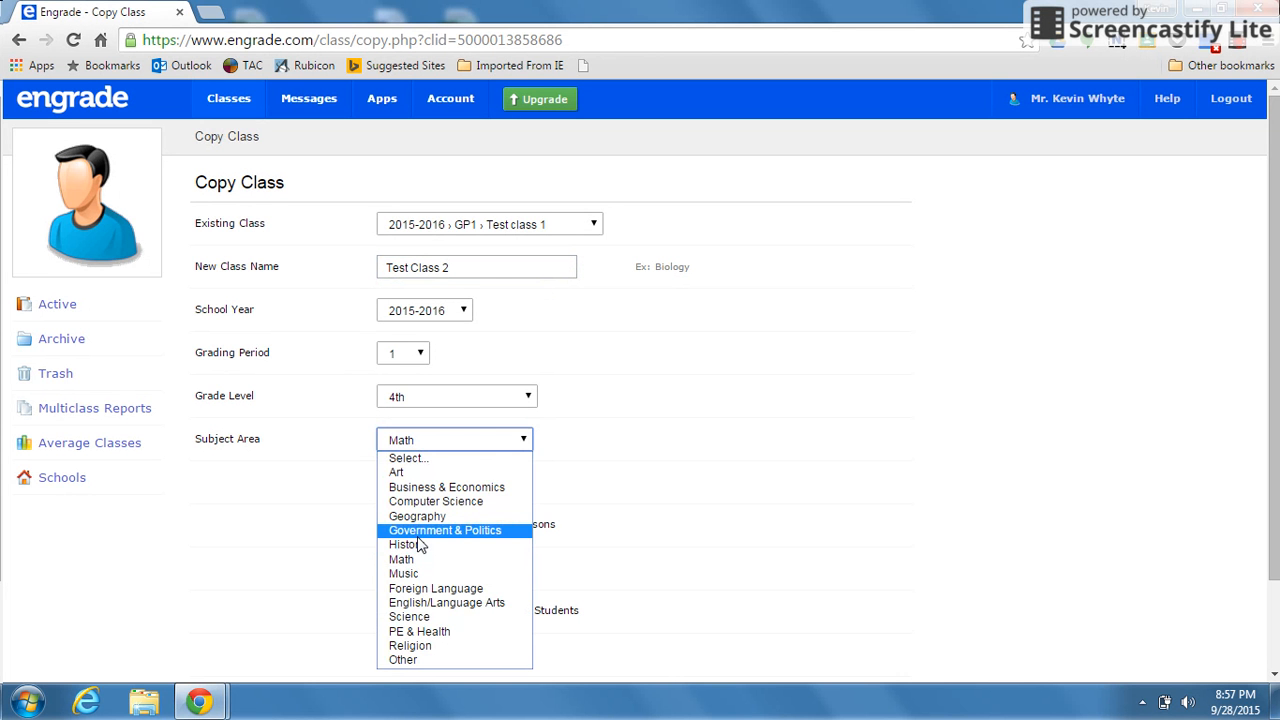
left_click(444, 530)
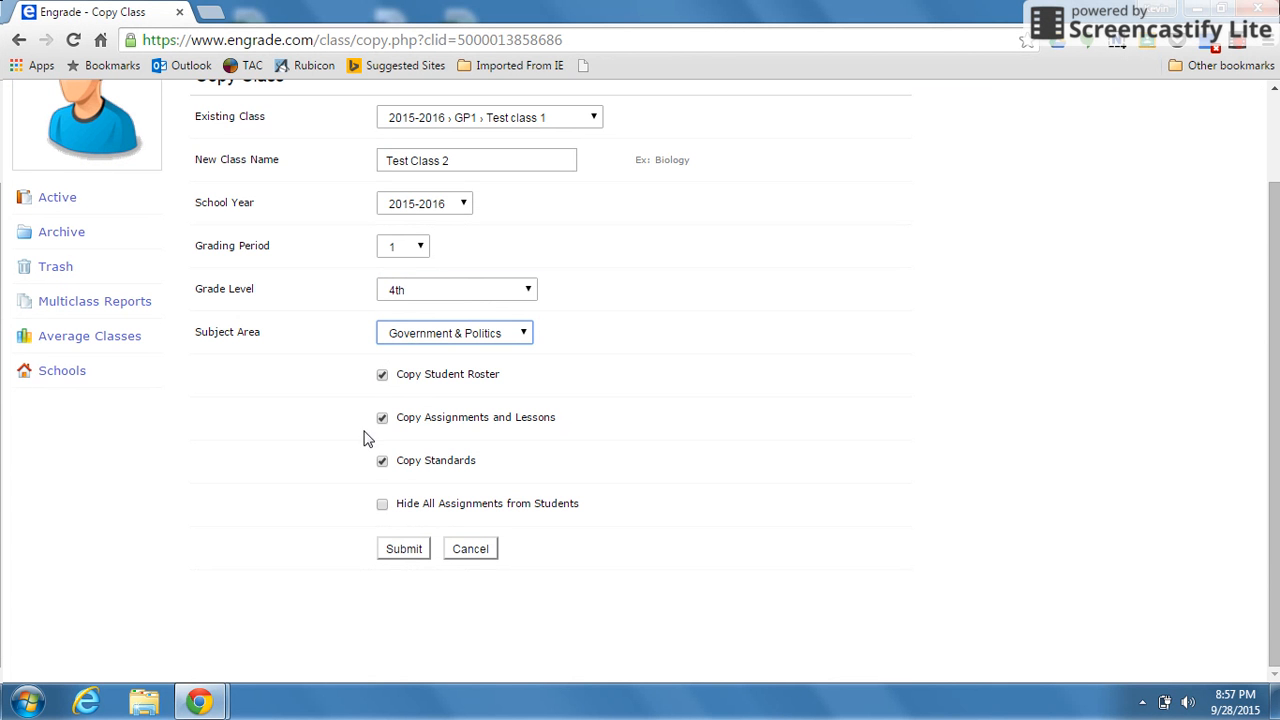
left_click(382, 418)
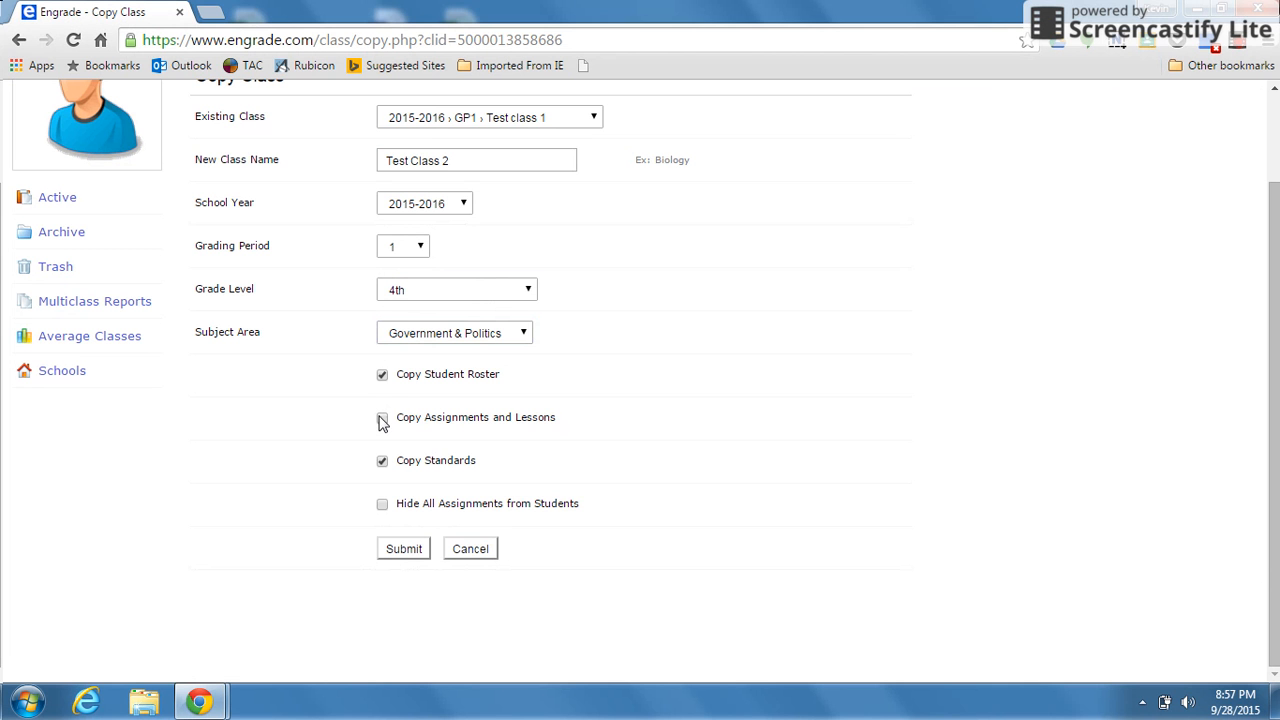
left_click(382, 418)
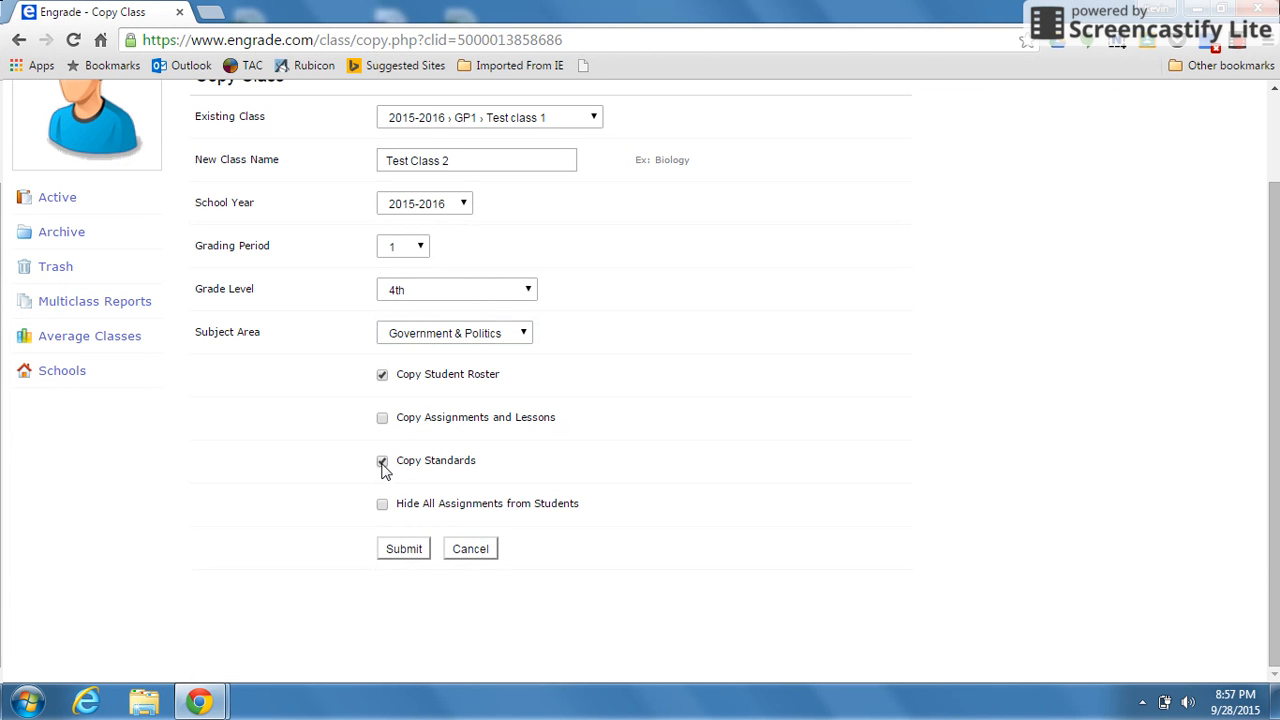
left_click(382, 460)
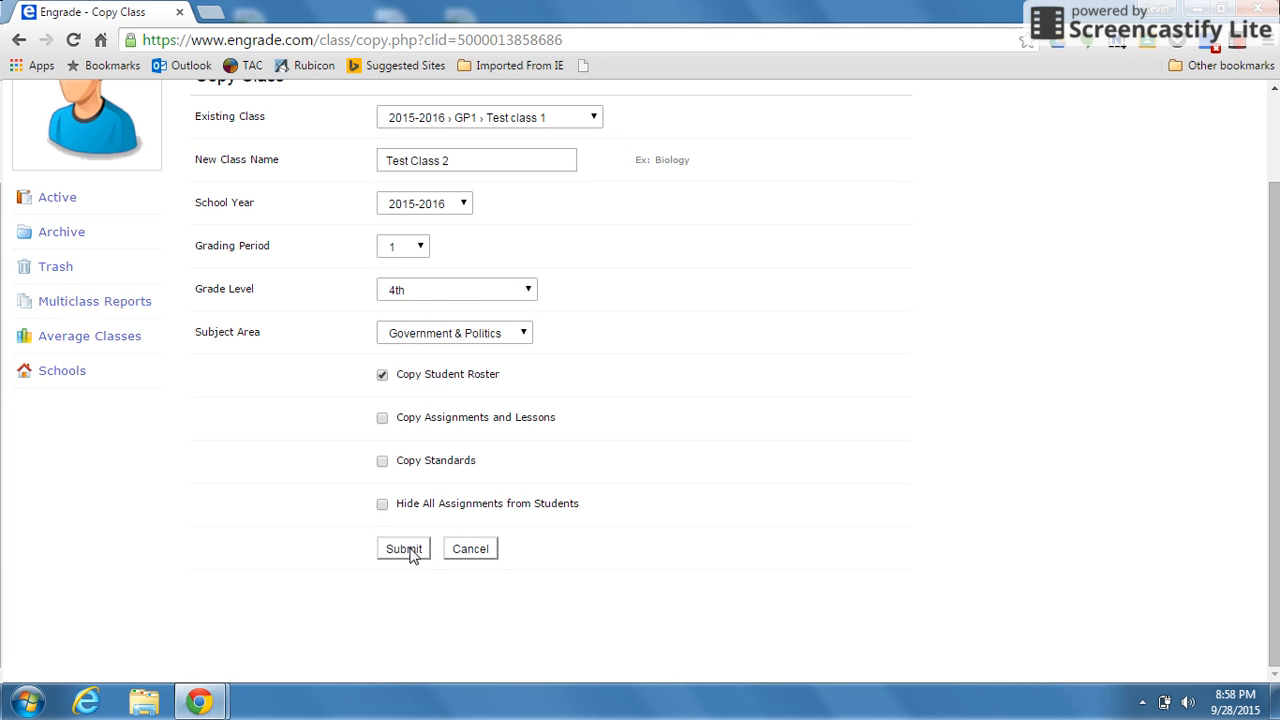
left_click(404, 548)
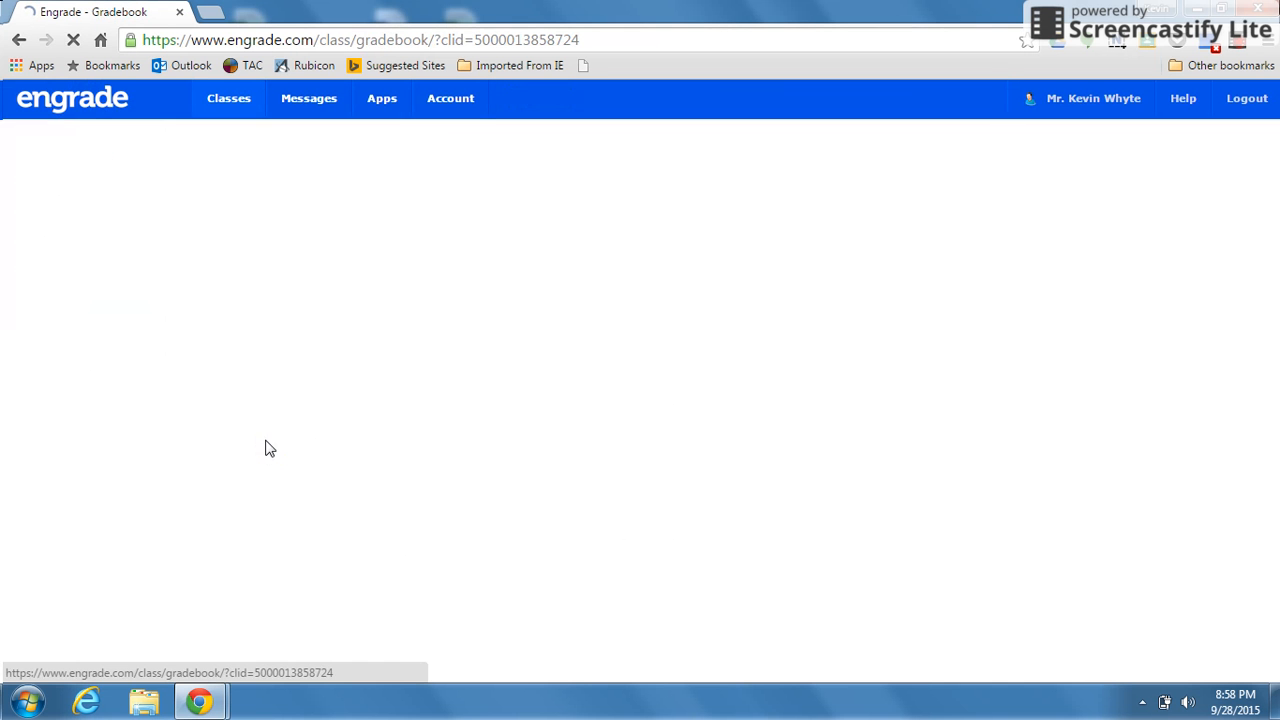
Go to Test Class 2's Grading Settings and scroll to the category weighting option.
left_click(380, 180)
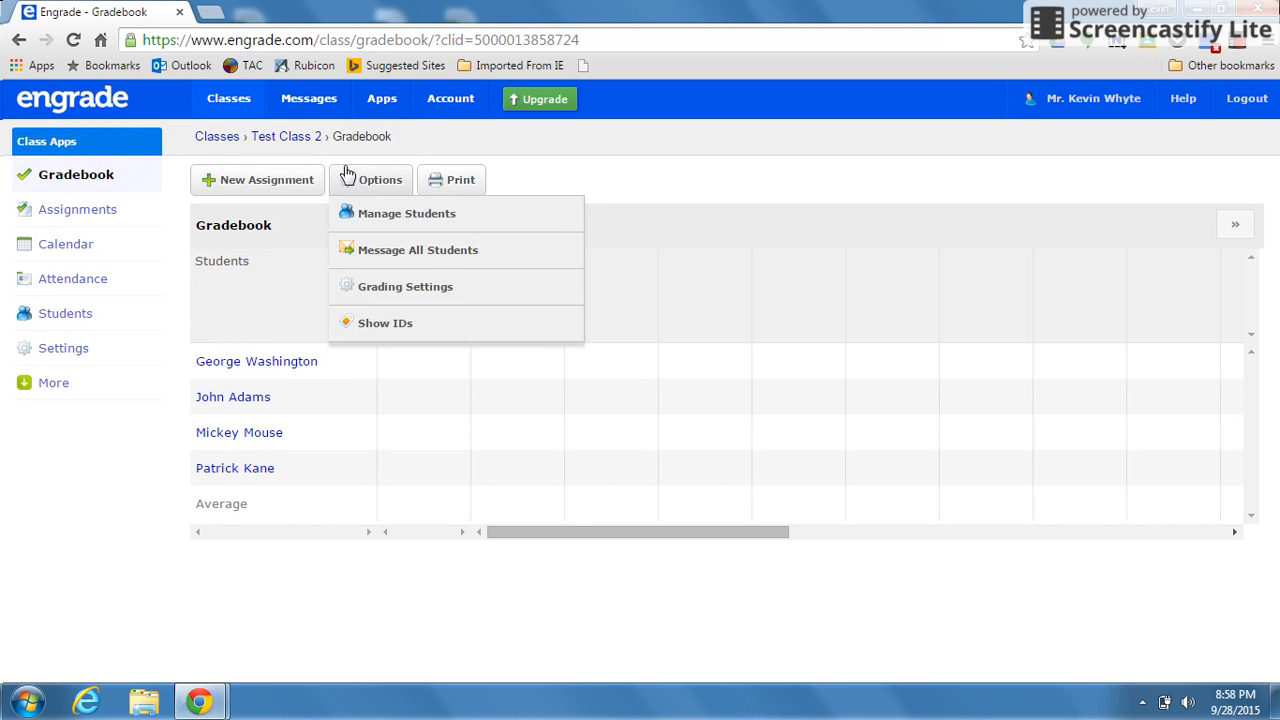
mouse_move(404, 288)
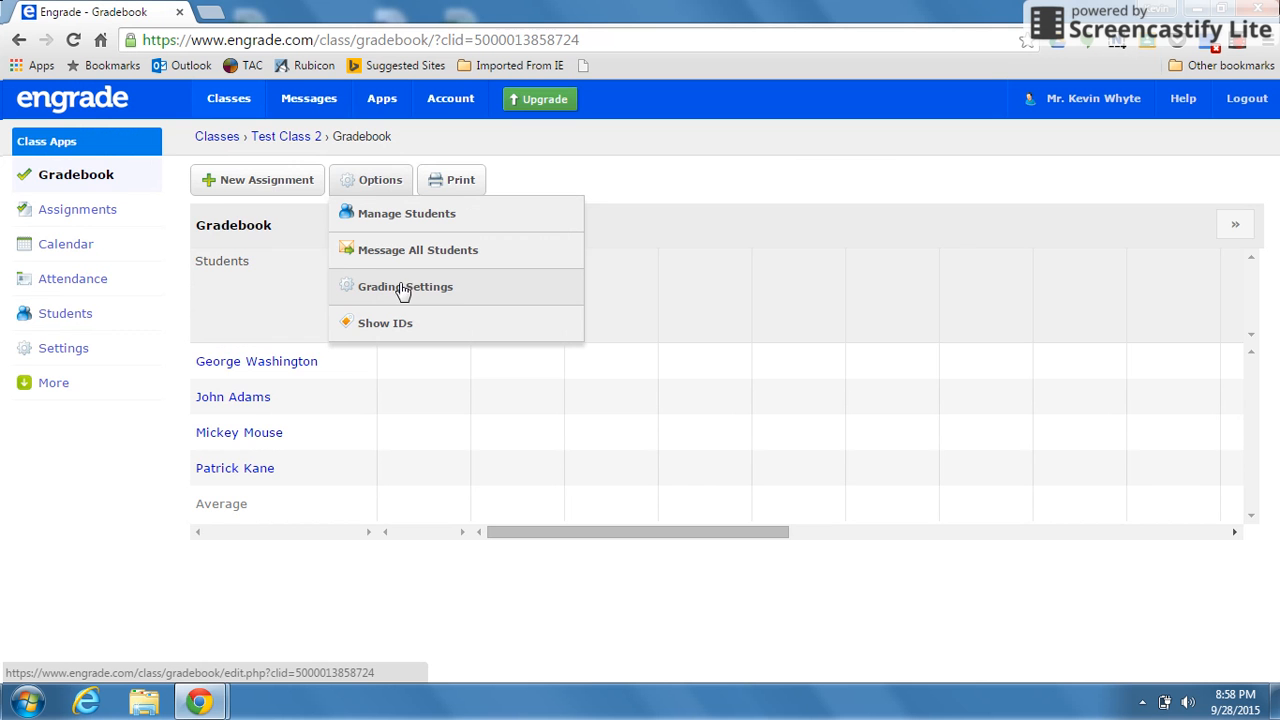
left_click(404, 288)
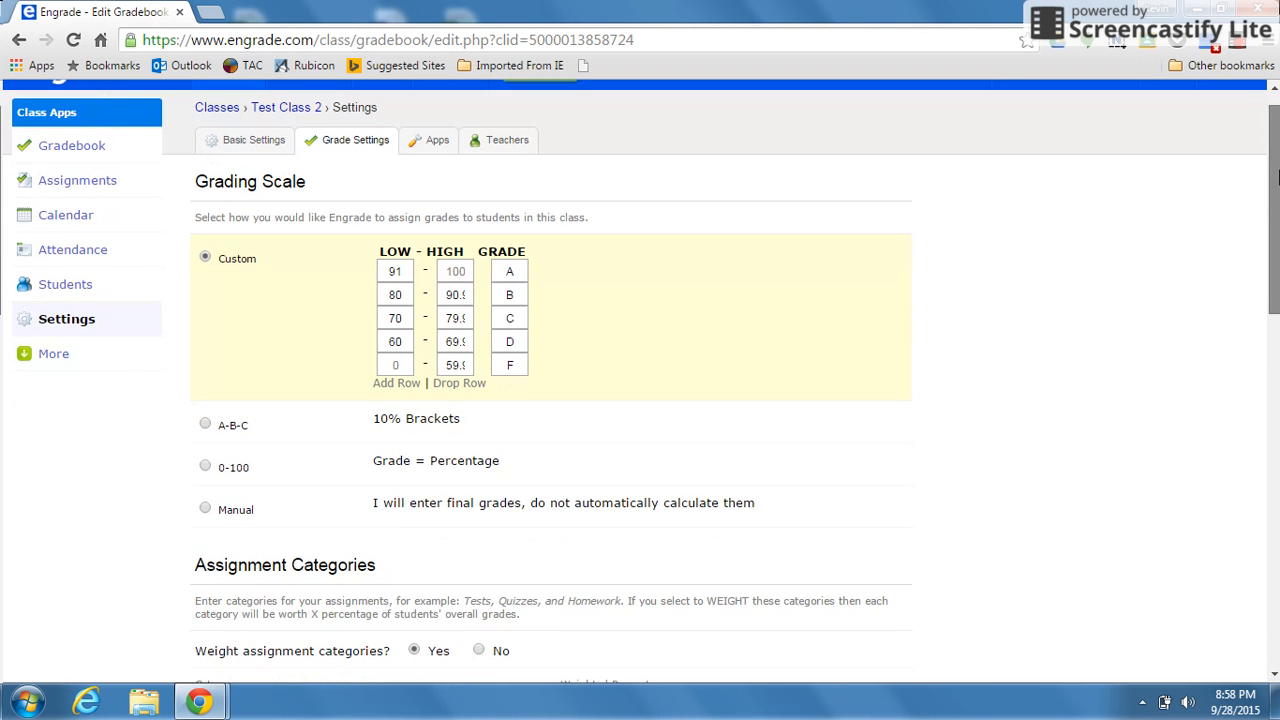
scroll("down", 3)
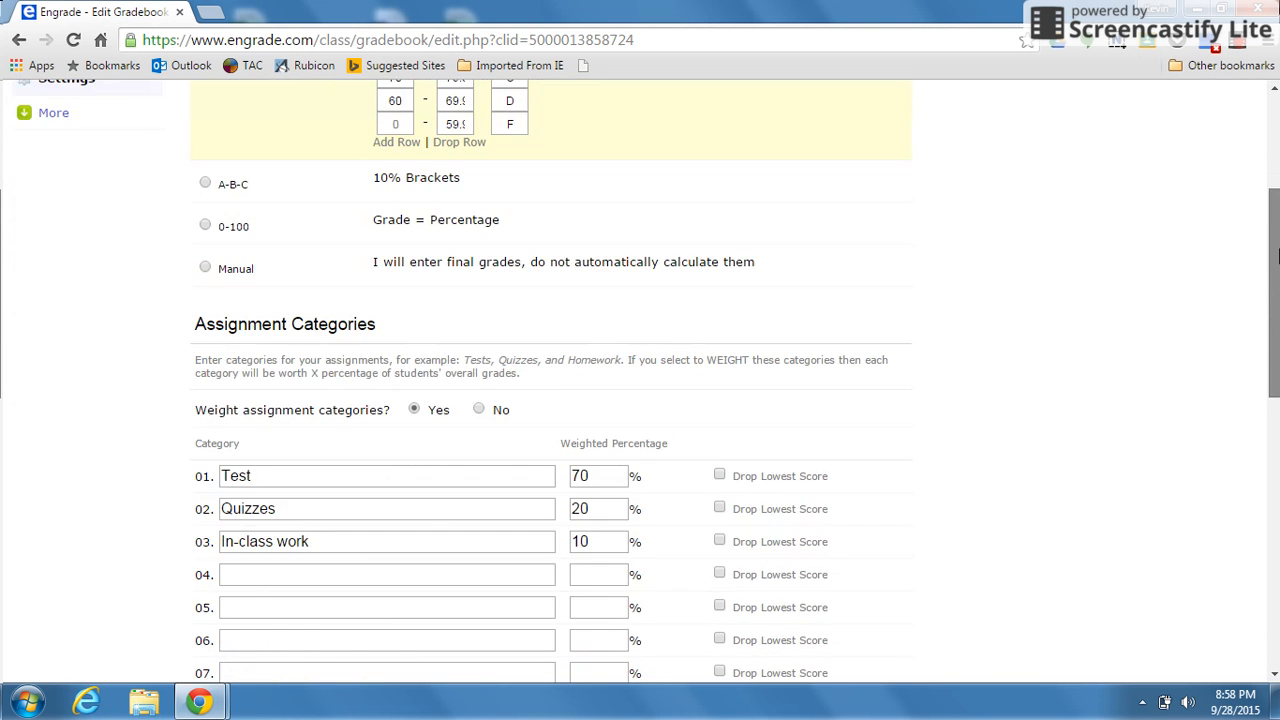
scroll("down", 3)
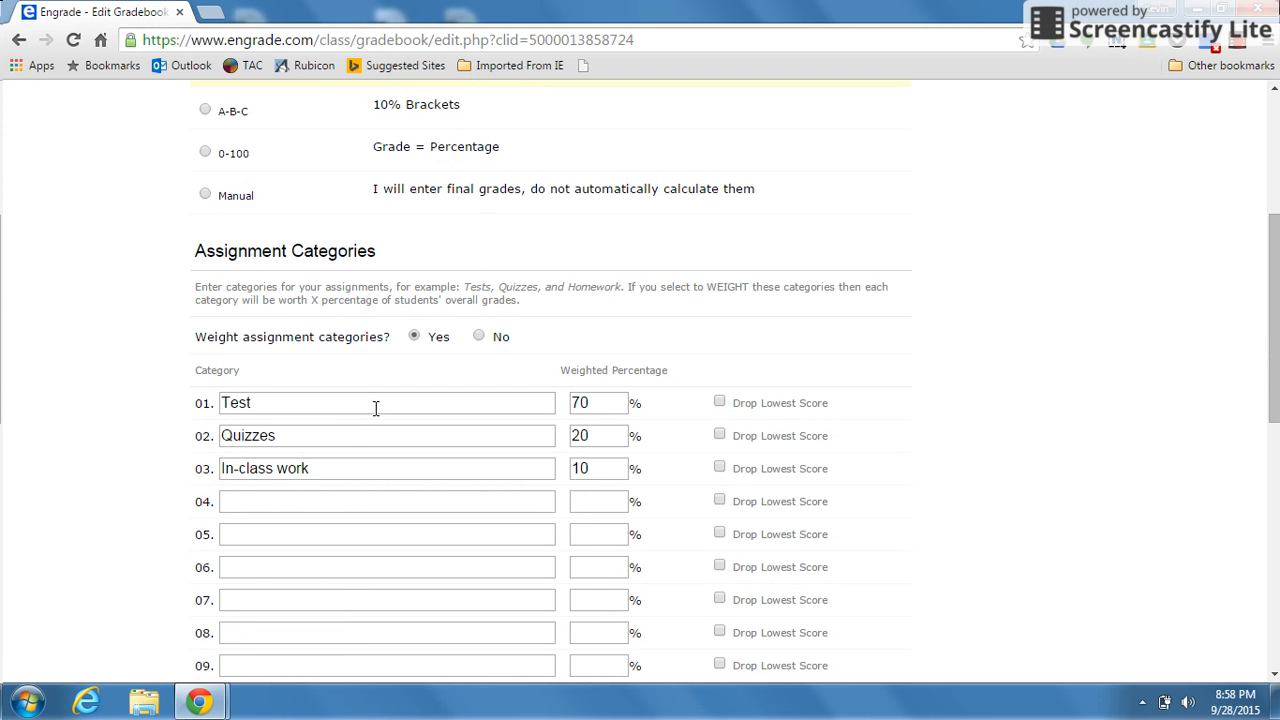
mouse_move(364, 390)
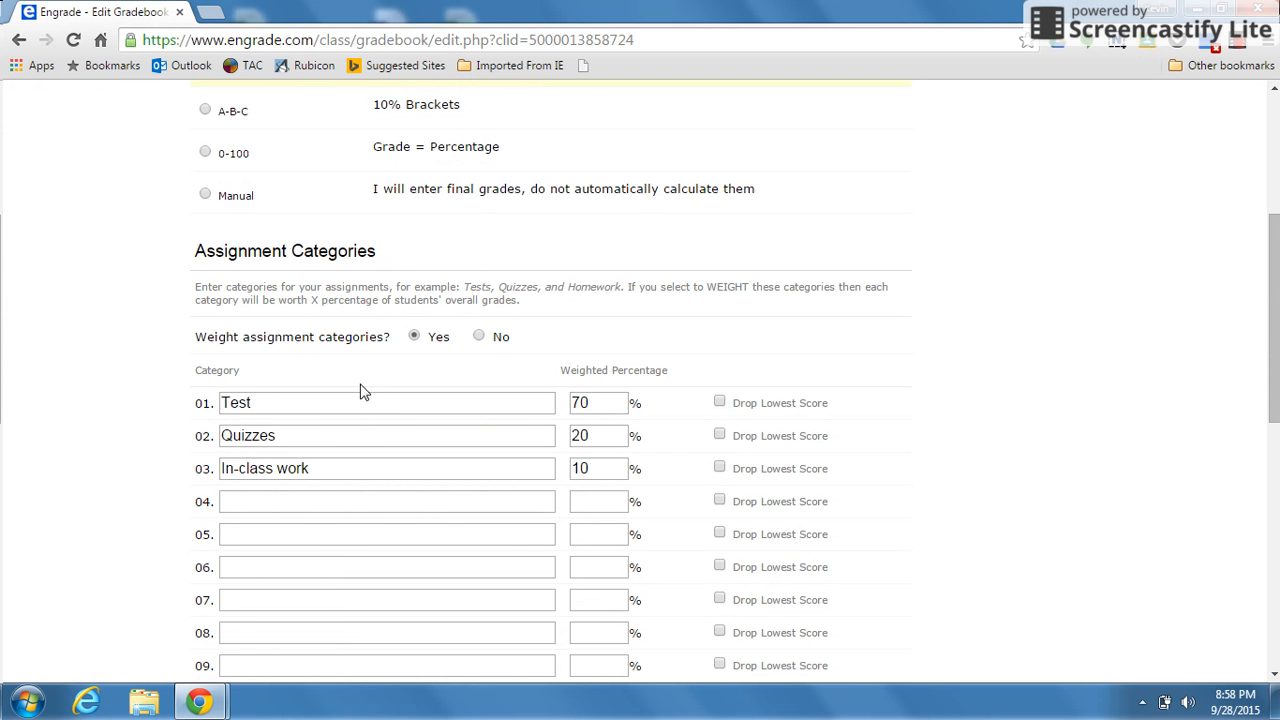
mouse_move(510, 422)
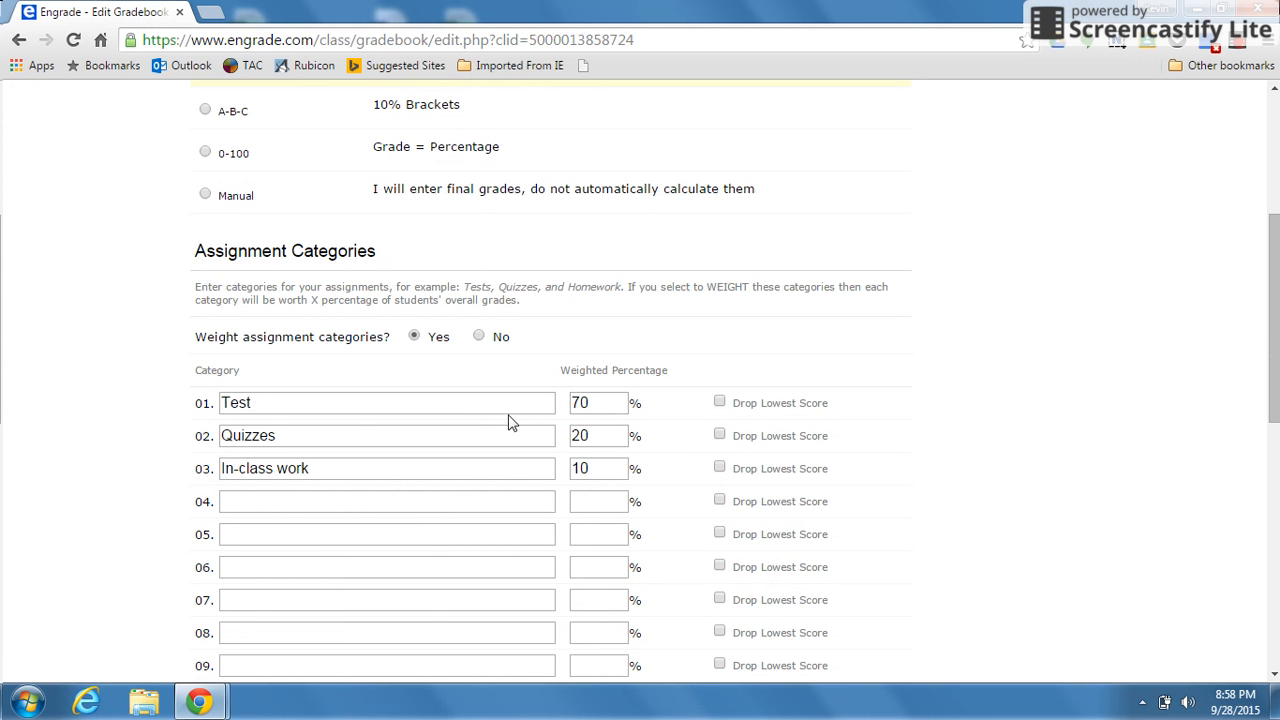
mouse_move(436, 336)
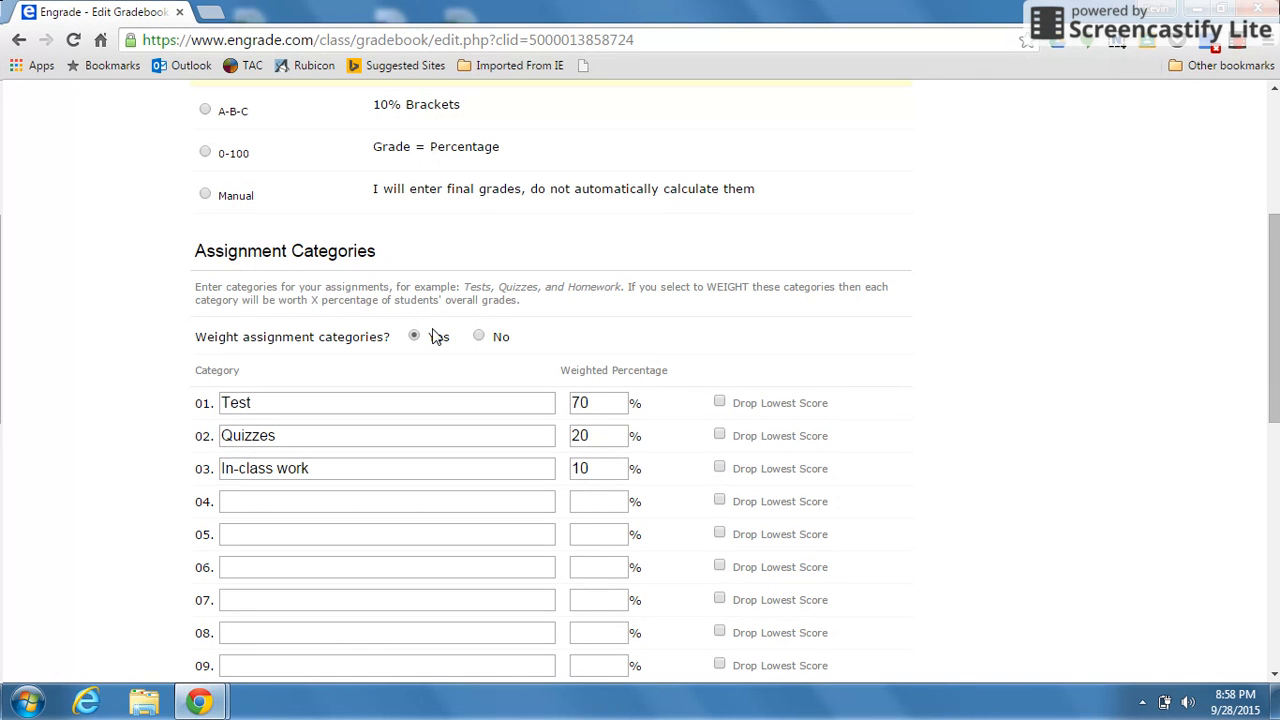
Set 'Weight assignment categories?' to No and save the grading settings.
left_click(478, 336)
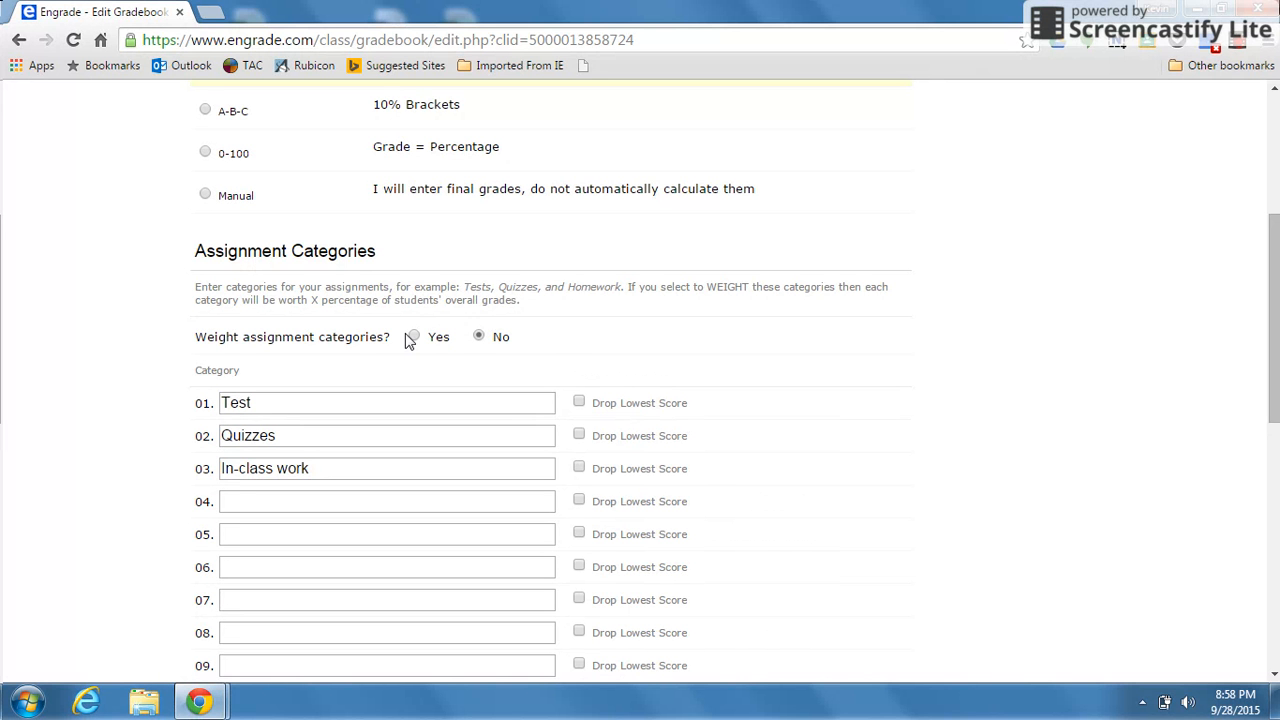
left_click(412, 336)
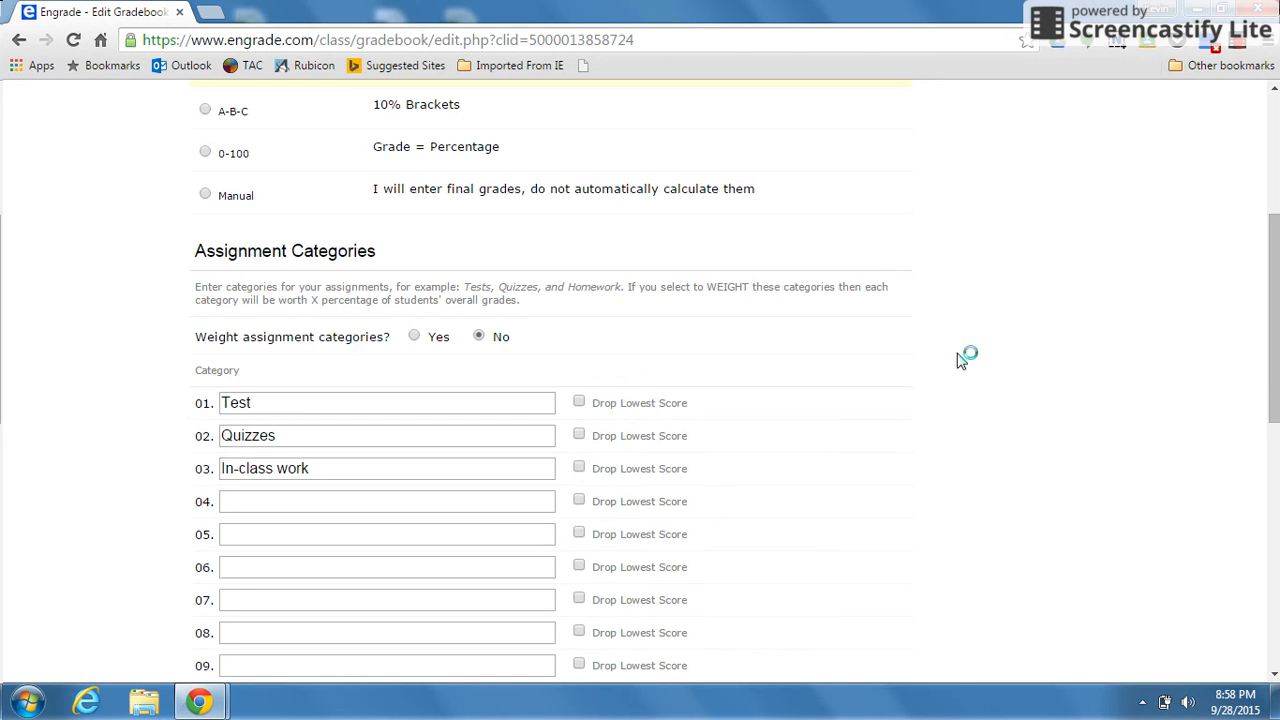
scroll("down", 3)
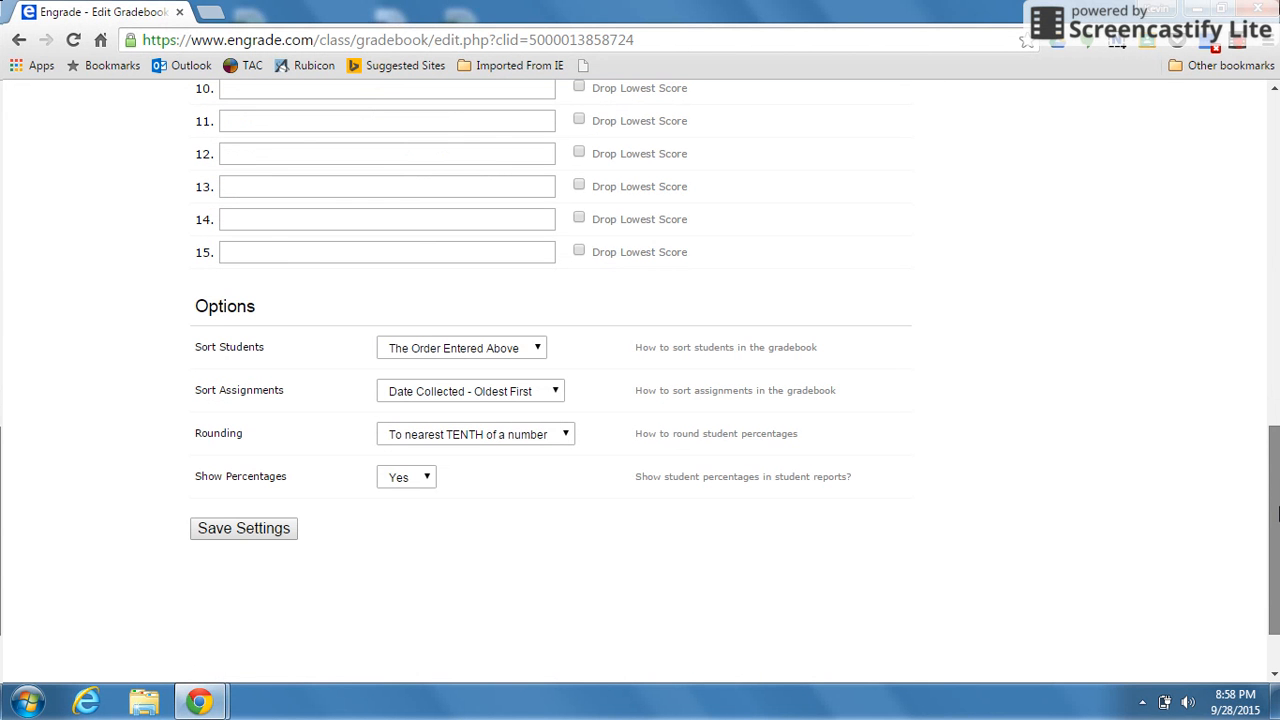
mouse_move(420, 374)
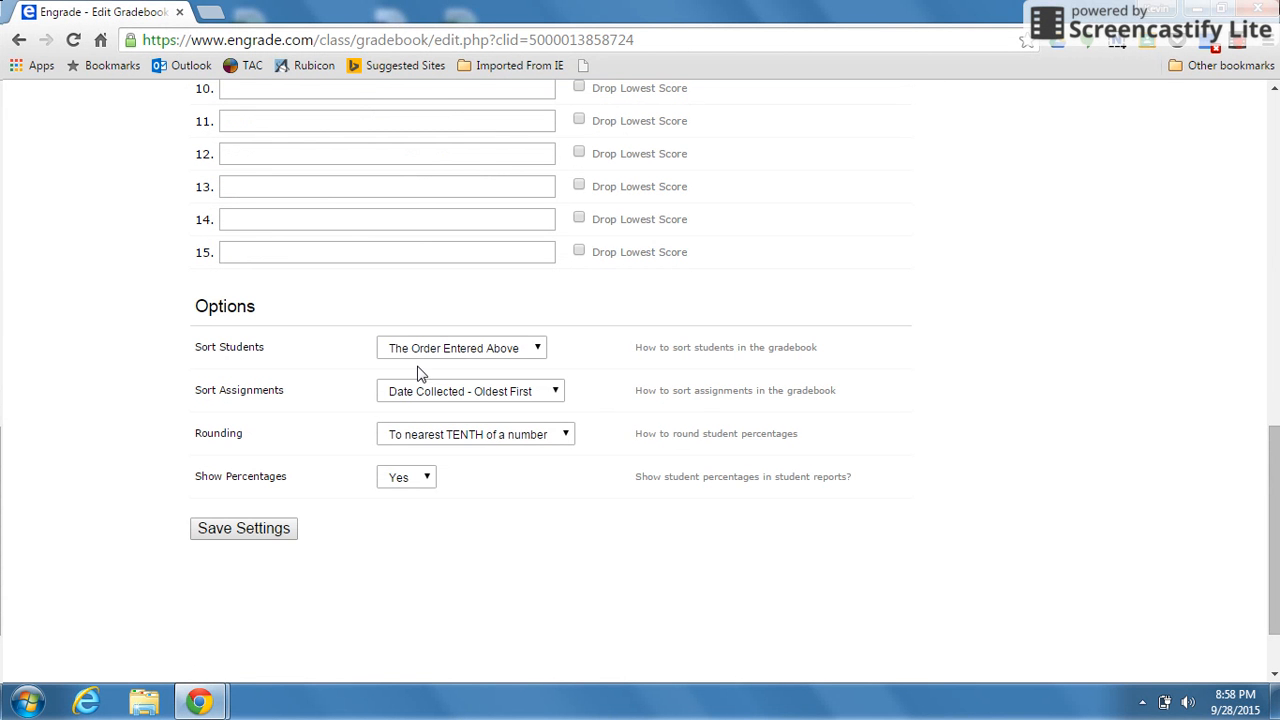
mouse_move(258, 480)
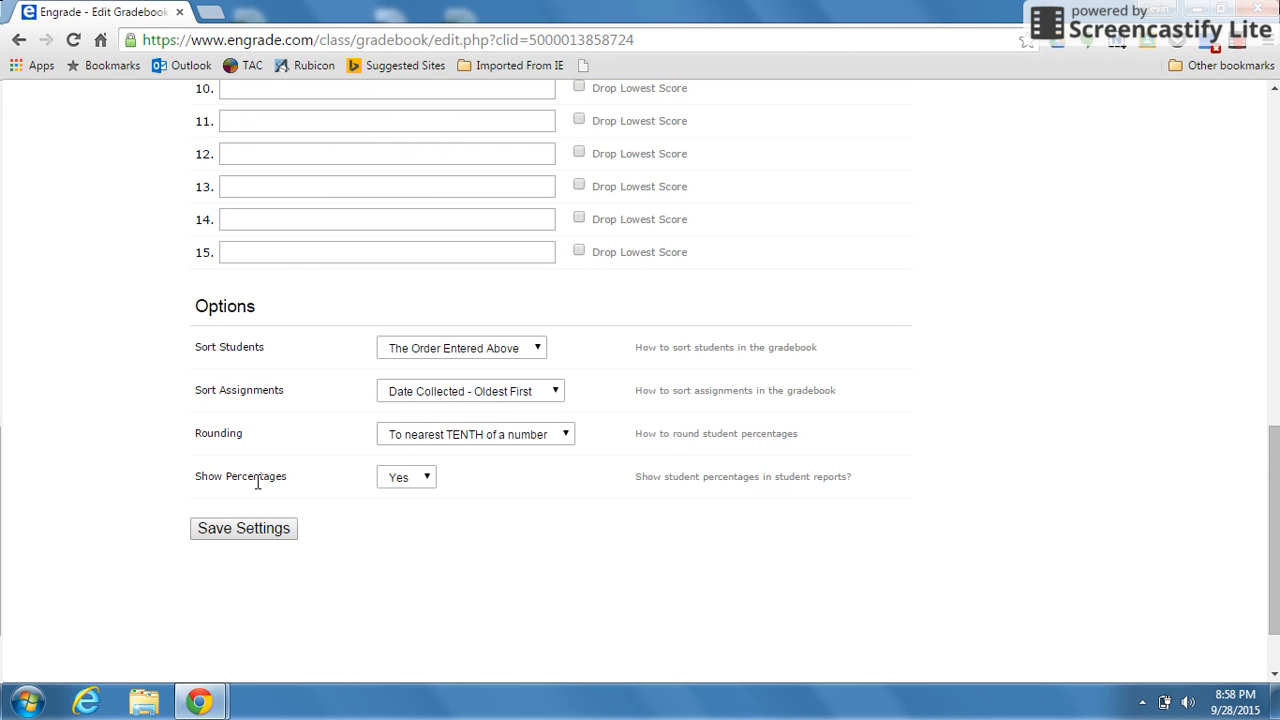
left_click(244, 528)
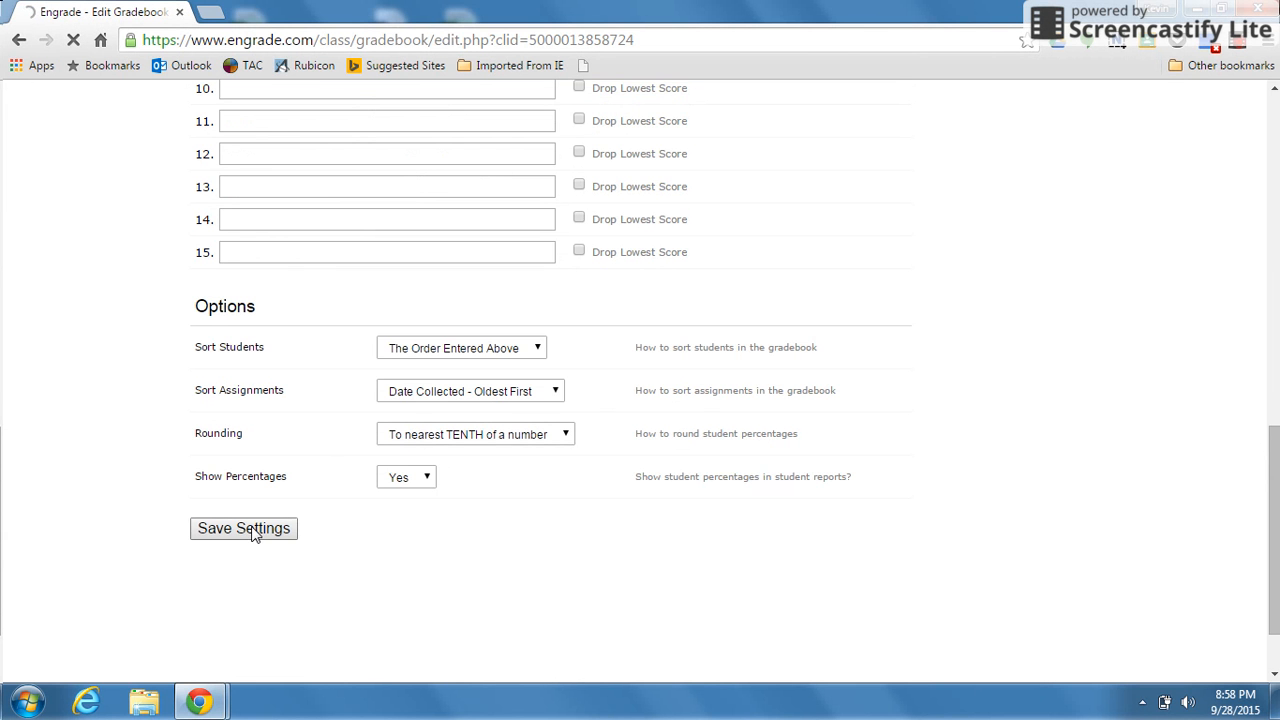
left_click(244, 528)
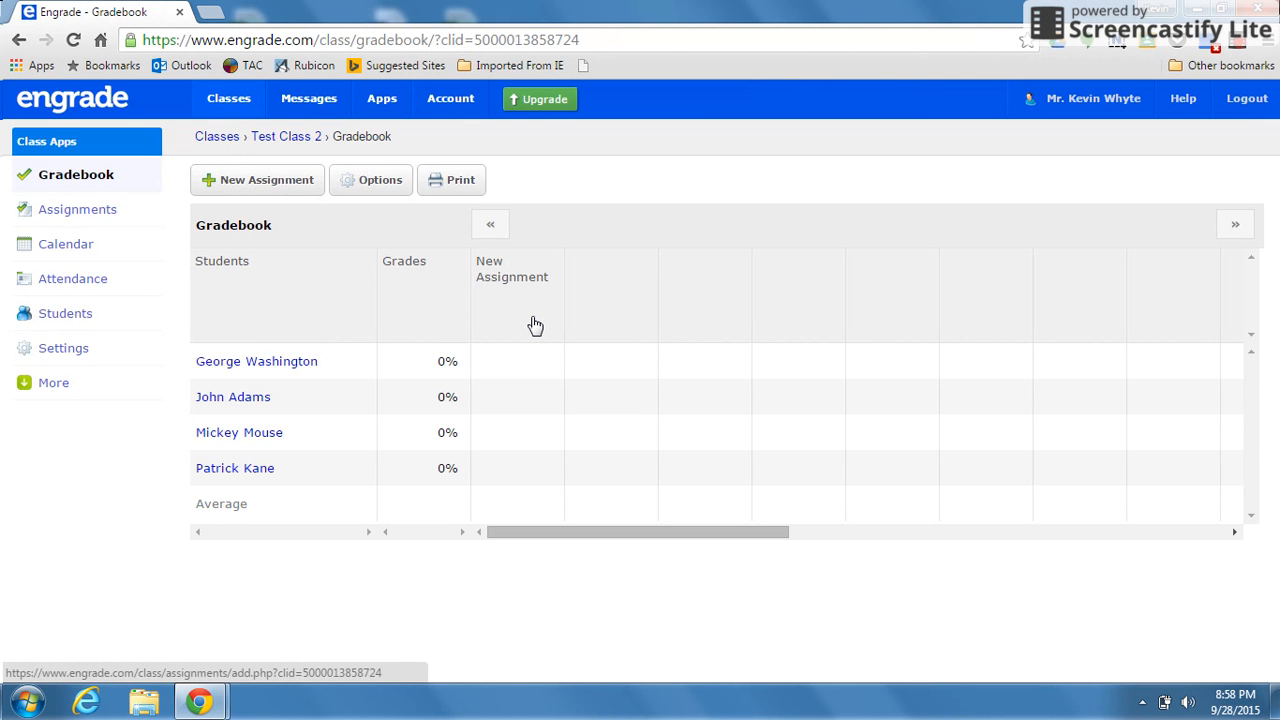
mouse_move(538, 172)
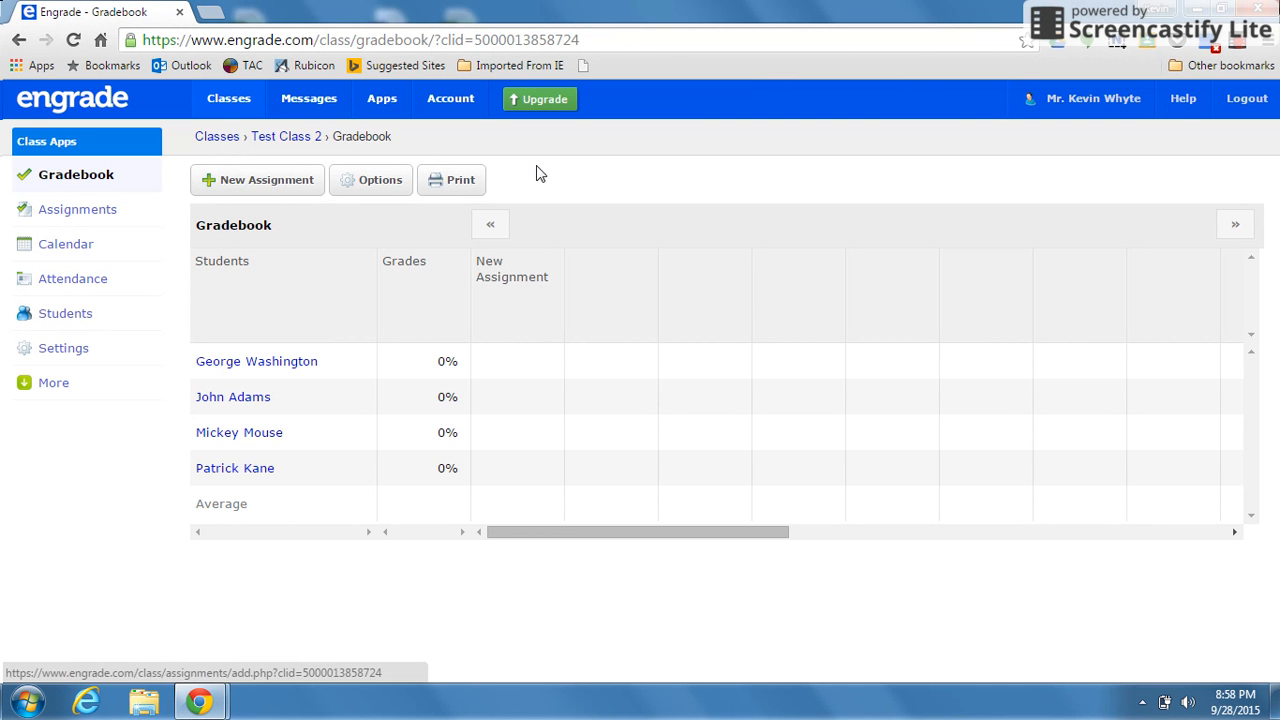
mouse_move(628, 178)
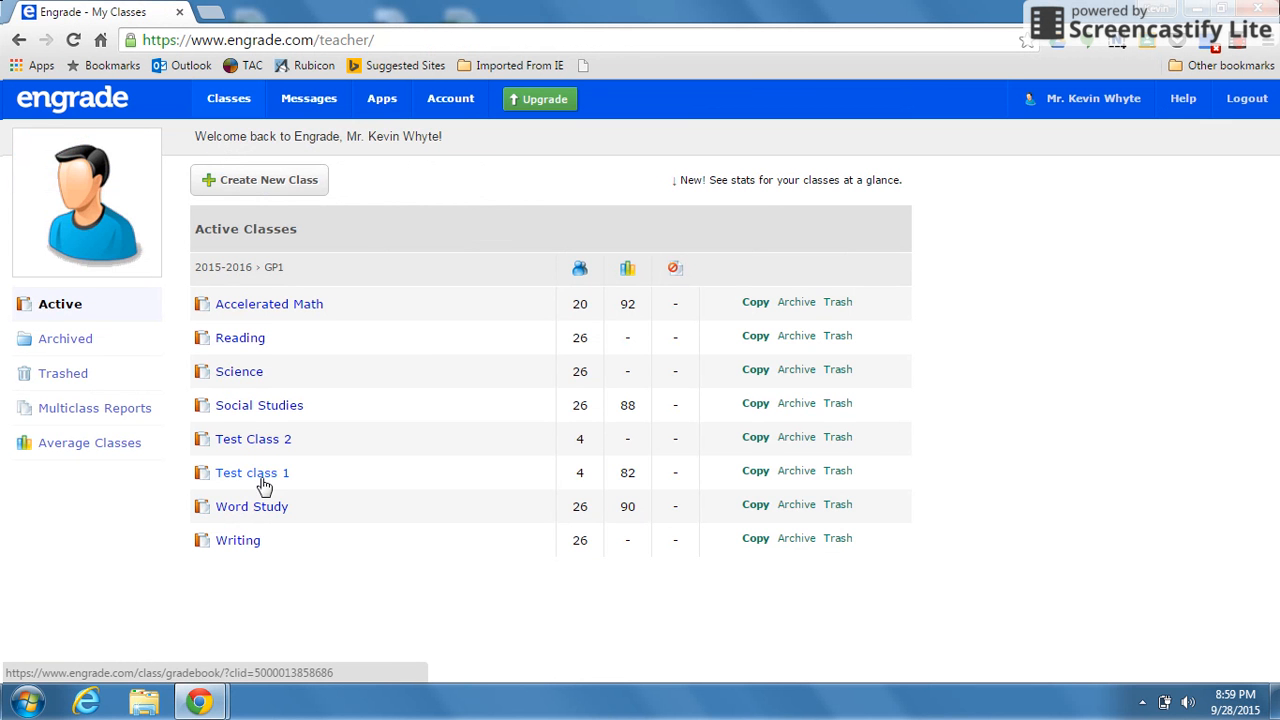
In Test class 1's gradebook, choose Print Student Reports to show every student's grade report.
left_click(252, 472)
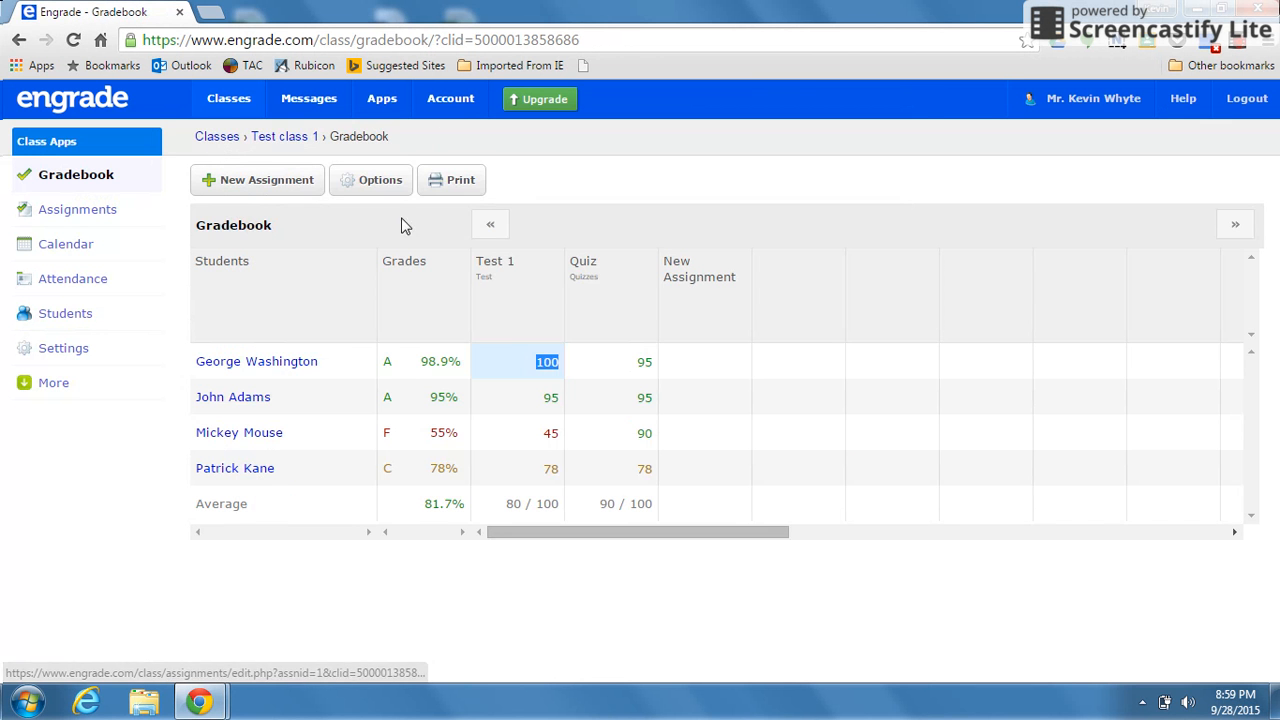
left_click(452, 180)
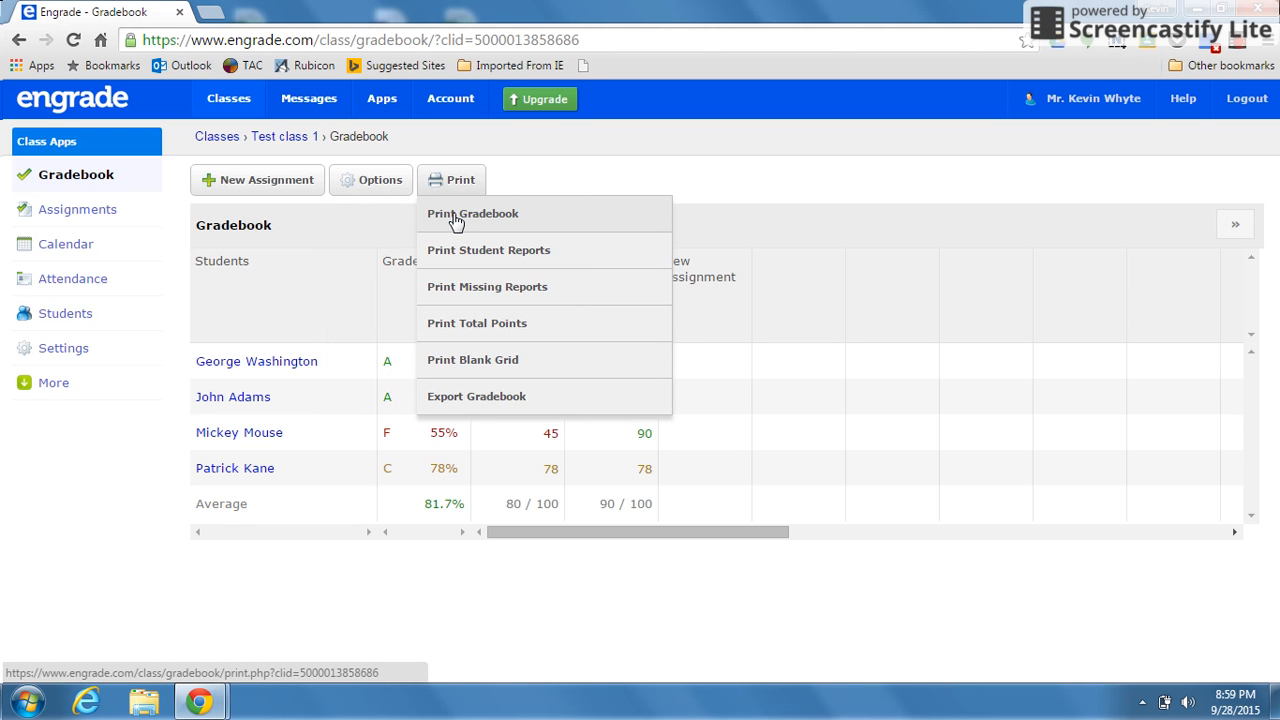
mouse_move(446, 250)
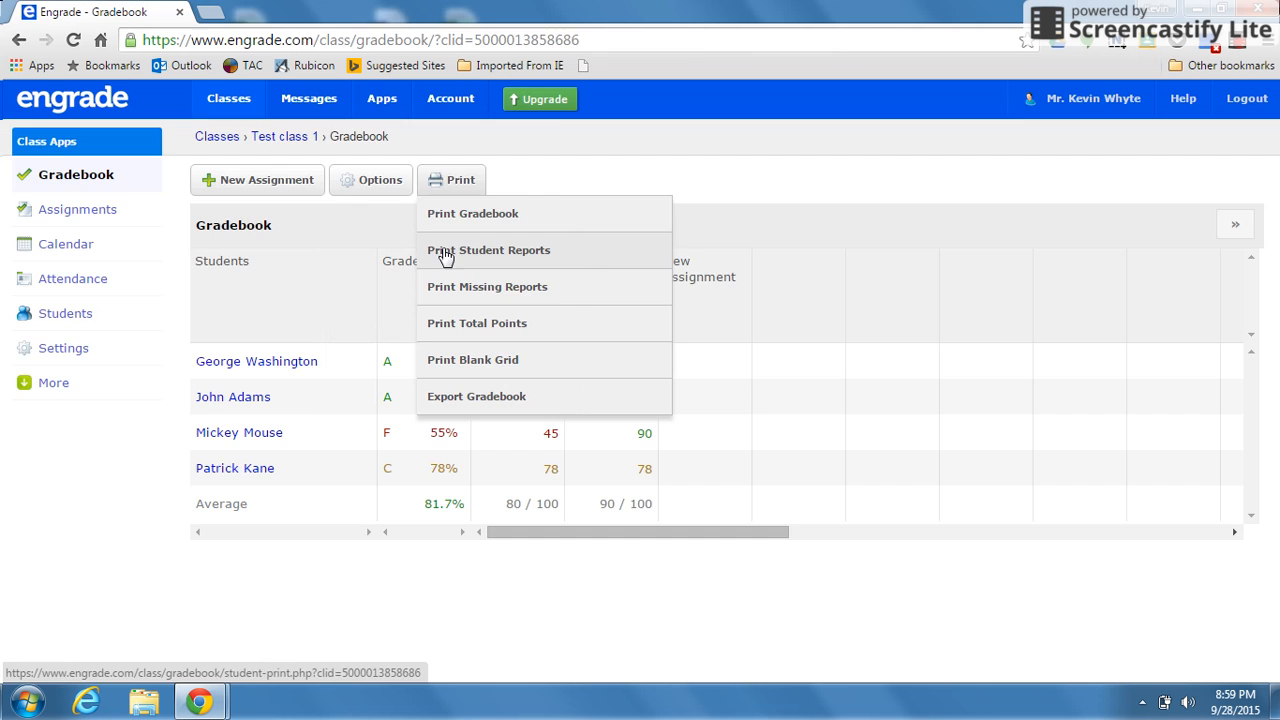
left_click(488, 250)
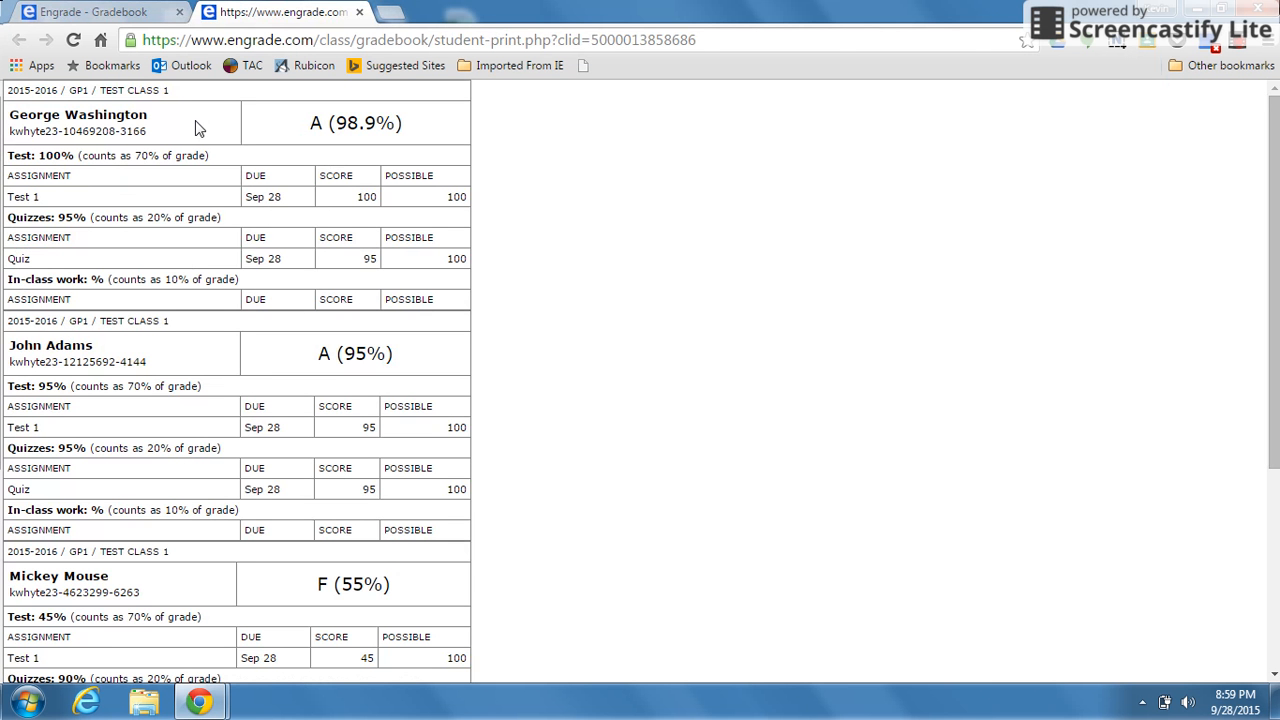
mouse_move(250, 222)
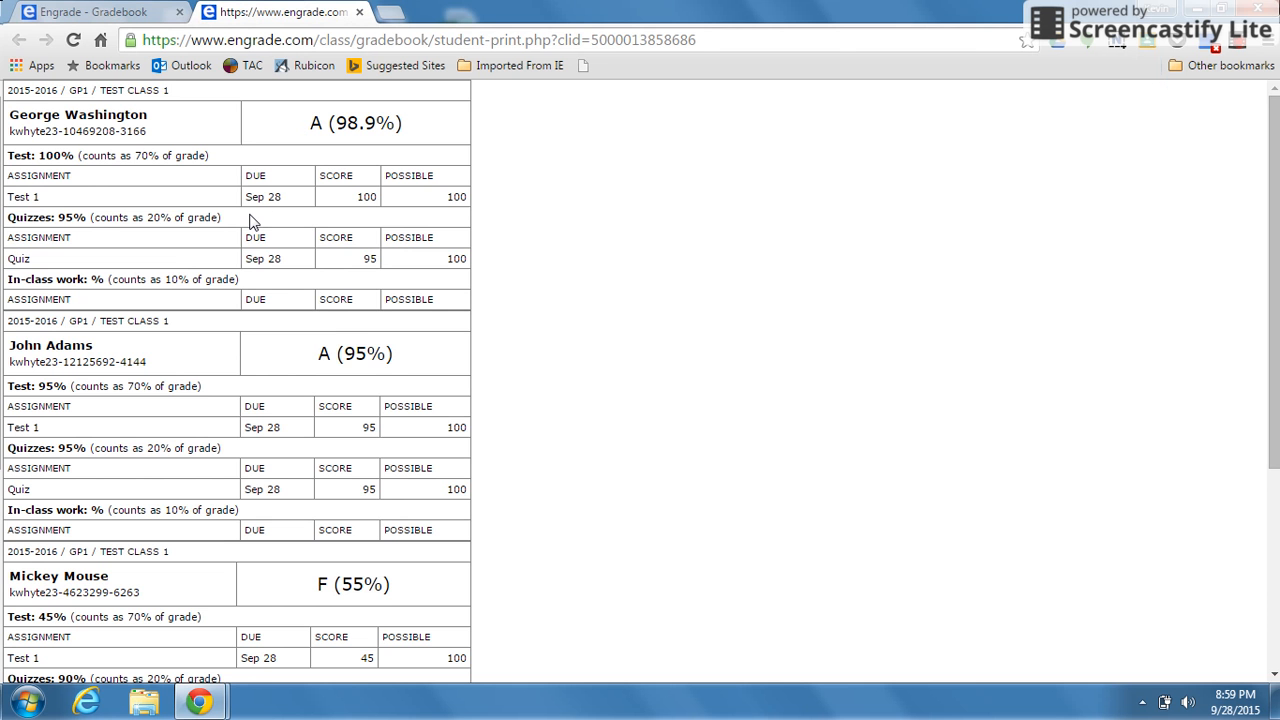
Bring up the browser Print option for the student reports page.
right_click(252, 222)
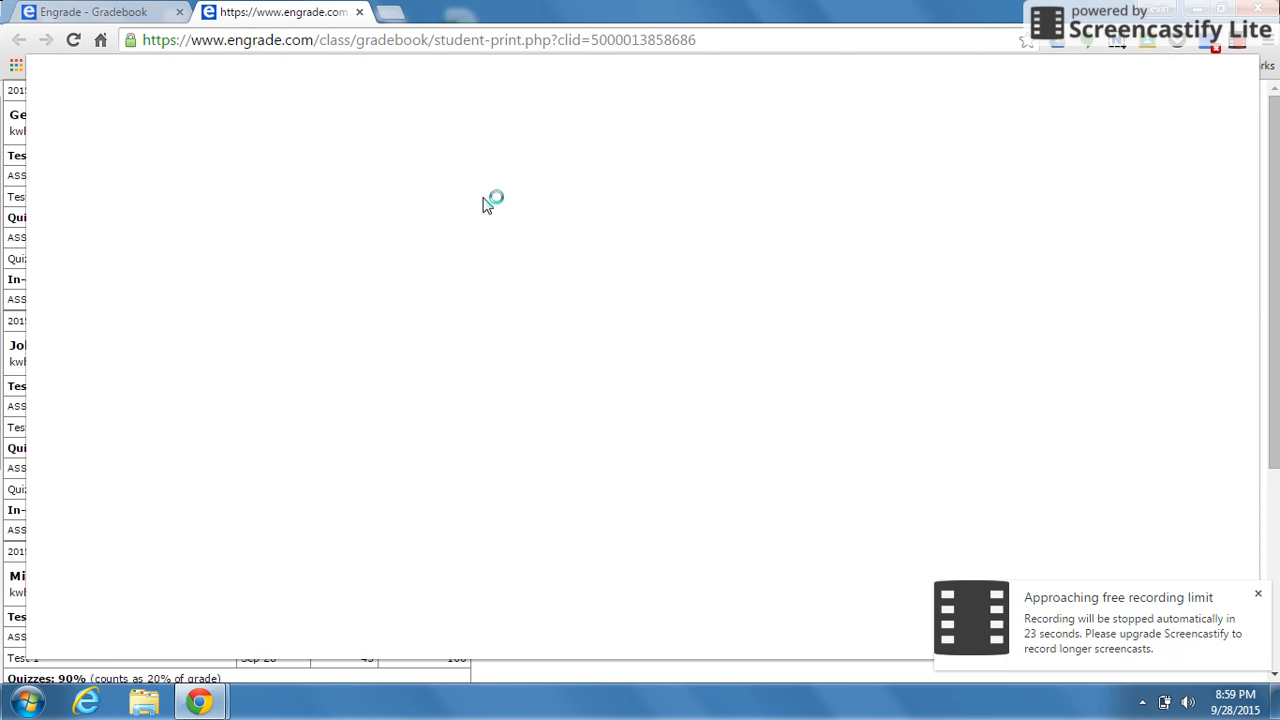
mouse_move(540, 456)
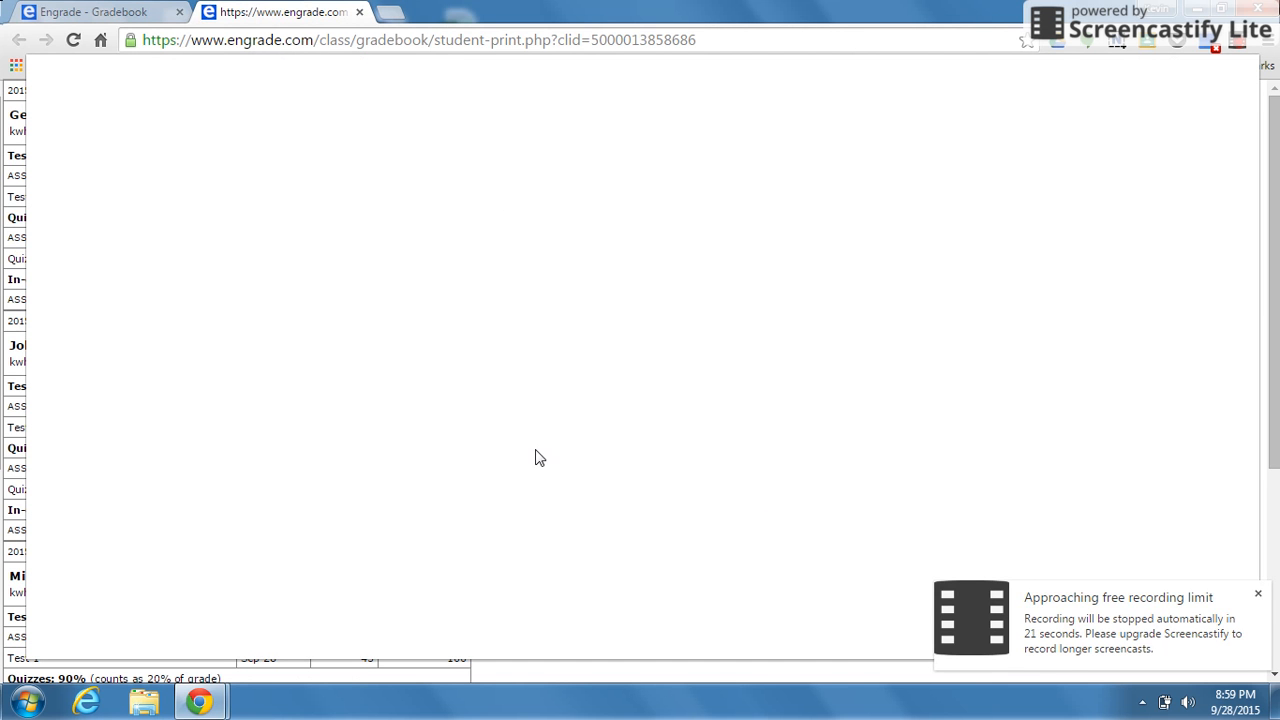
mouse_move(288, 180)
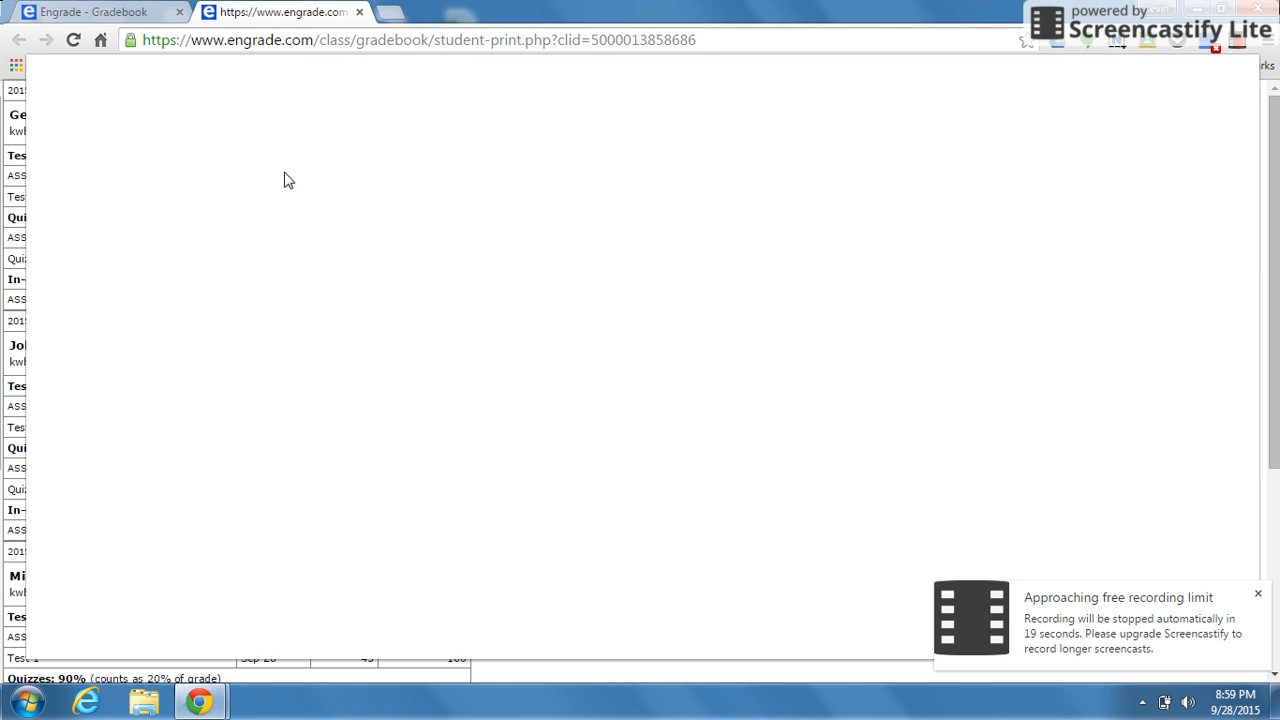
mouse_move(1056, 488)
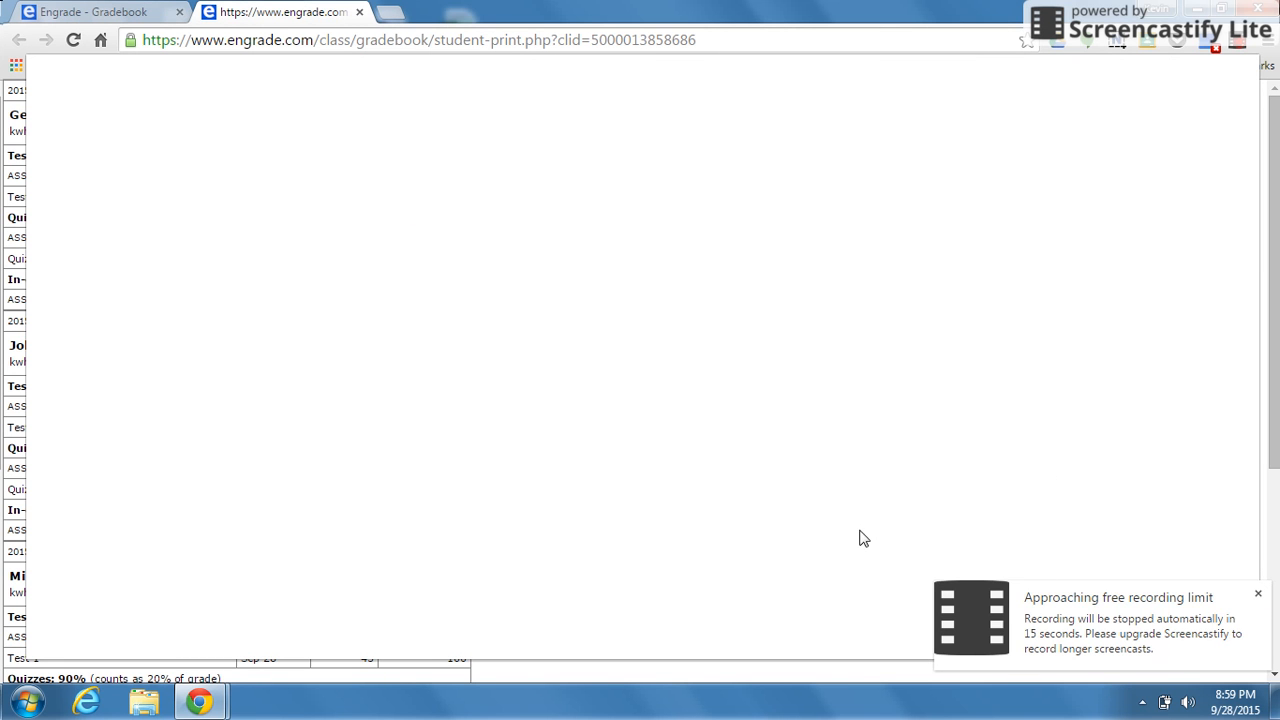
mouse_move(912, 490)
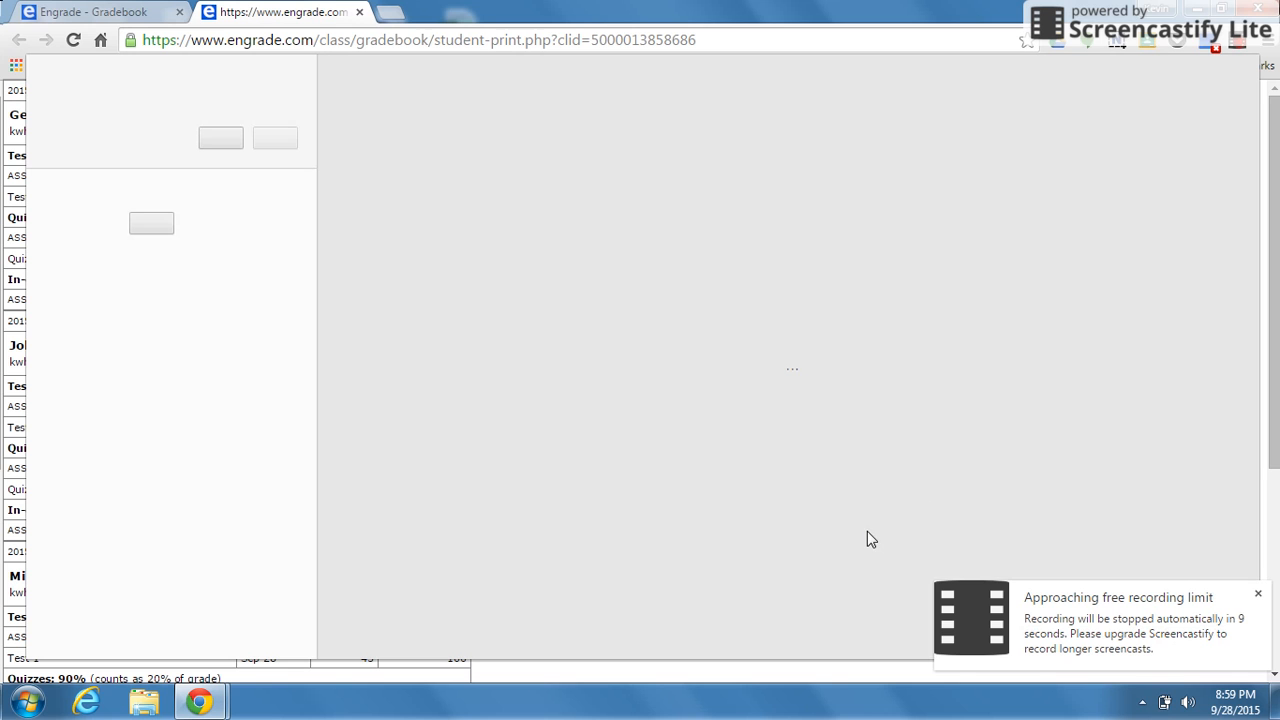
mouse_move(780, 560)
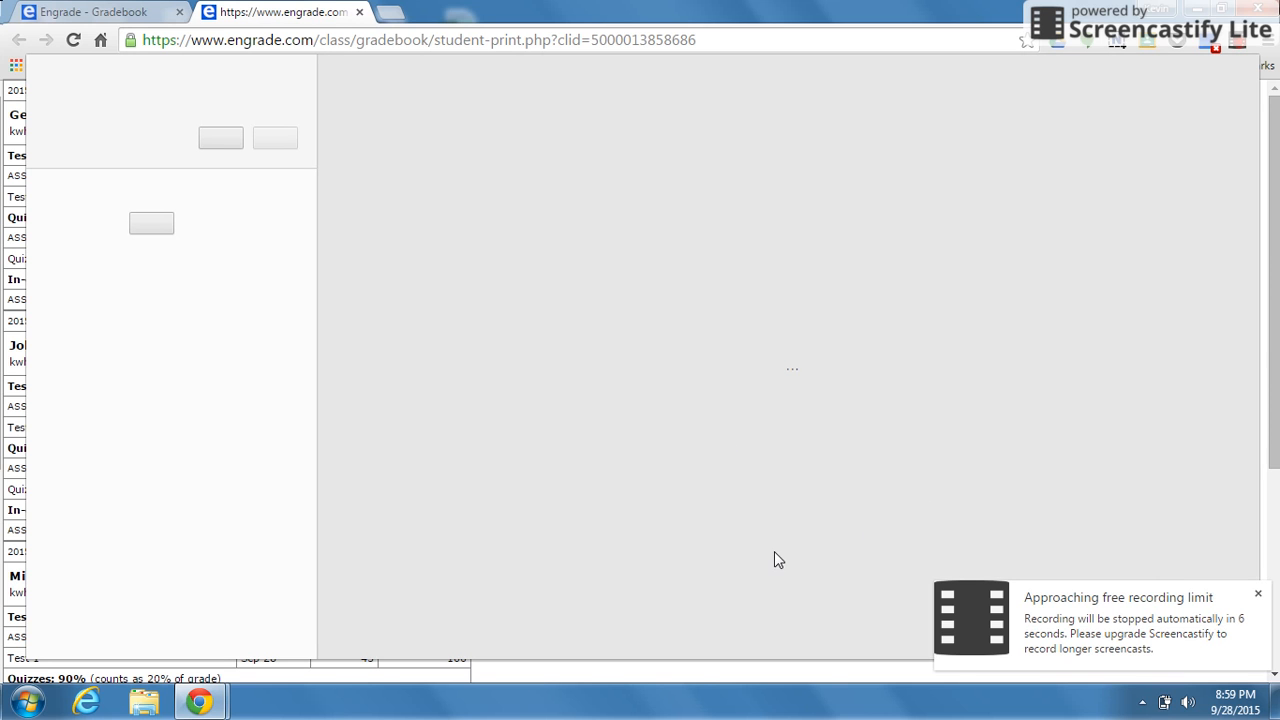